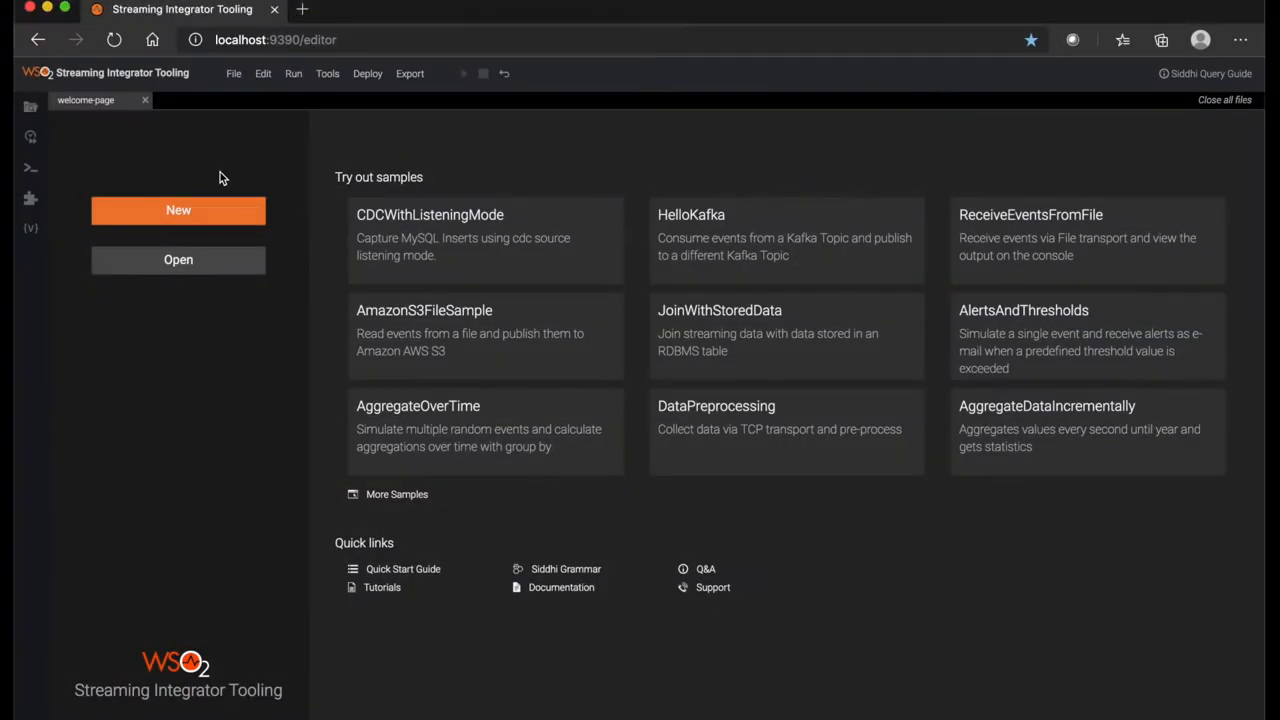
# Step: Open and close a blank app, then search the Import Sample list for 'receive'
pyautogui.click(178, 210)
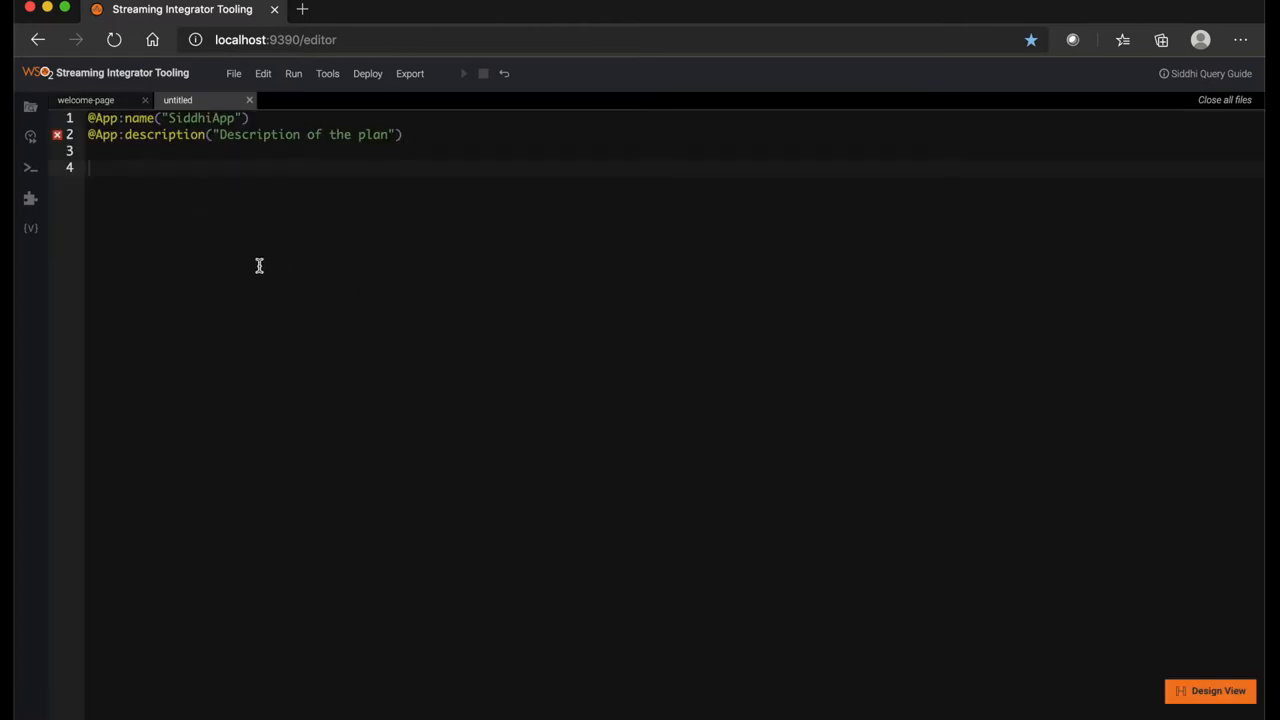
pyautogui.click(248, 100)
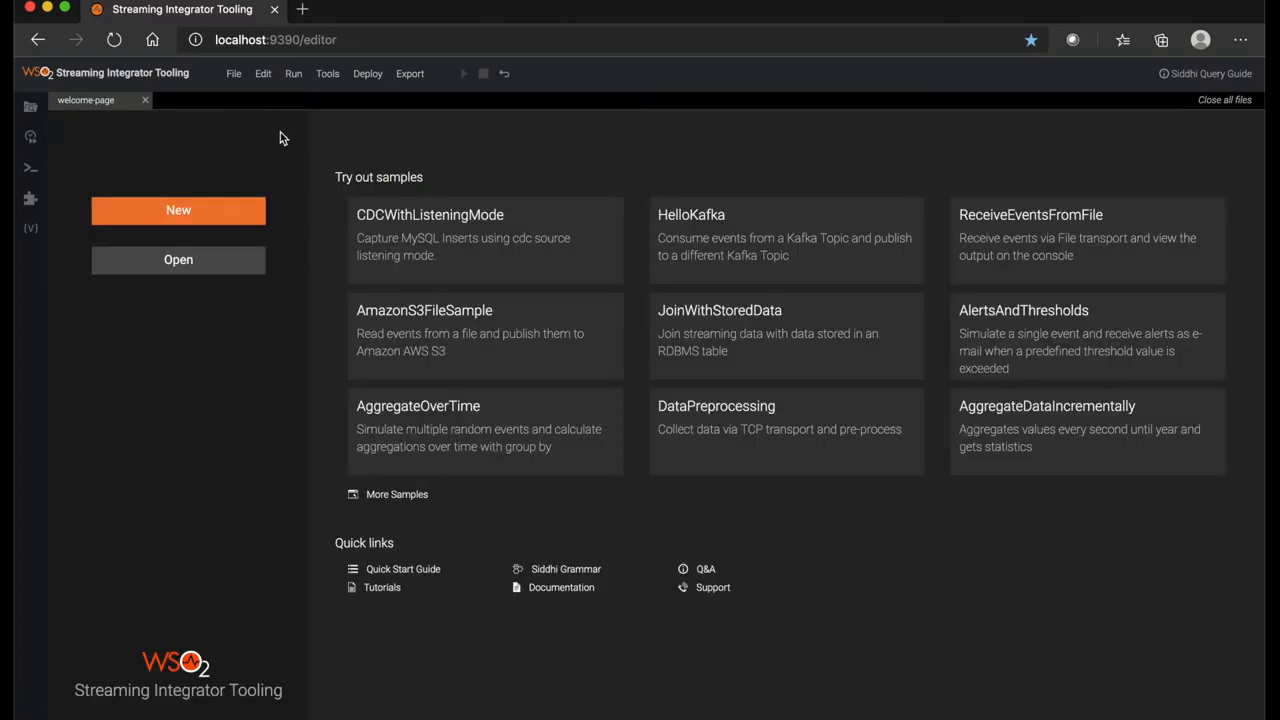
pyautogui.click(396, 492)
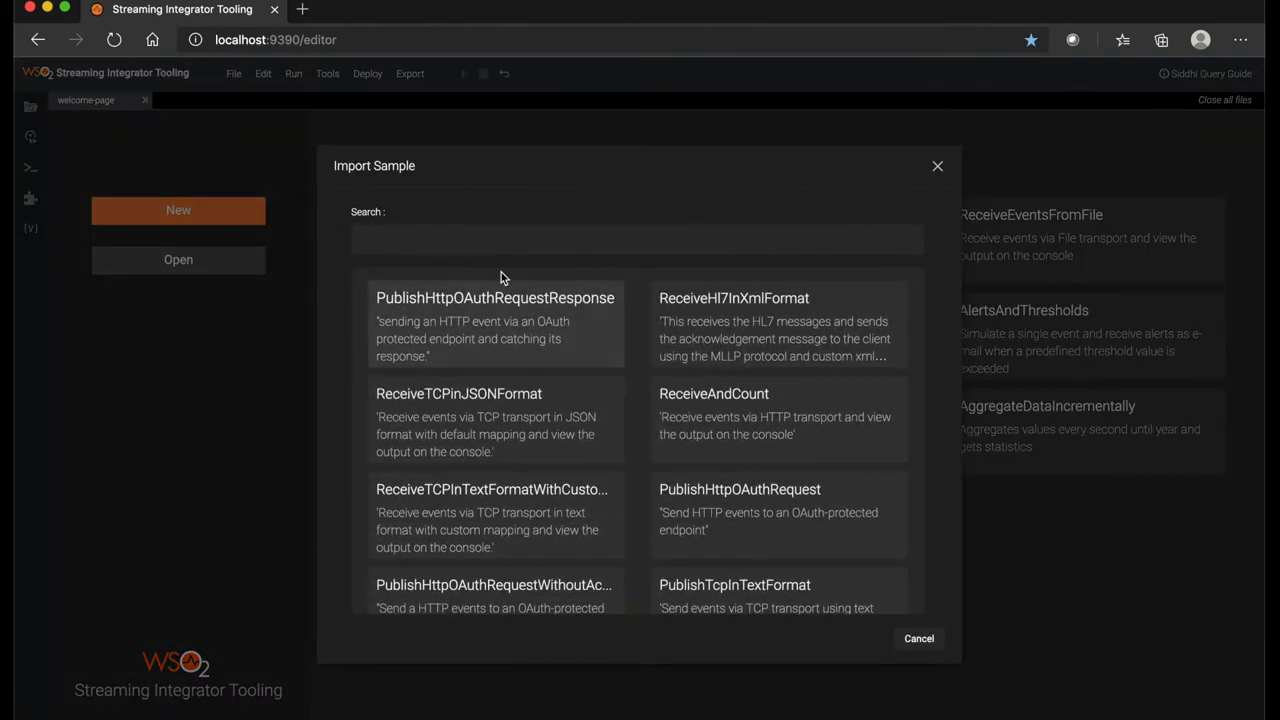
pyautogui.write('rece')
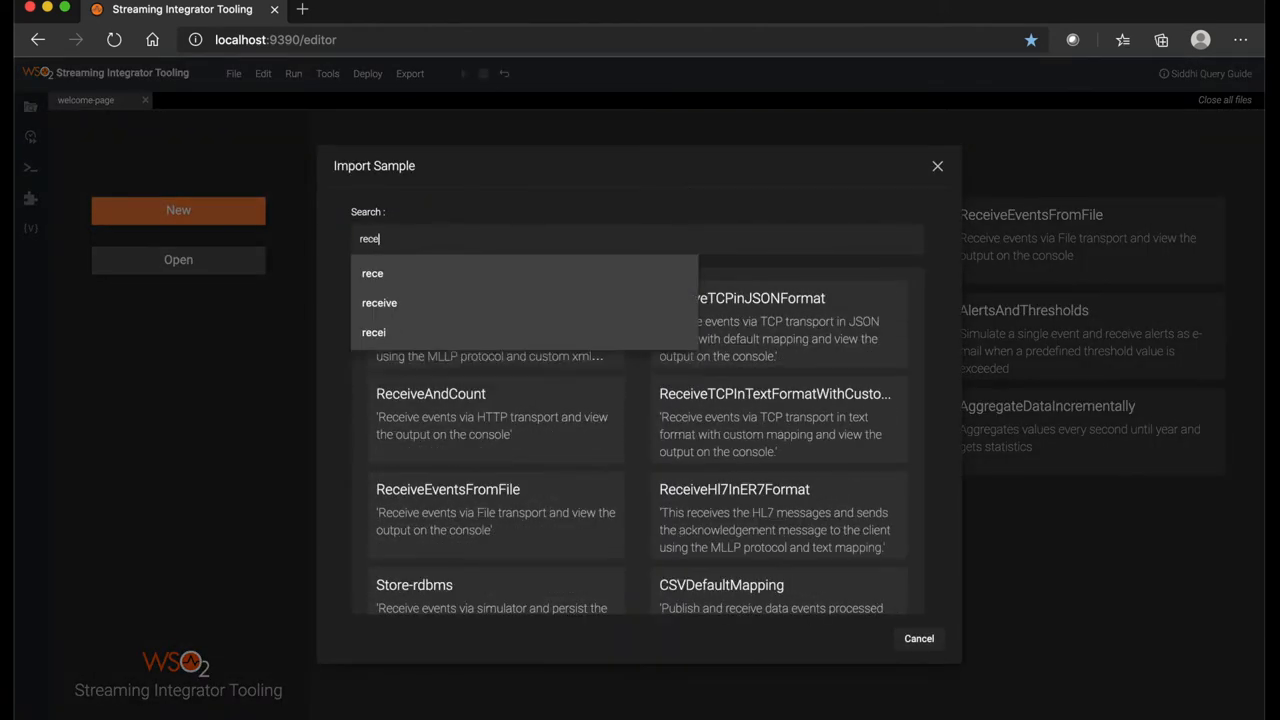
pyautogui.click(380, 302)
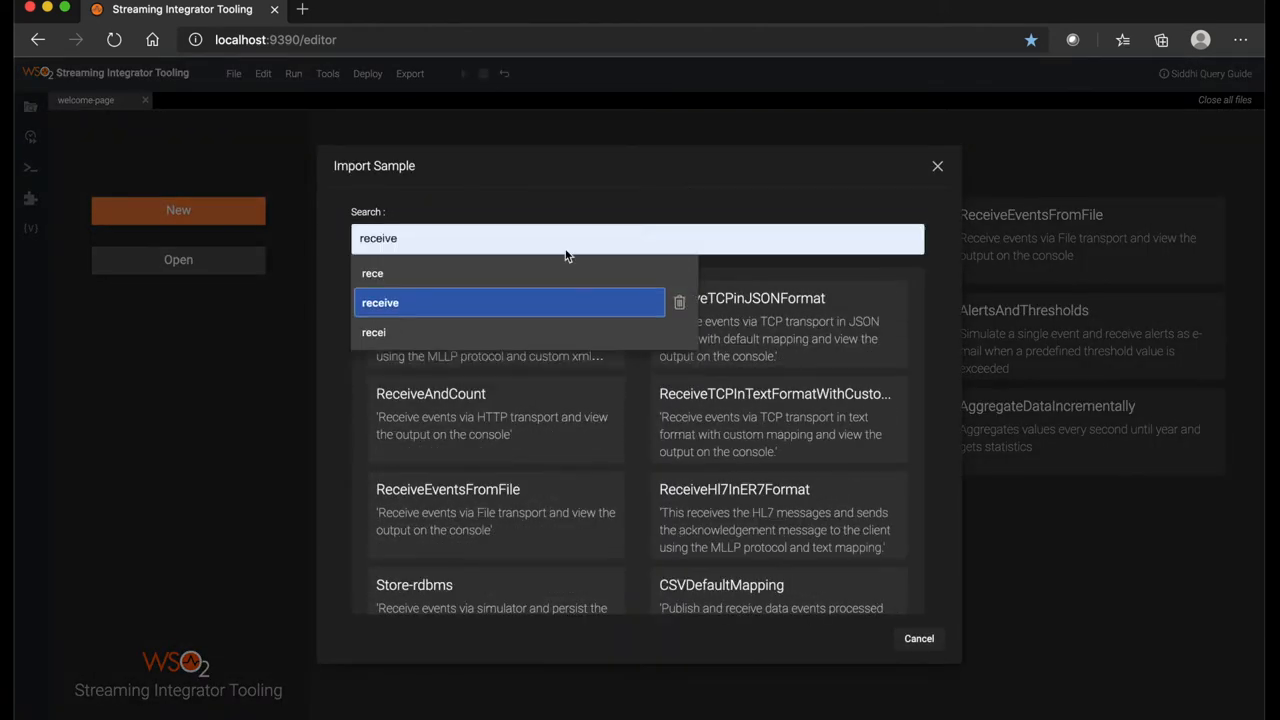
# Step: Open the ReceiveAndCount sample and scroll through its source and stream definitions
pyautogui.click(430, 392)
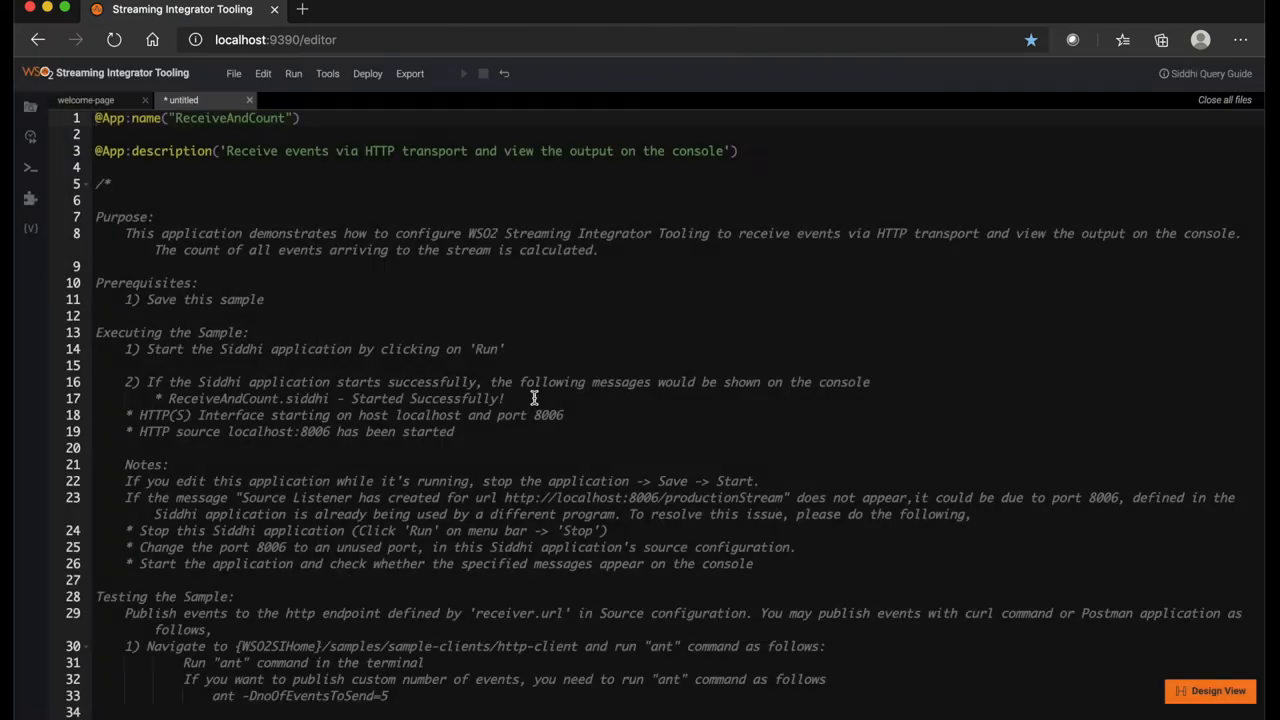
pyautogui.scroll(-3)
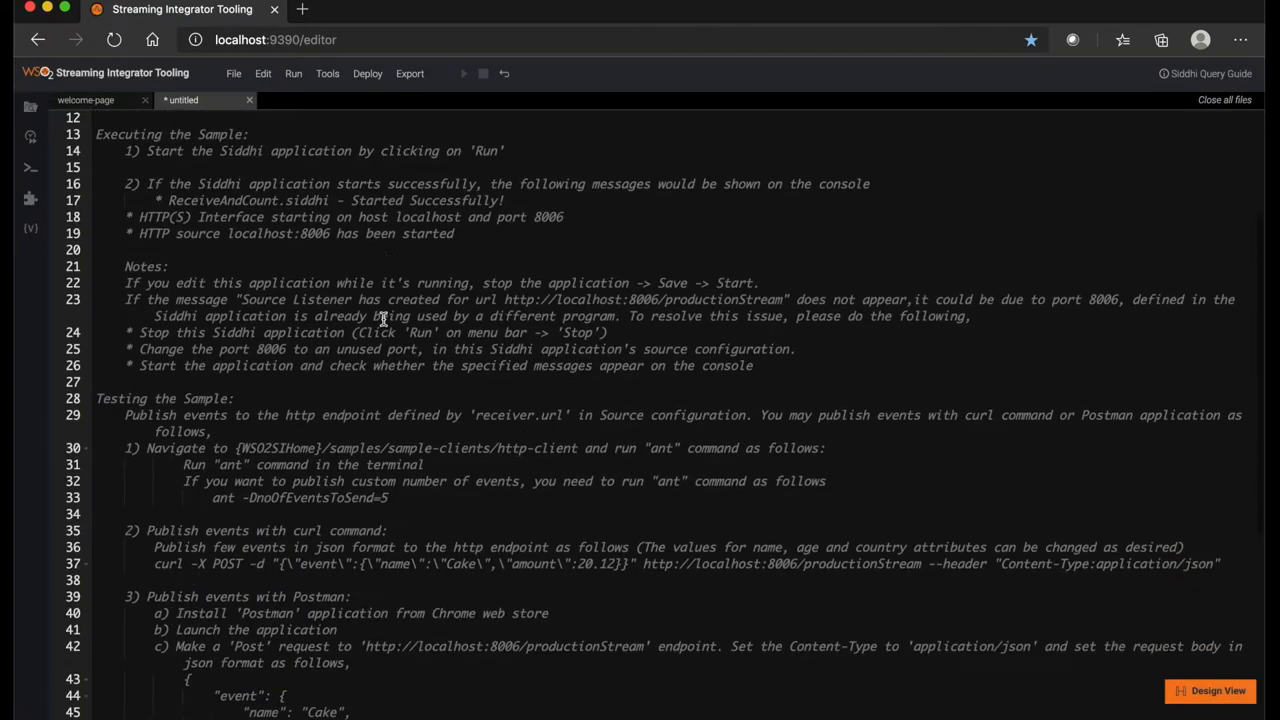
pyautogui.scroll(-3)
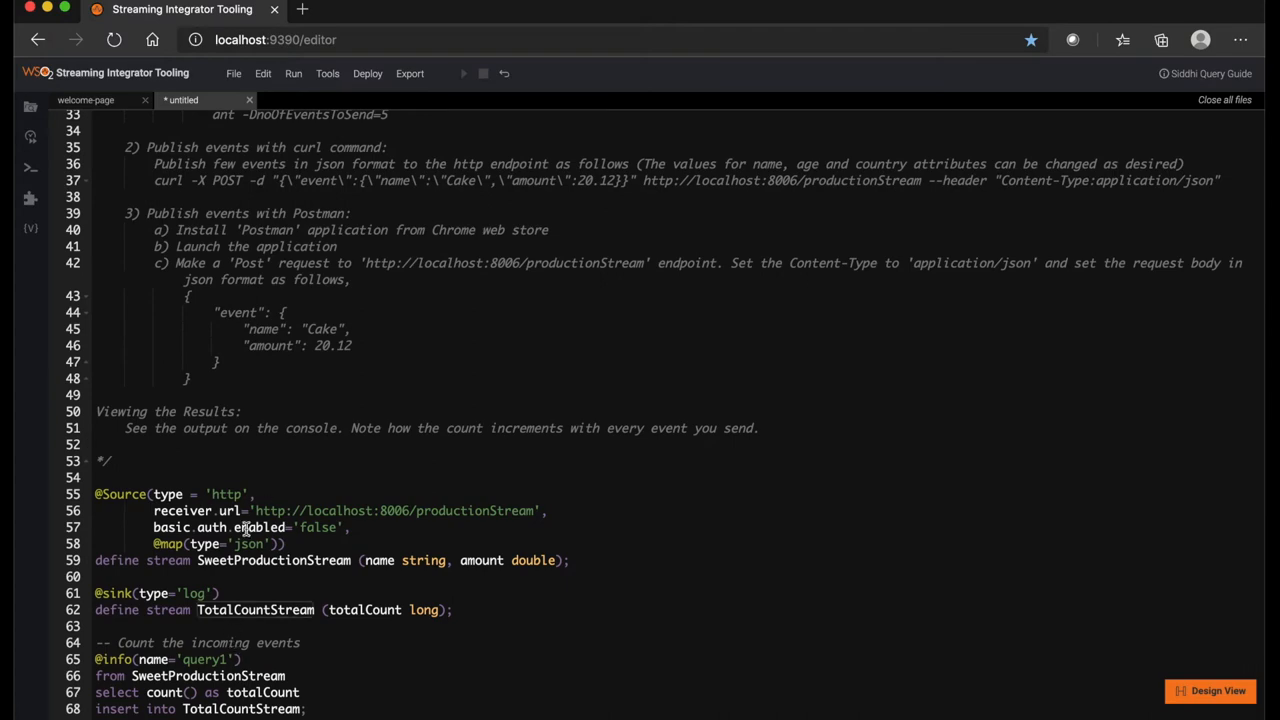
pyautogui.moveTo(308, 432)
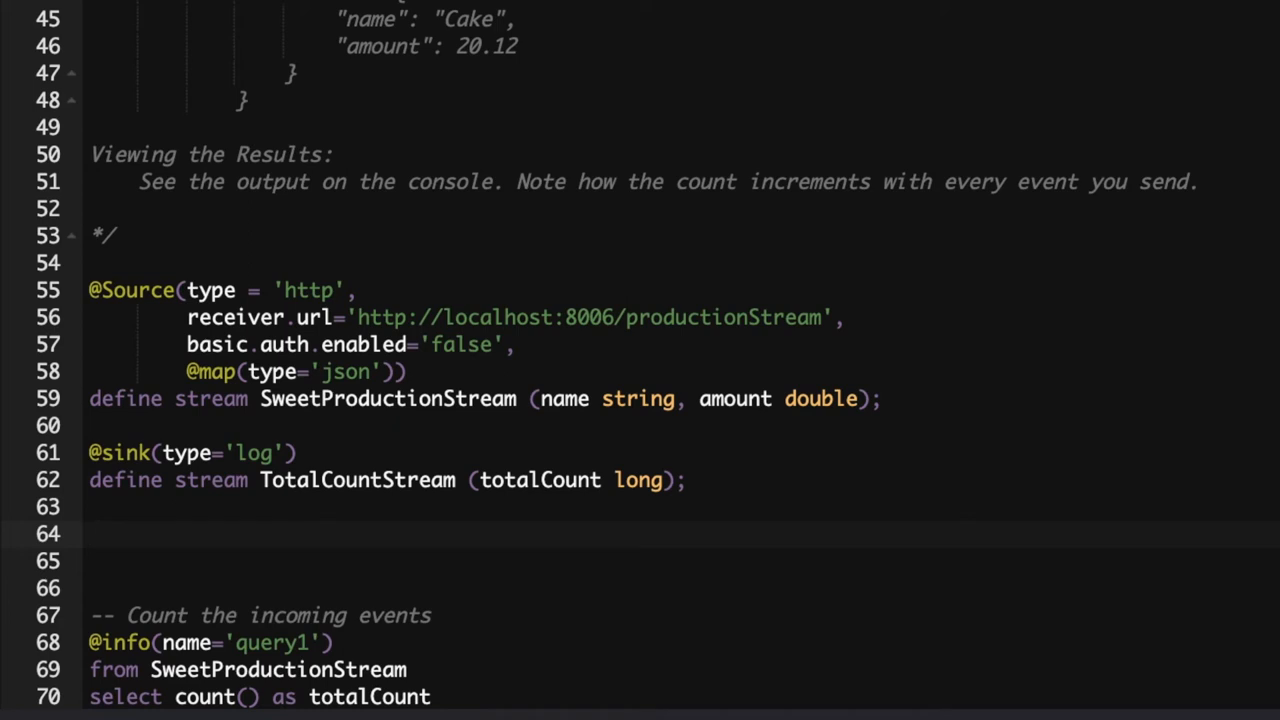
# Step: Insert a define-stream snippet as stream foo with symbol string and voilume double
pyautogui.write('def')
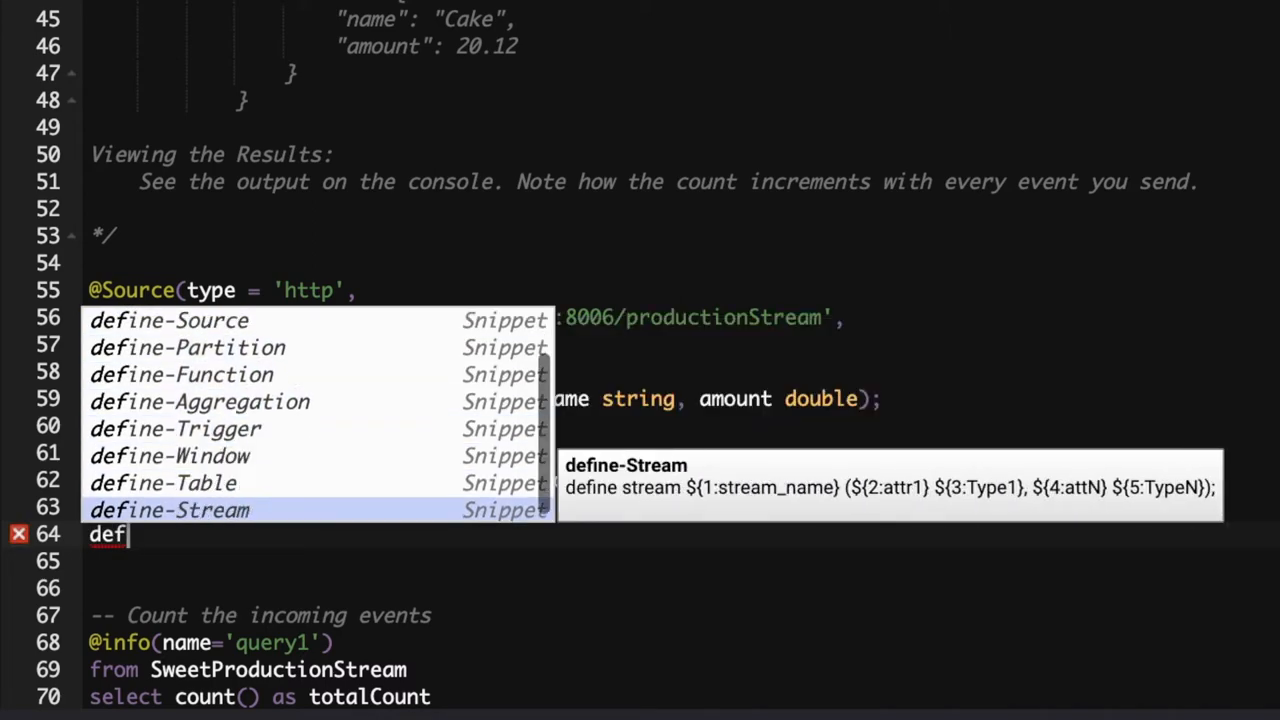
pyautogui.click(168, 510)
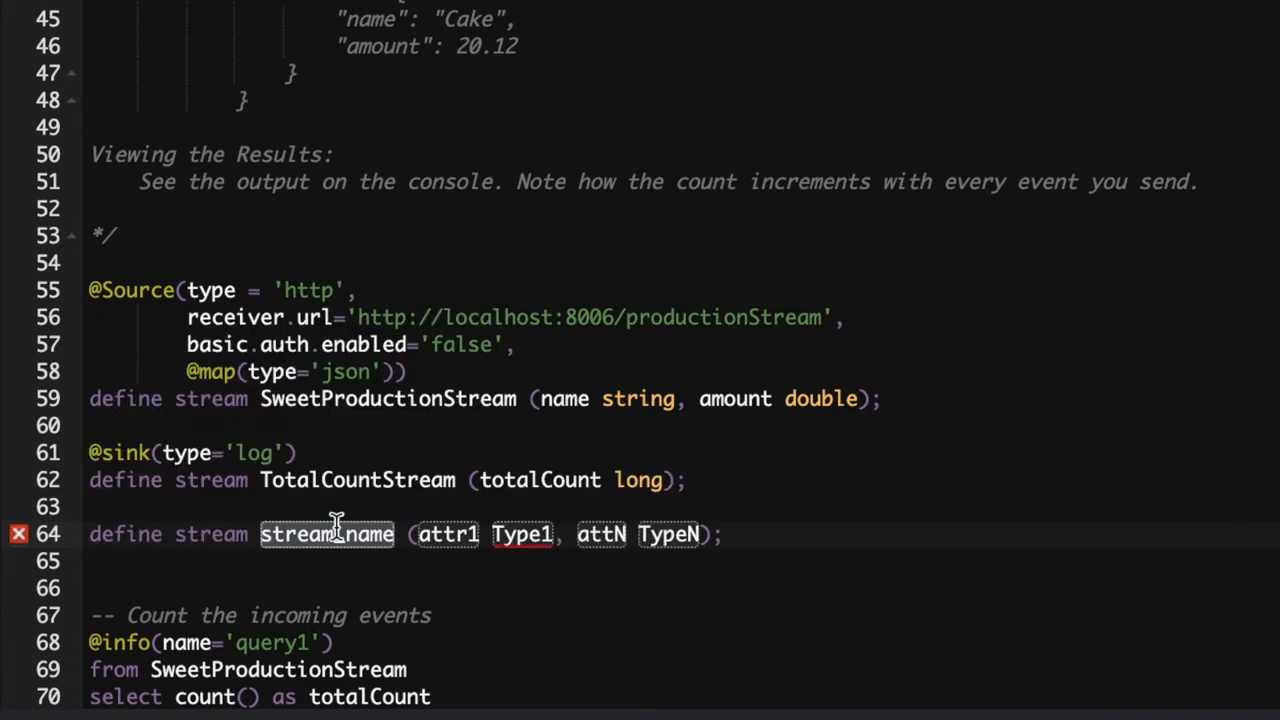
pyautogui.write('foo')
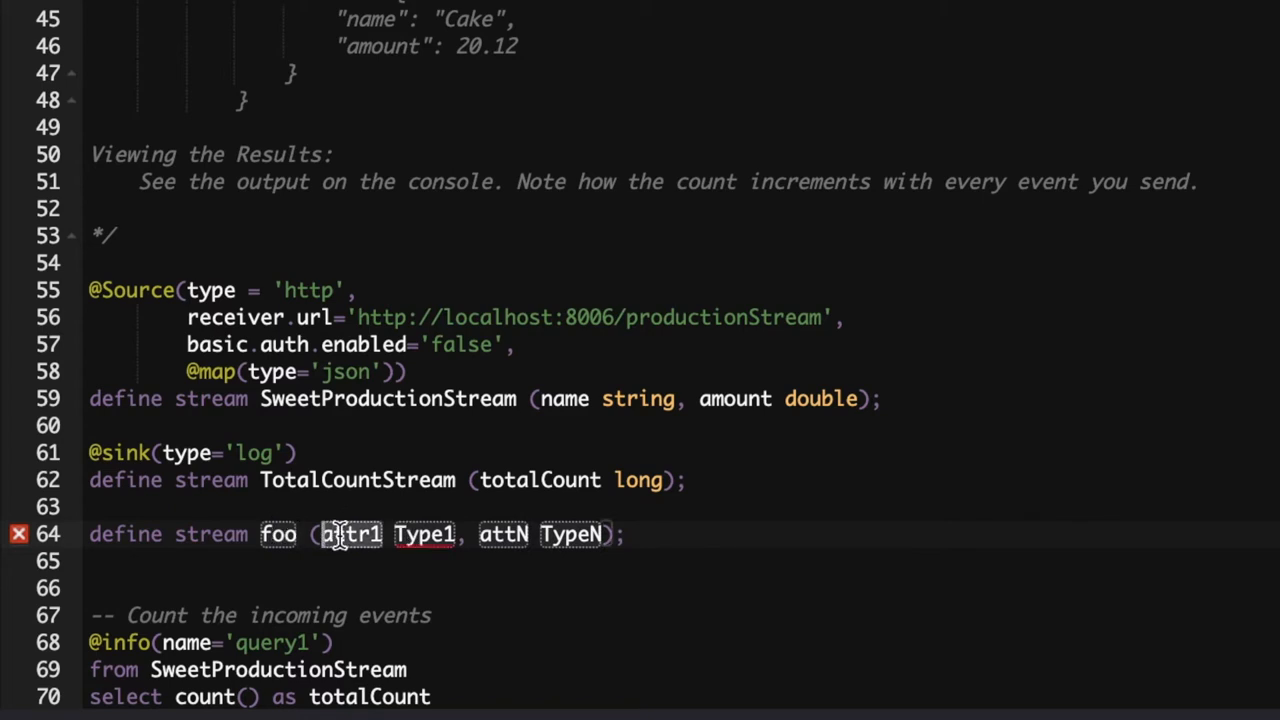
pyautogui.write('symbol')
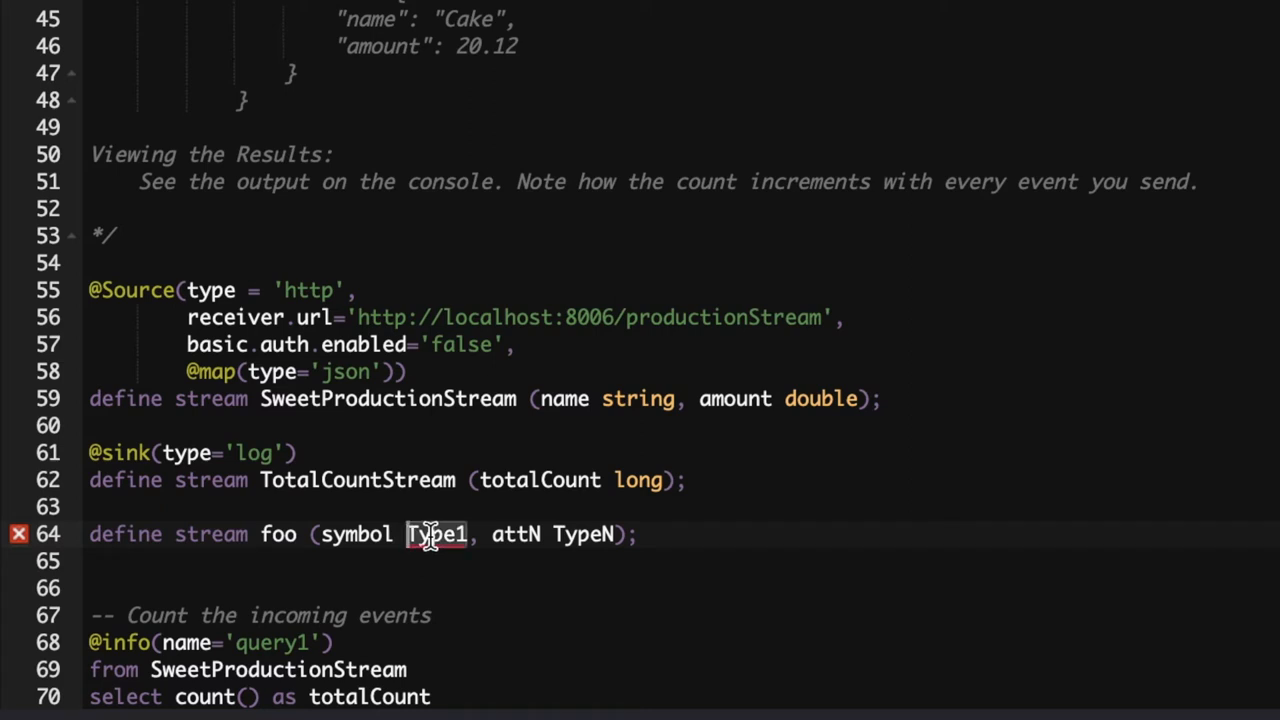
pyautogui.write('string')
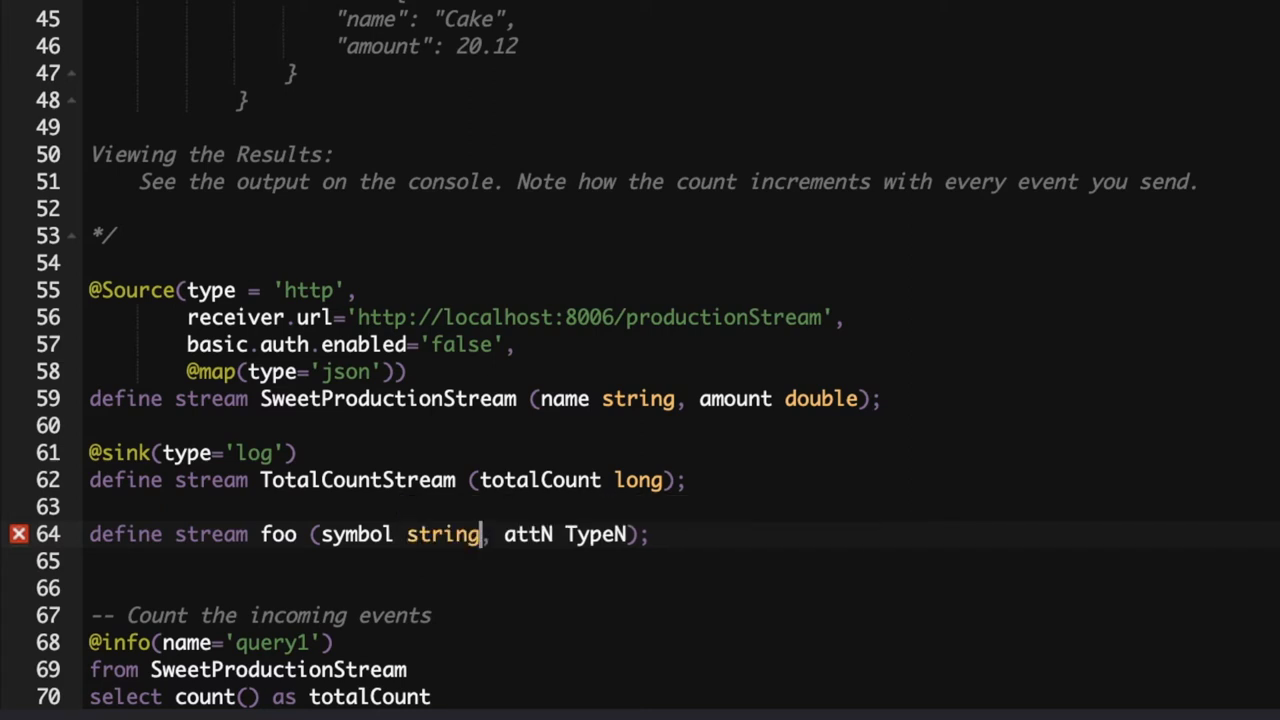
pyautogui.doubleClick(528, 534)
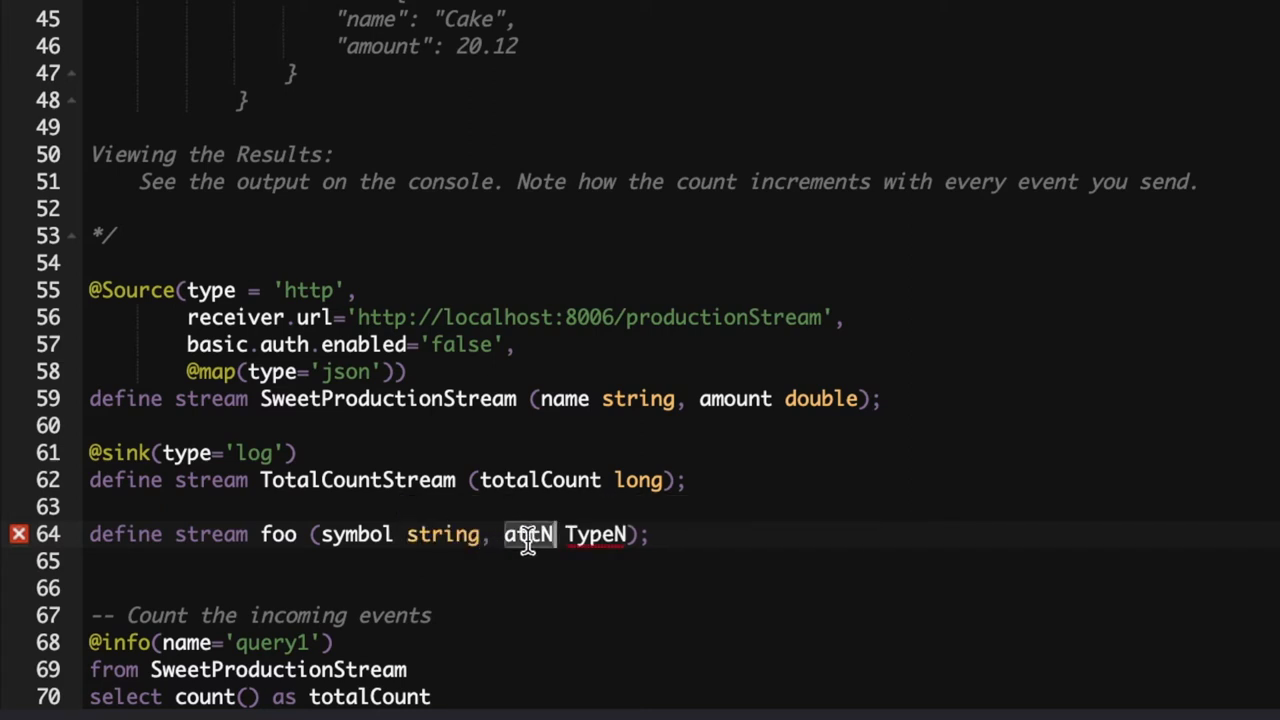
pyautogui.write('voil')
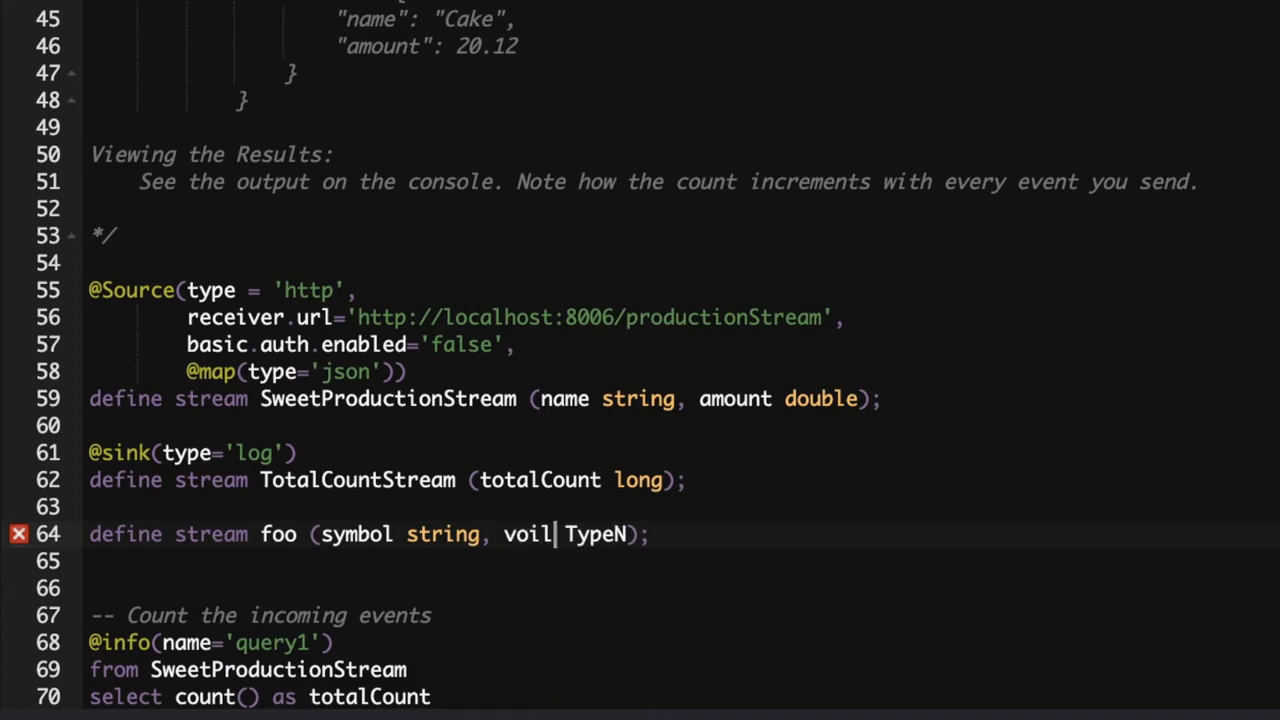
pyautogui.write('ume doubl')
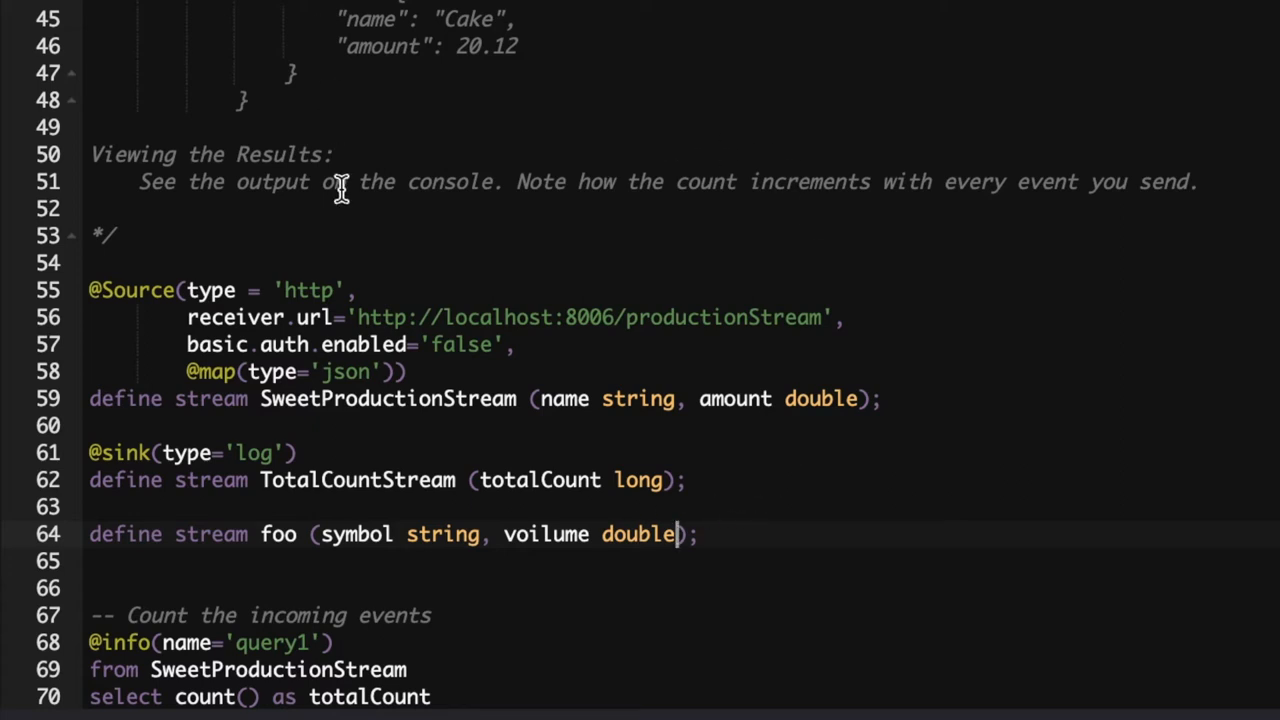
pyautogui.moveTo(388, 238)
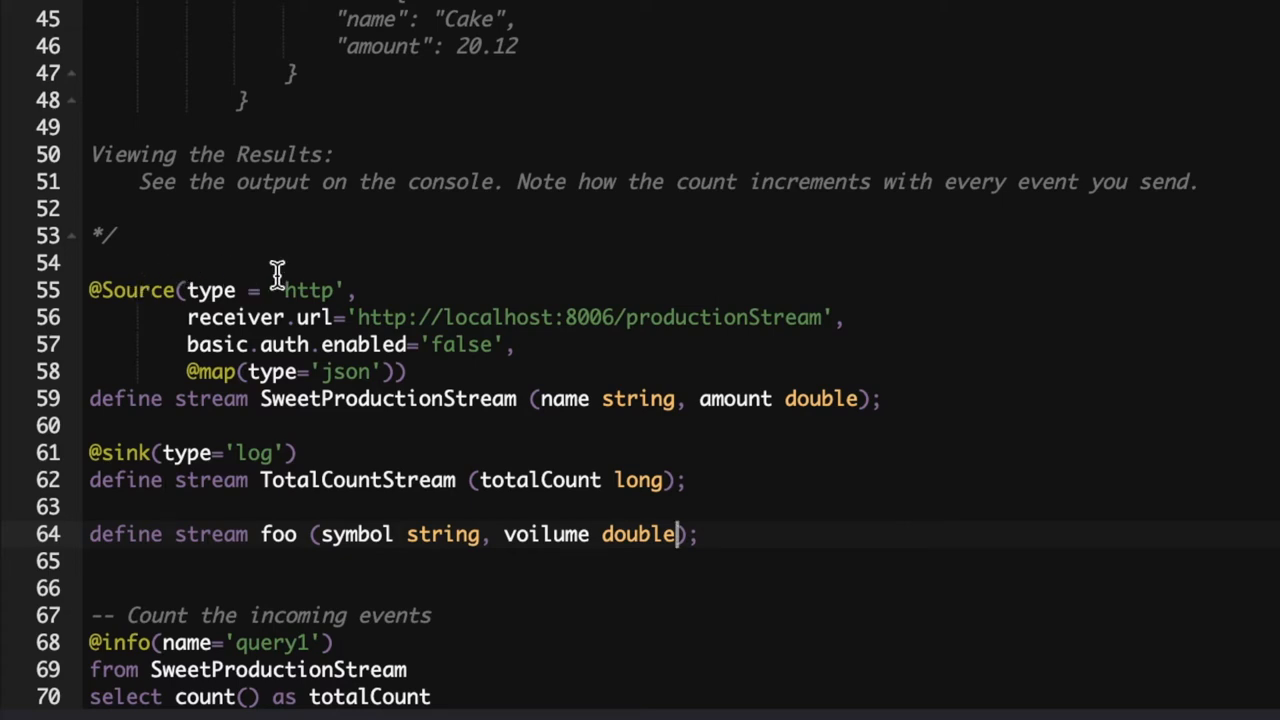
pyautogui.moveTo(468, 192)
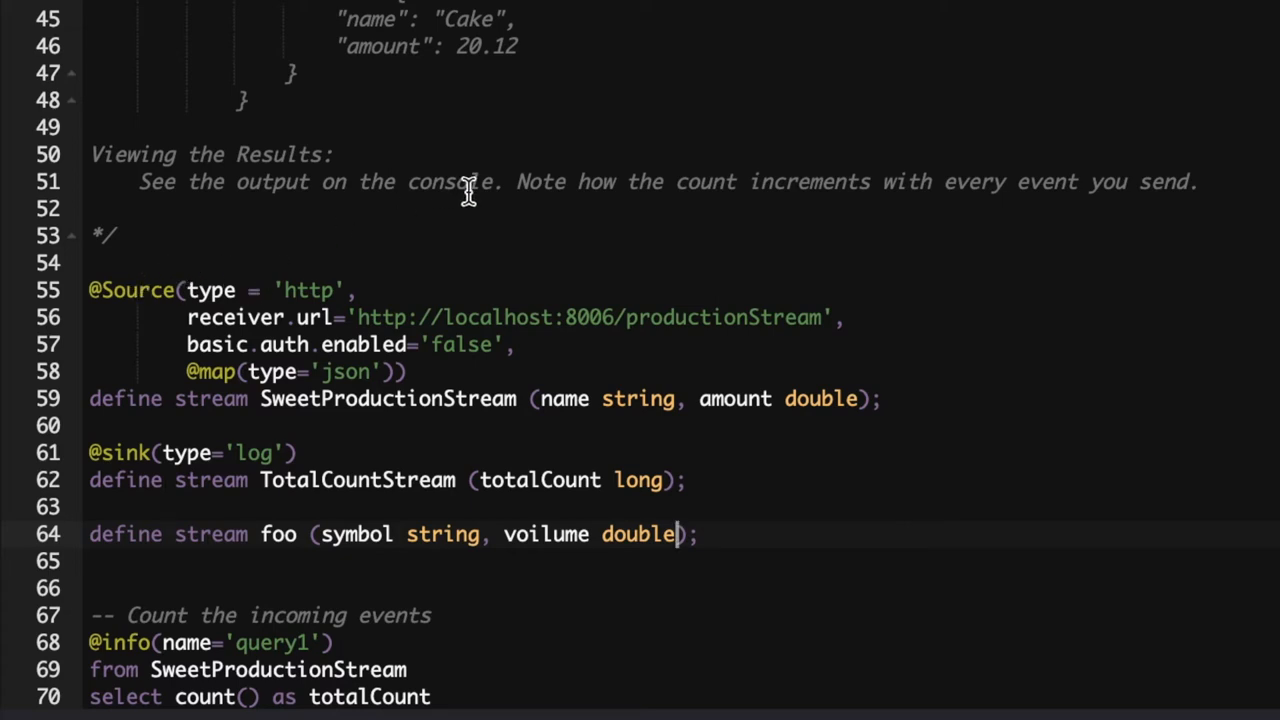
pyautogui.scroll(3)
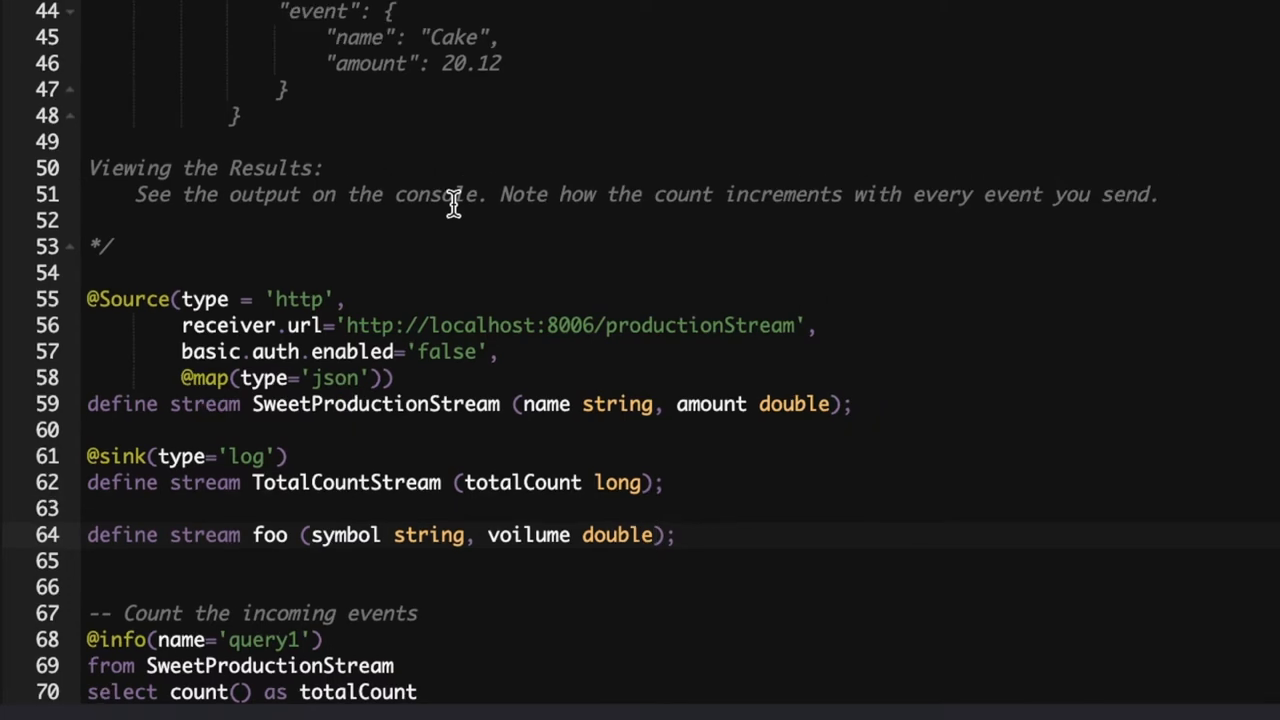
pyautogui.press('Return')
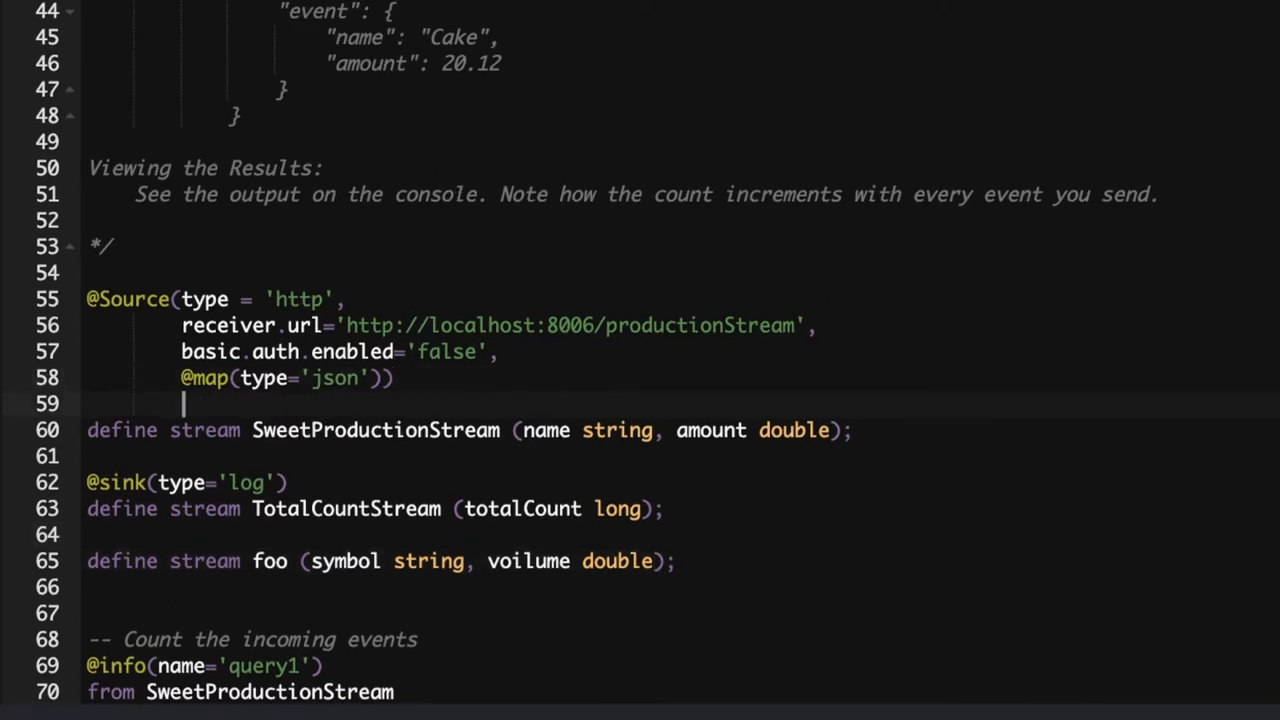
pyautogui.write('@')
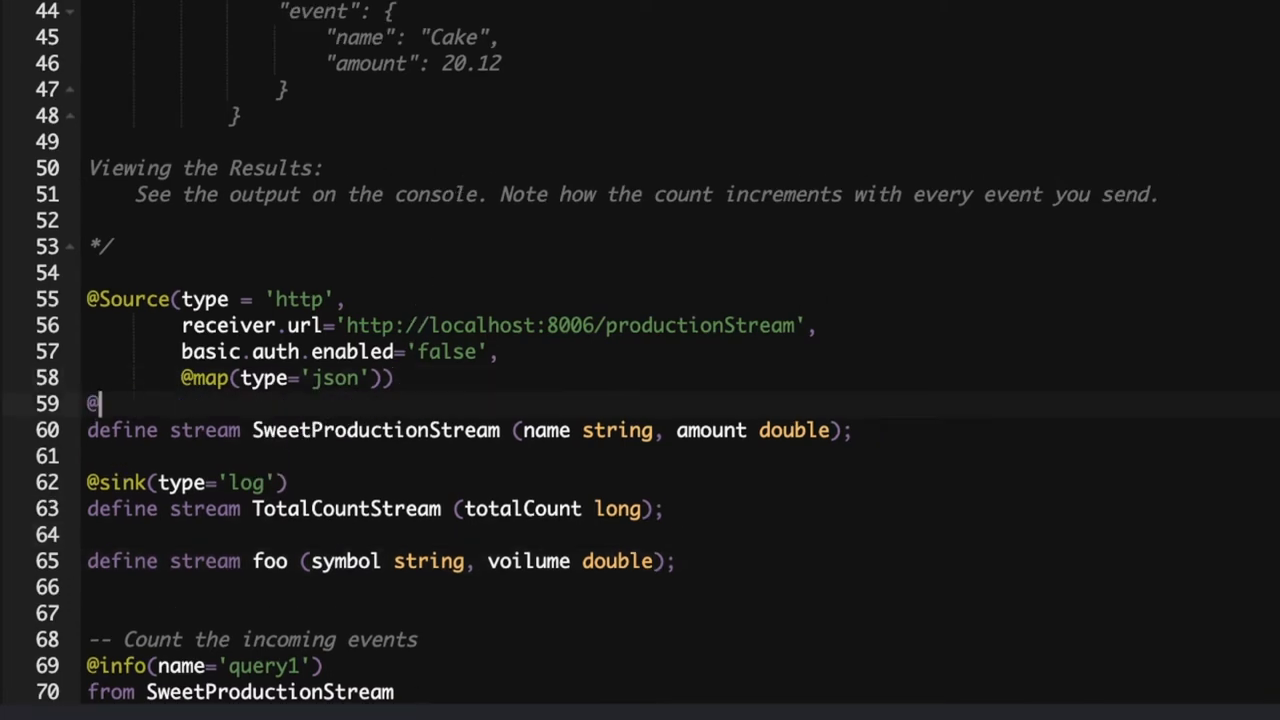
pyautogui.write('S')
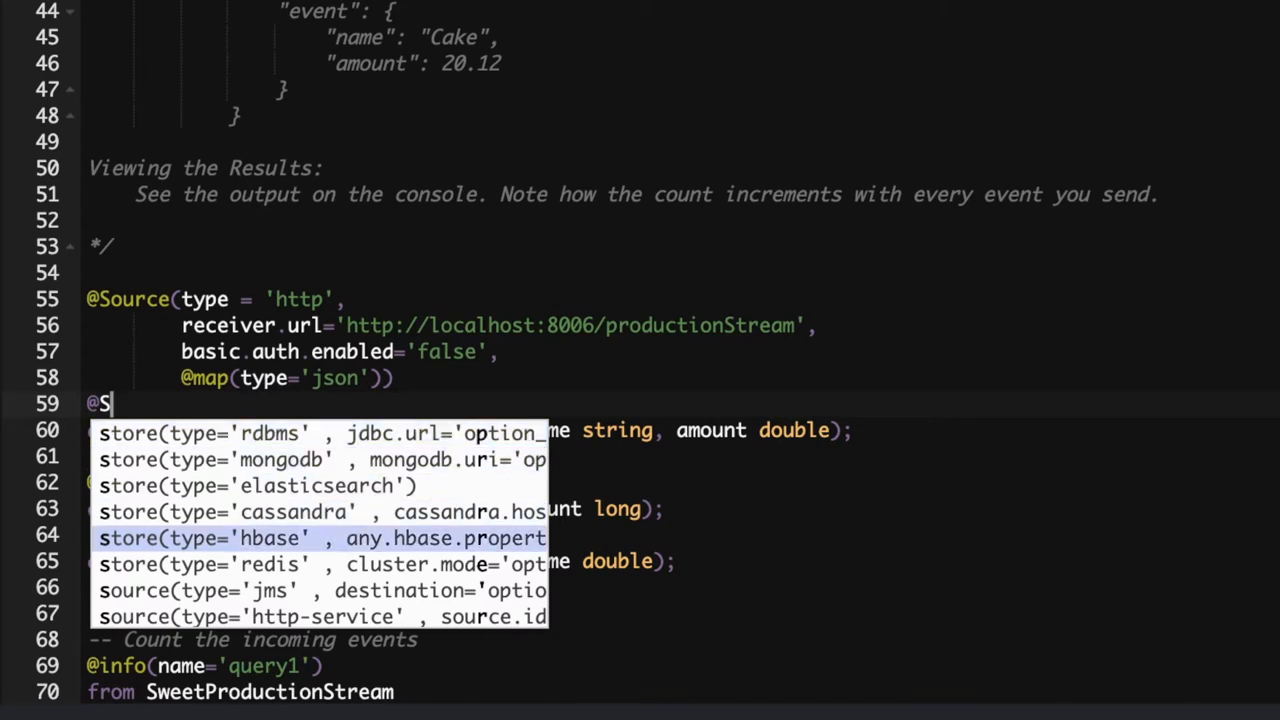
pyautogui.scroll(-3)
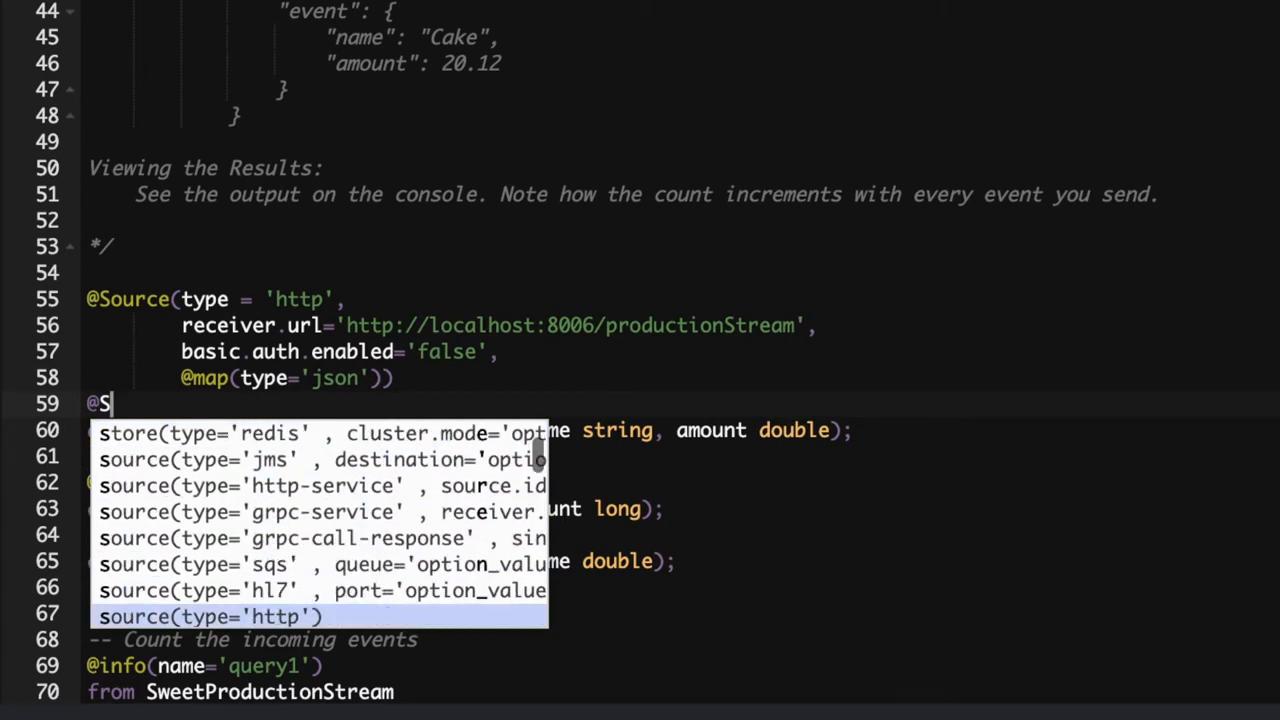
pyautogui.scroll(-3)
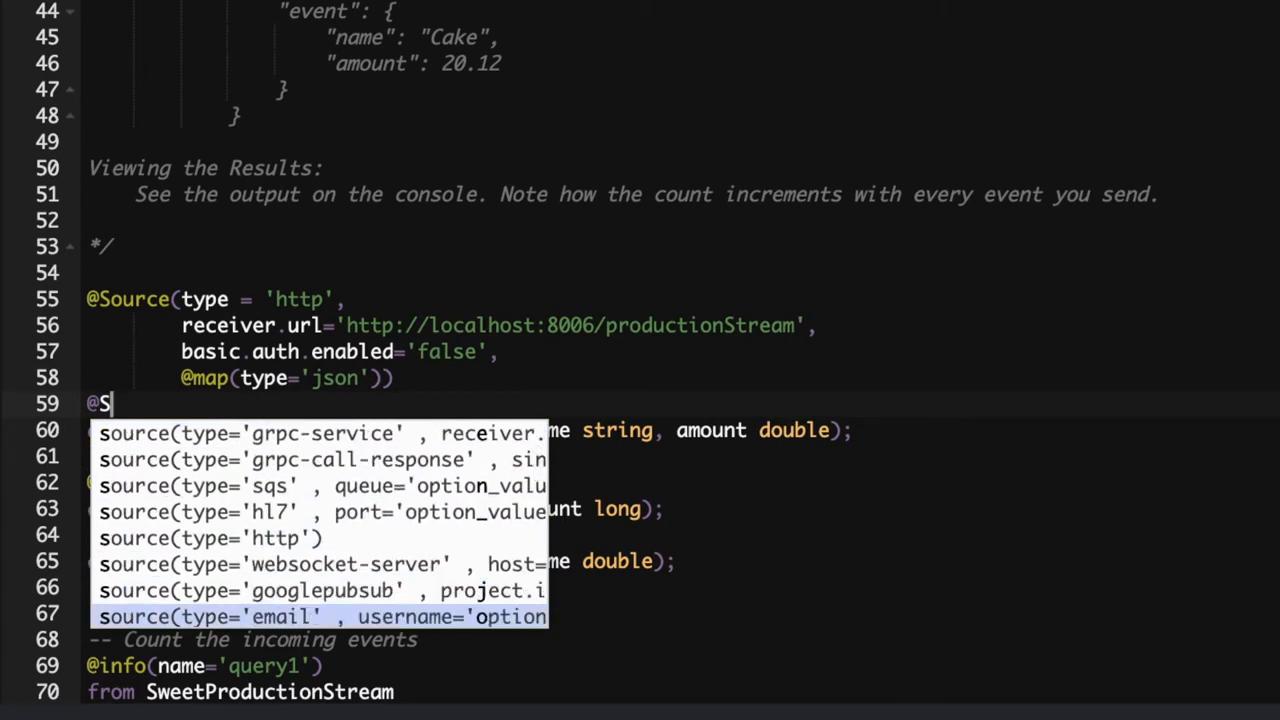
pyautogui.press('Escape')
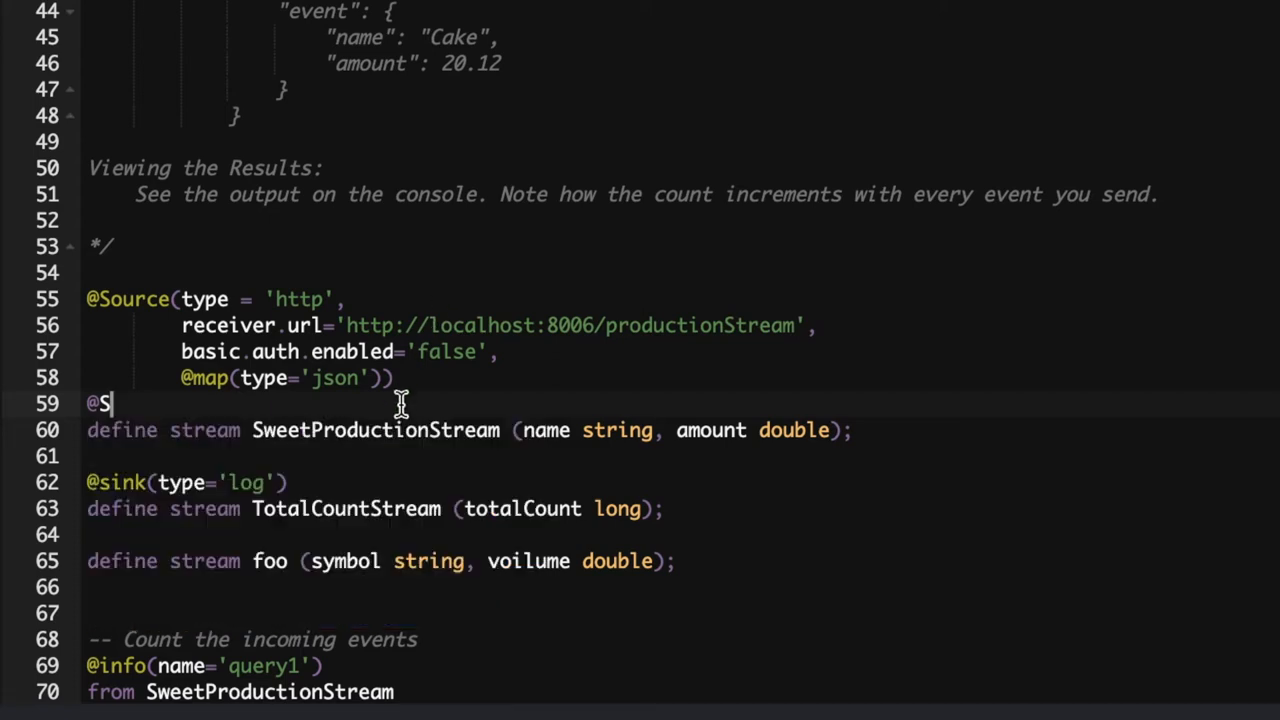
pyautogui.press('BackSpace')
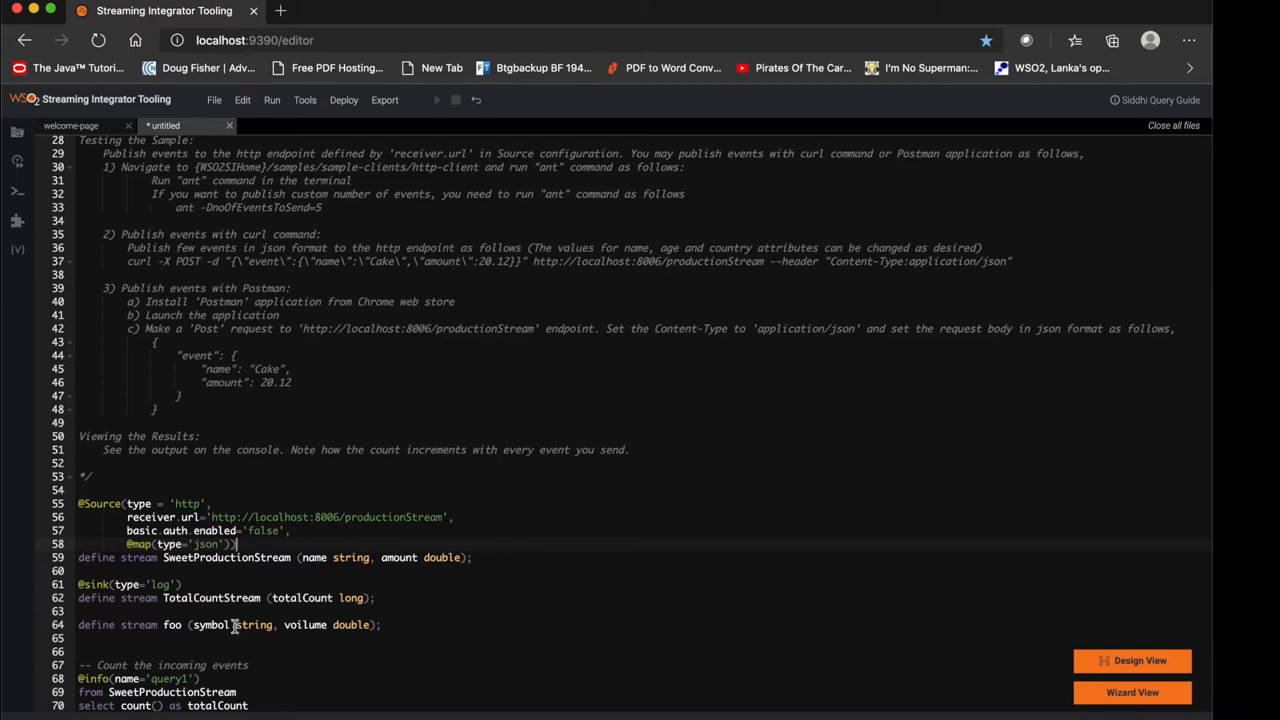
# Step: Scroll down to the counting query's select clause after count() as totalCount
pyautogui.scroll(-3)
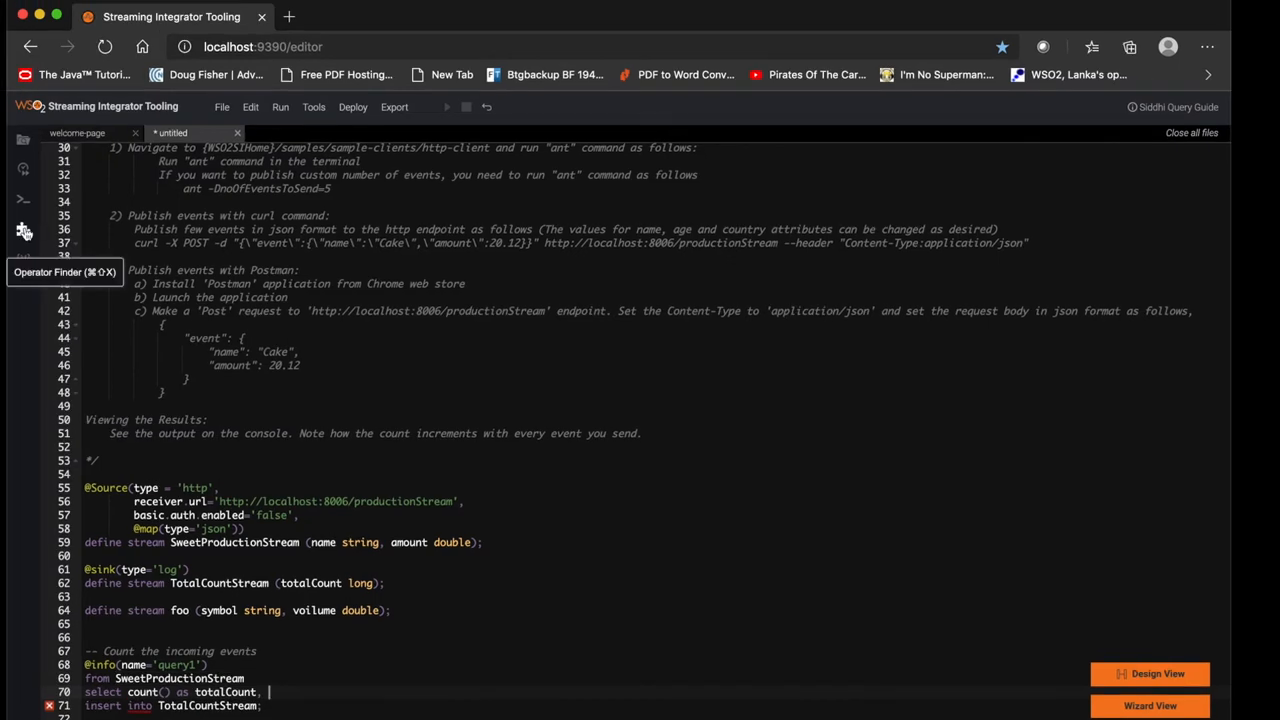
# Step: Show the Operator Finder and search the operators for 'sub'
pyautogui.click(24, 230)
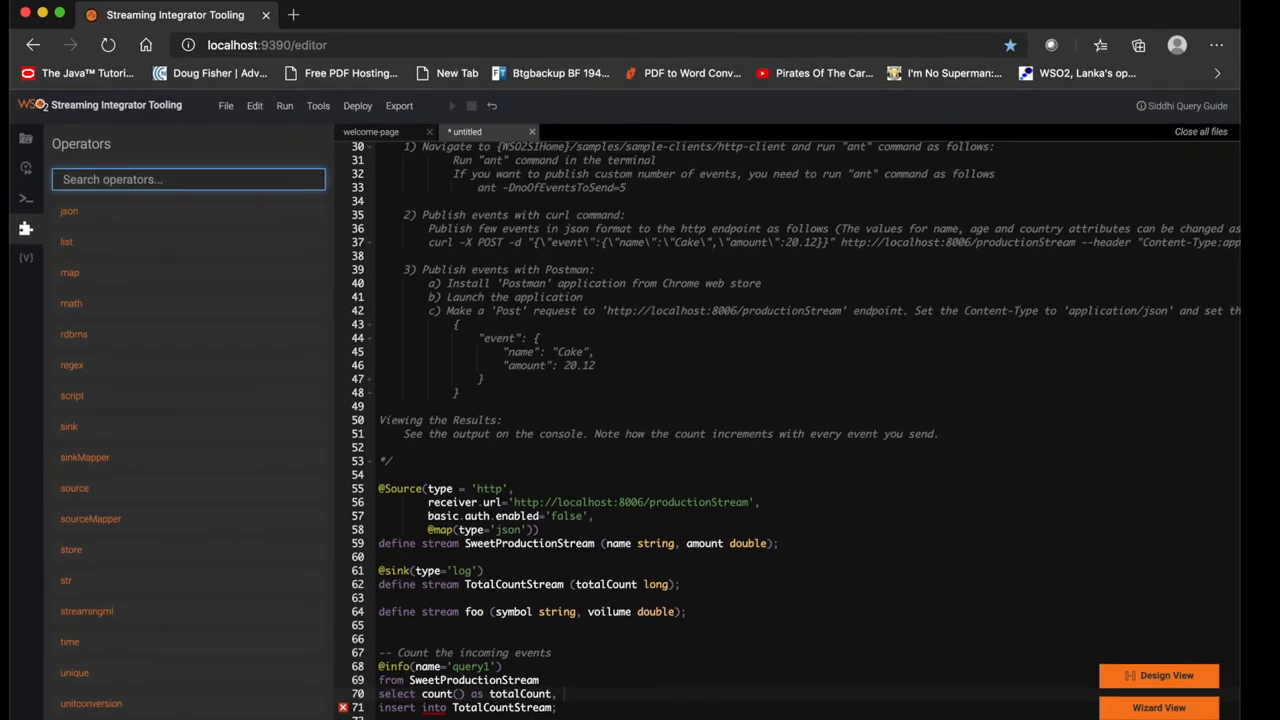
pyautogui.write('sub')
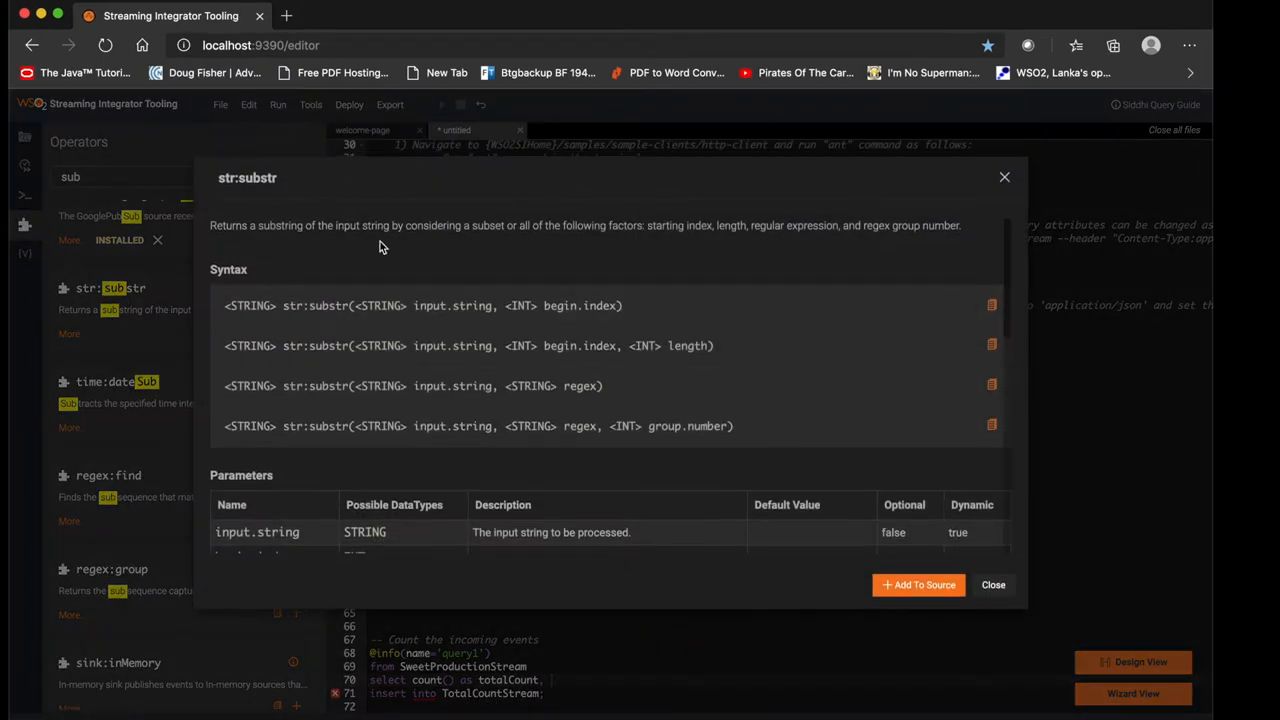
pyautogui.moveTo(364, 270)
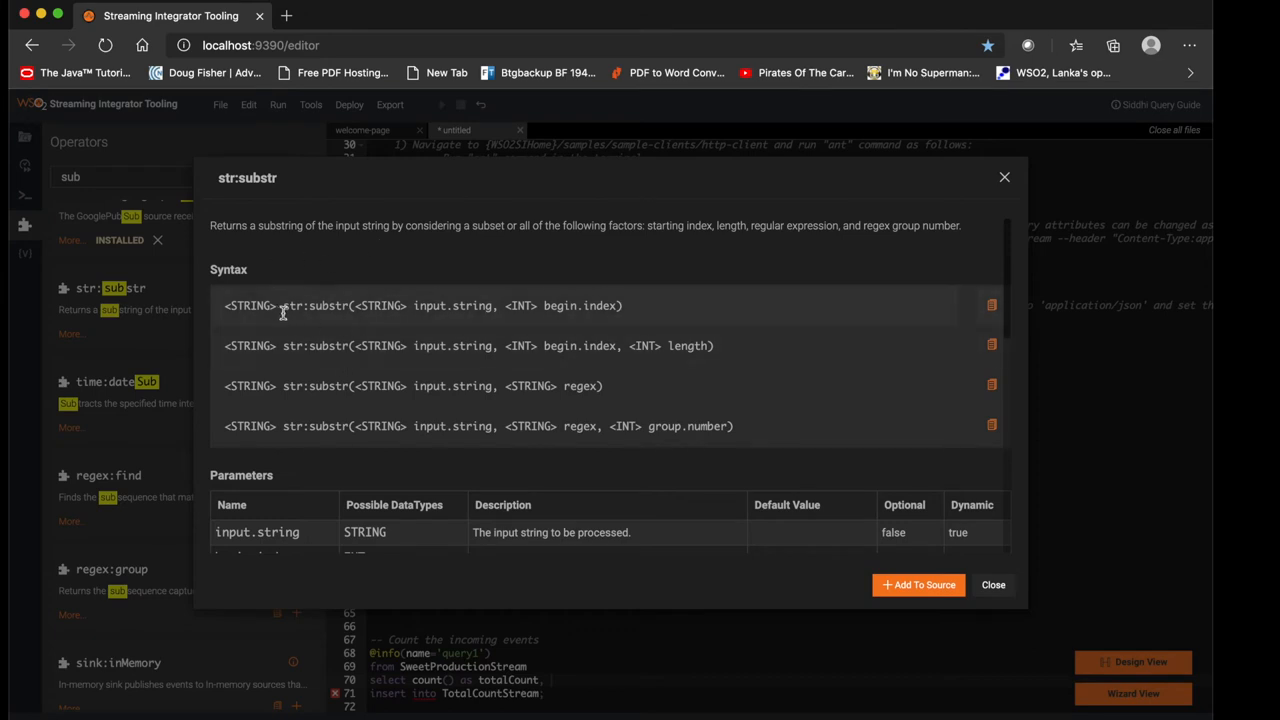
# Step: Review str:substr's syntax and examples, add it to the source and dismiss its documentation
pyautogui.scroll(-3)
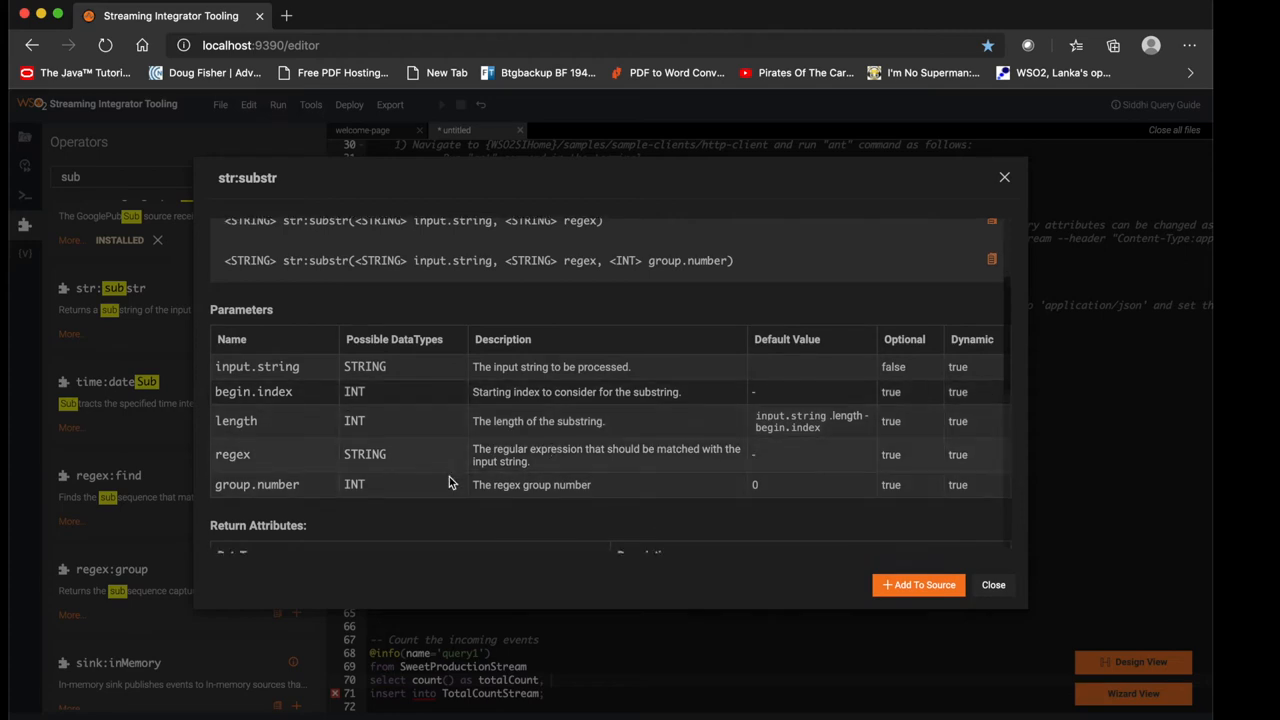
pyautogui.scroll(-3)
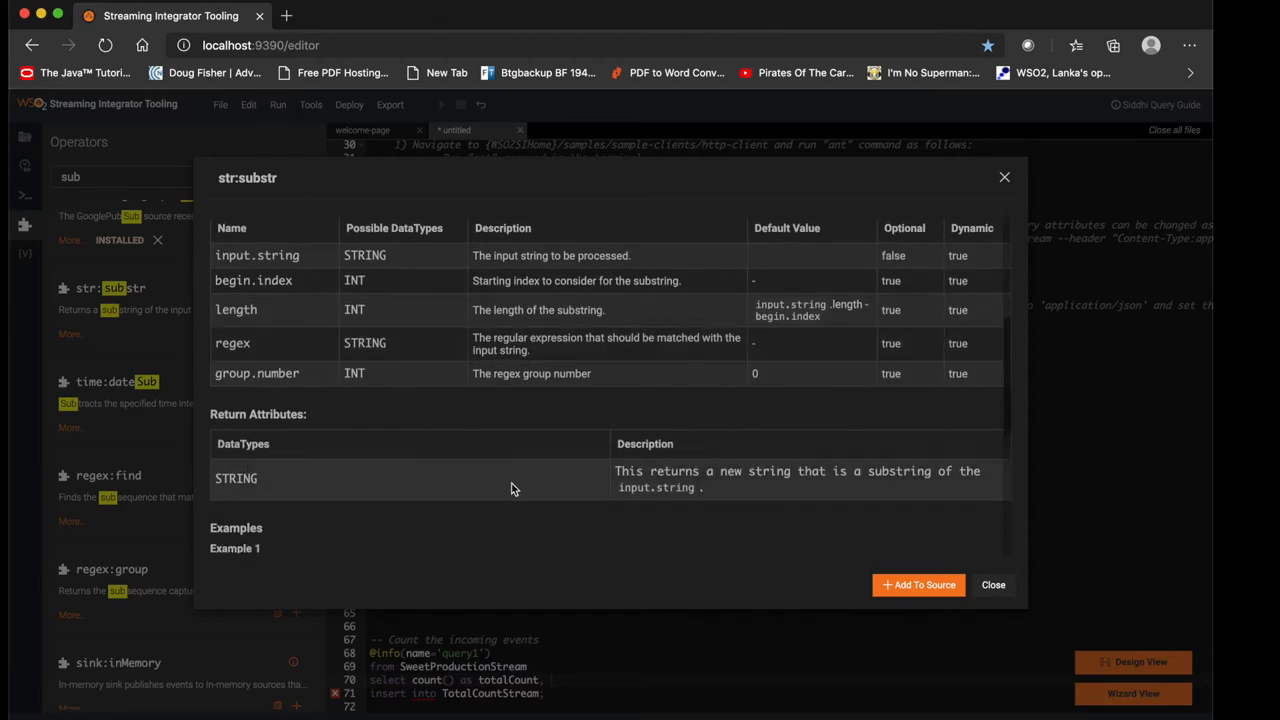
pyautogui.scroll(-3)
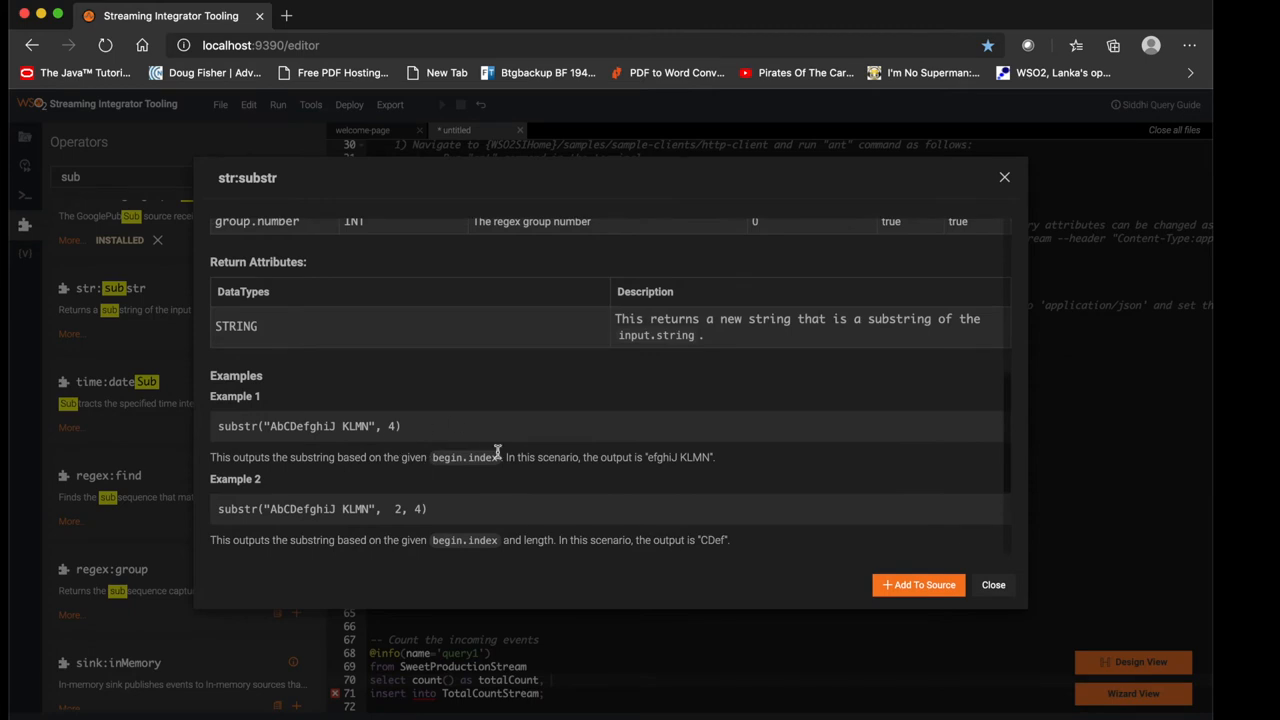
pyautogui.scroll(-3)
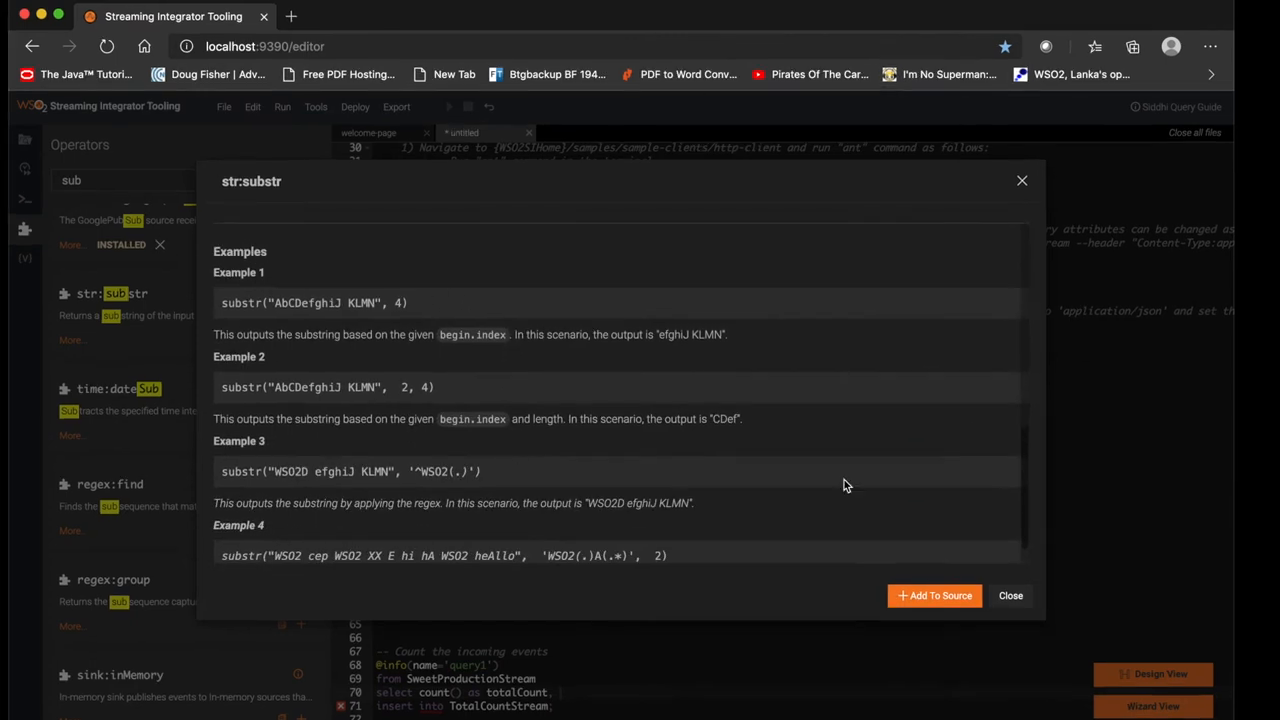
pyautogui.click(934, 596)
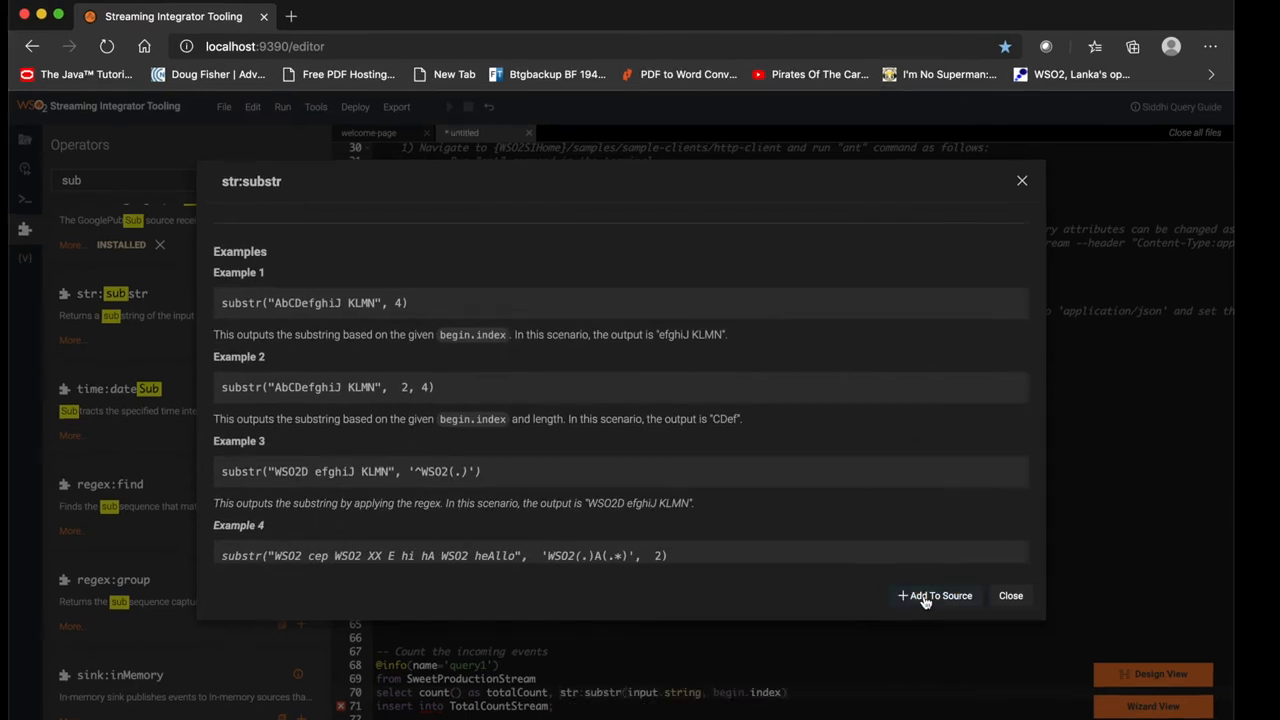
pyautogui.click(1010, 596)
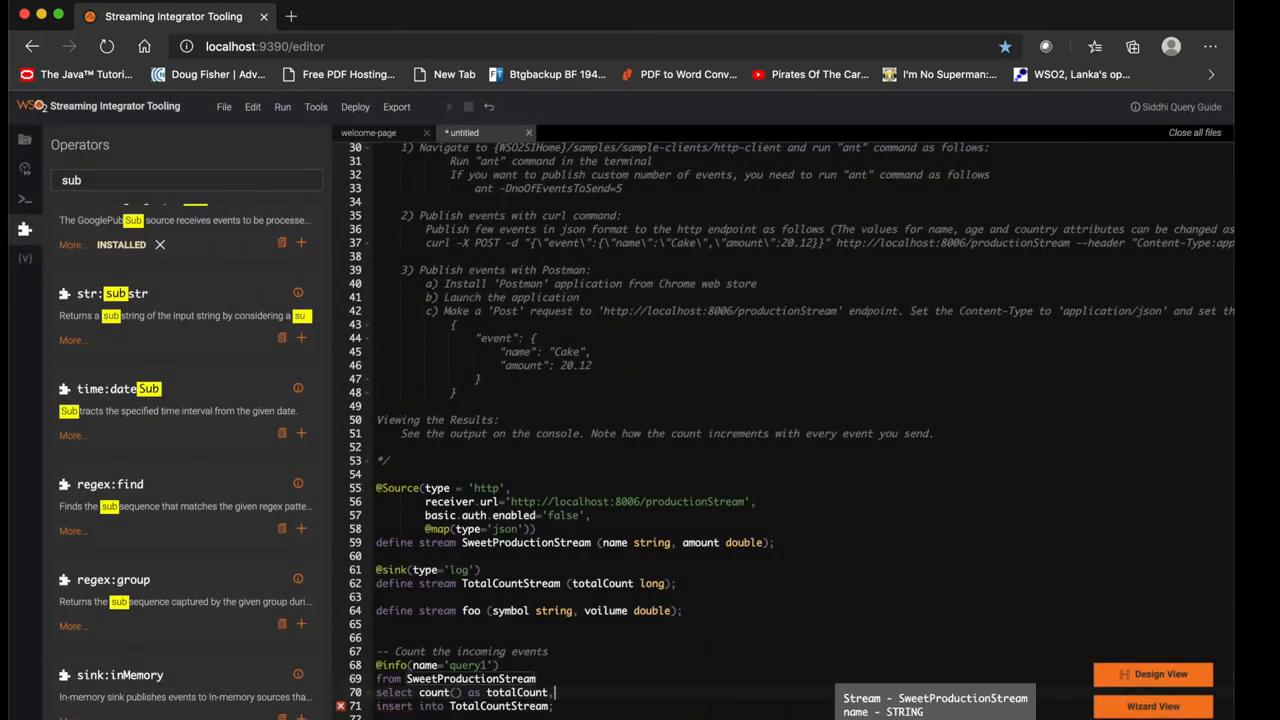
# Step: Hide the Operator Finder so the ReceiveAndCount source fills the editor
pyautogui.click(60, 132)
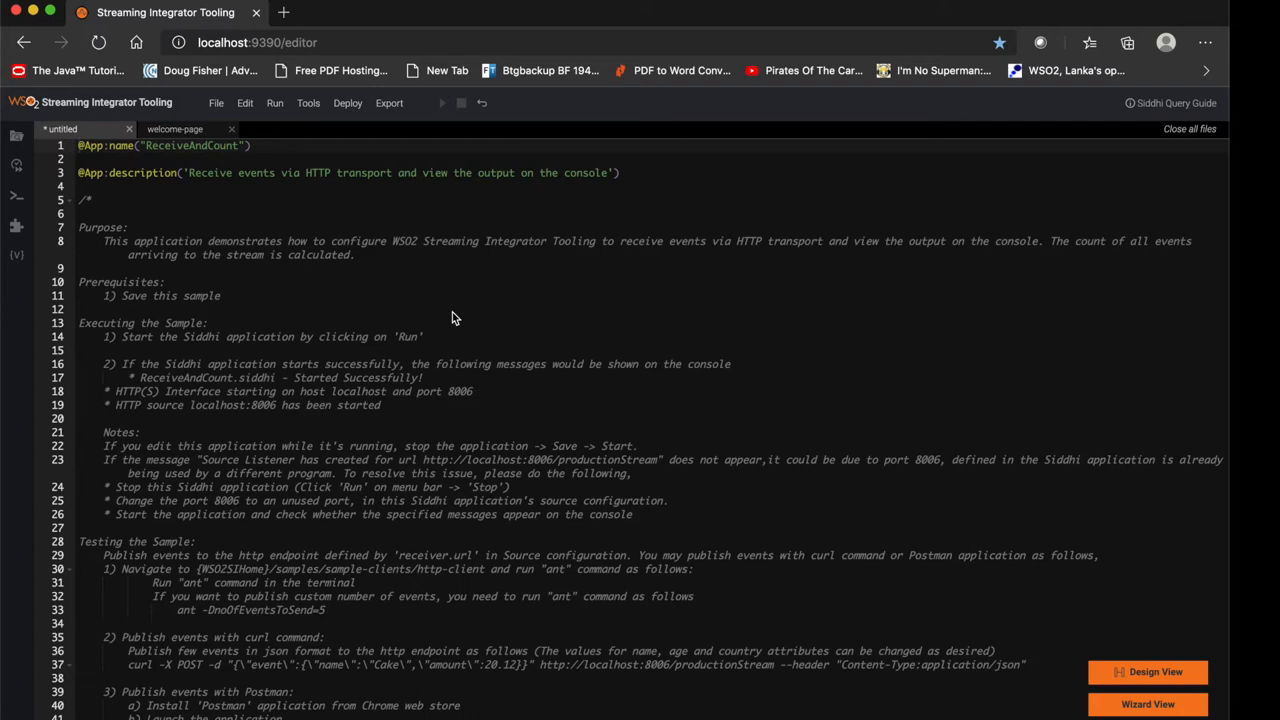
pyautogui.moveTo(316, 224)
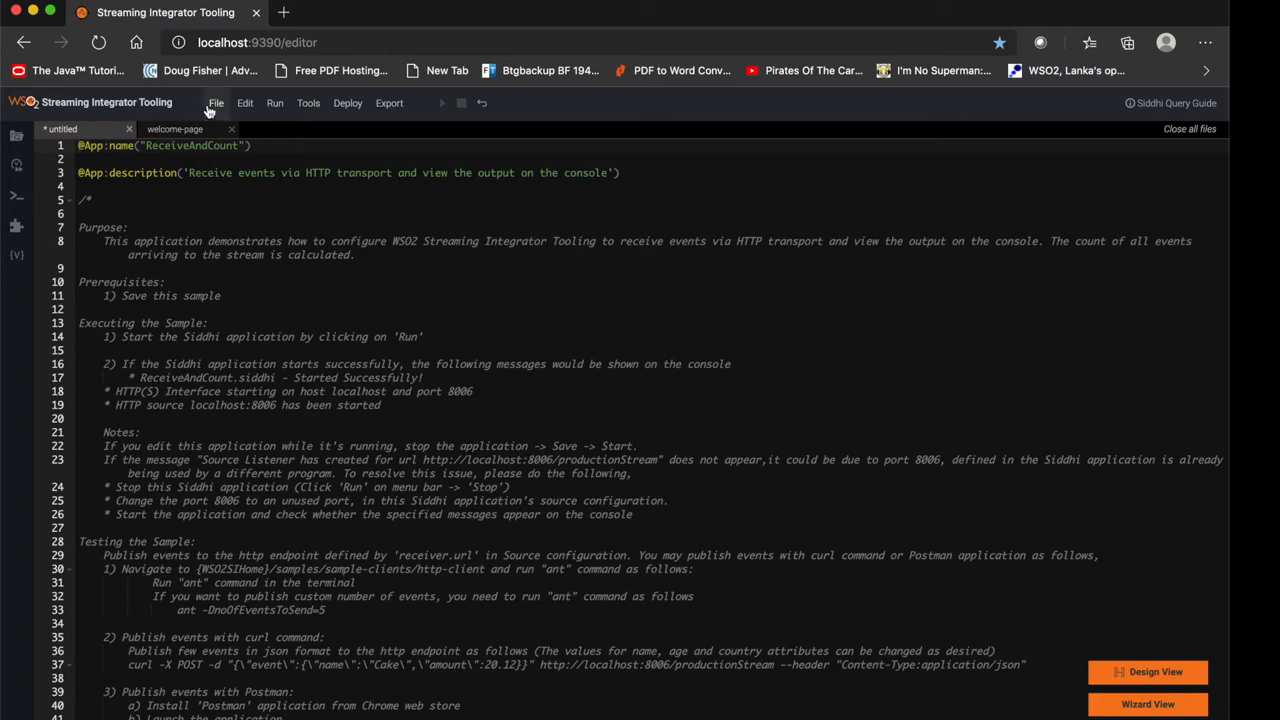
# Step: Create a new untitled Siddhi app from the File menu
pyautogui.click(174, 128)
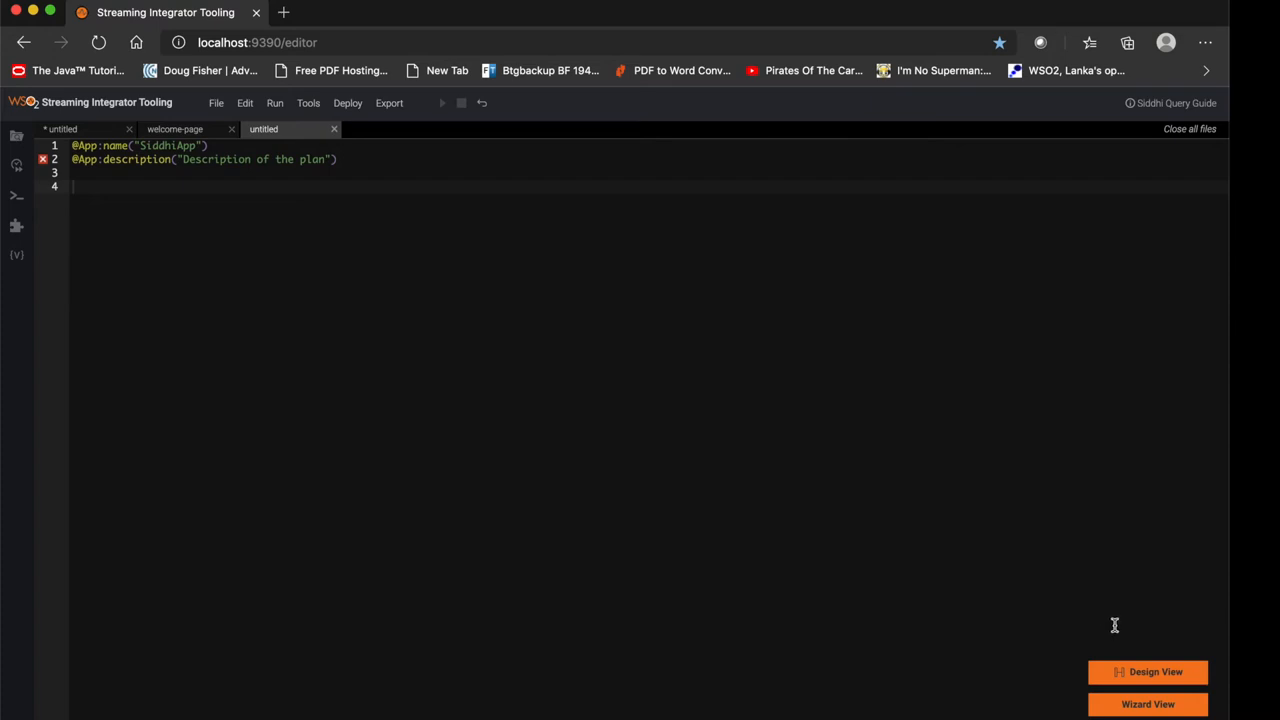
pyautogui.moveTo(504, 268)
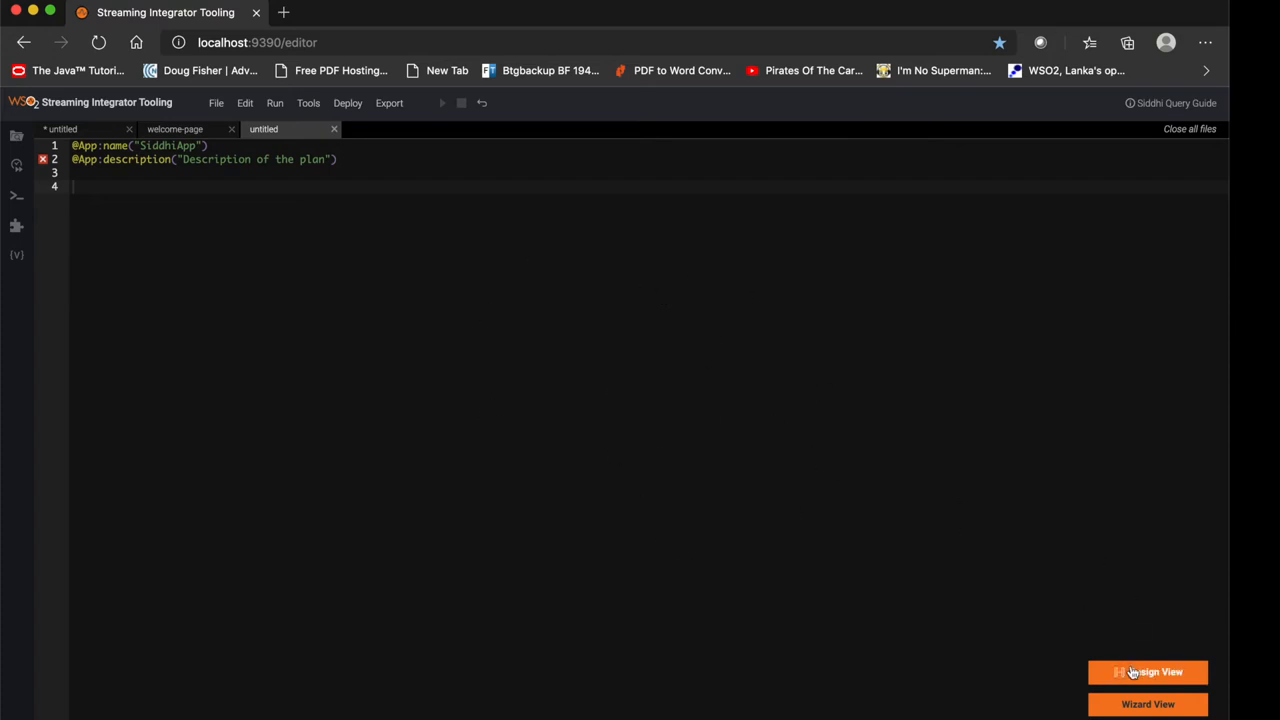
# Step: Switch to Design View, drop a Stream onto the canvas and show its configuration form
pyautogui.click(1148, 672)
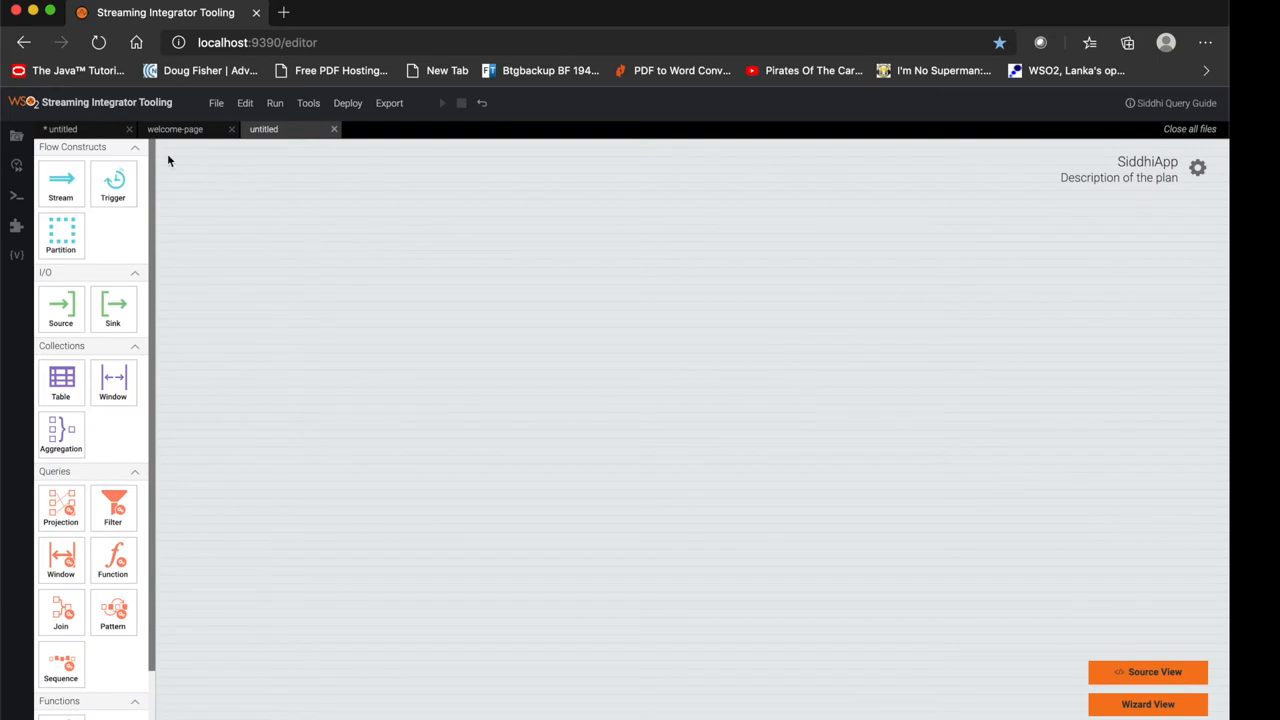
pyautogui.moveTo(236, 240)
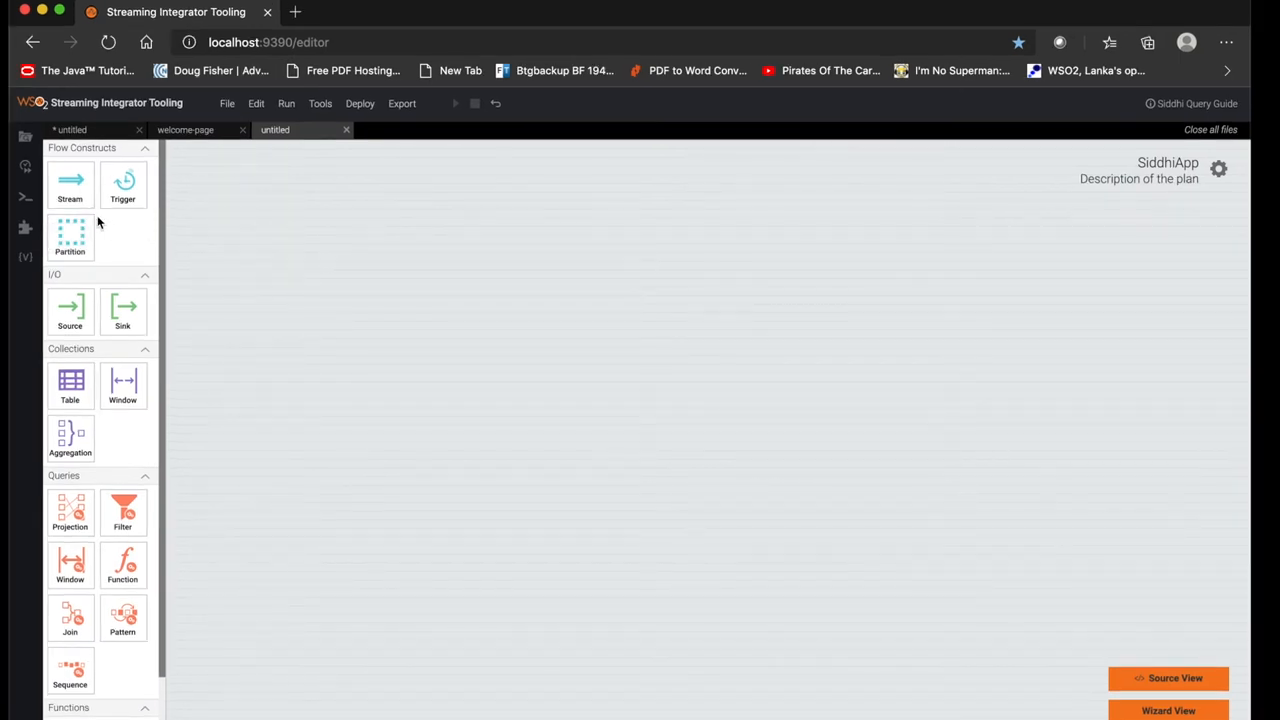
pyautogui.moveTo(70, 184); pyautogui.dragTo(392, 352)
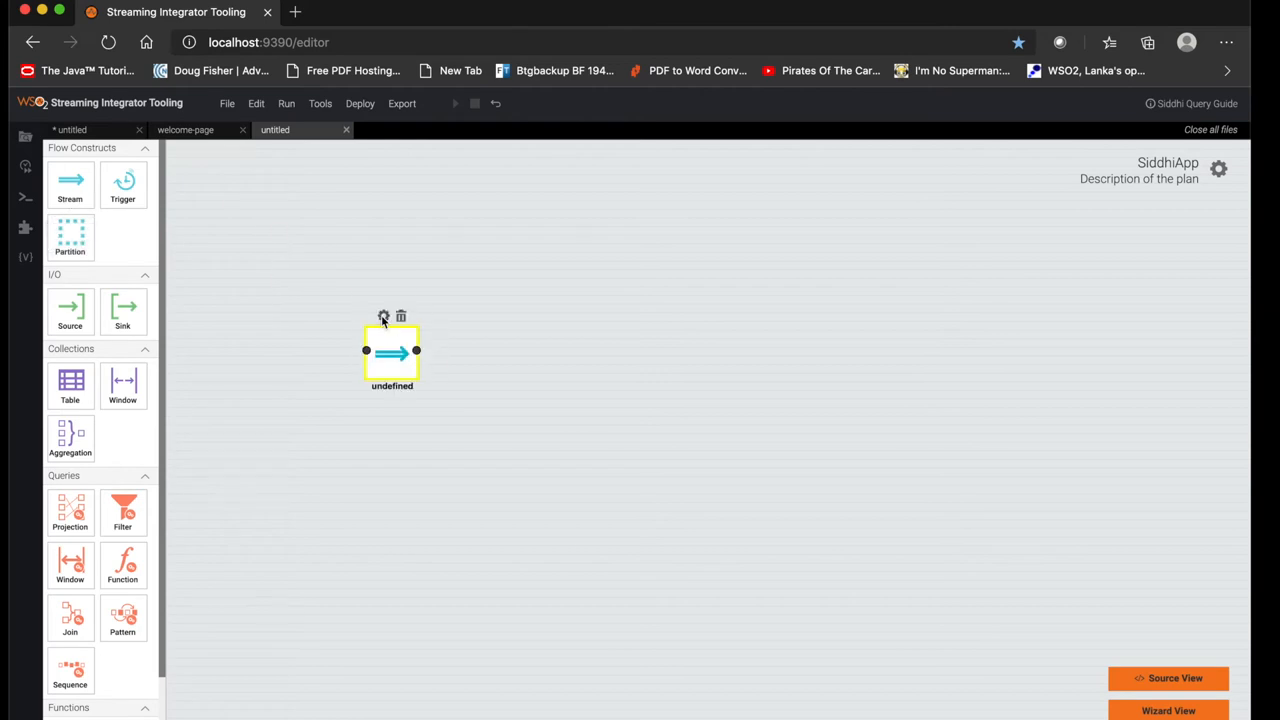
pyautogui.click(384, 316)
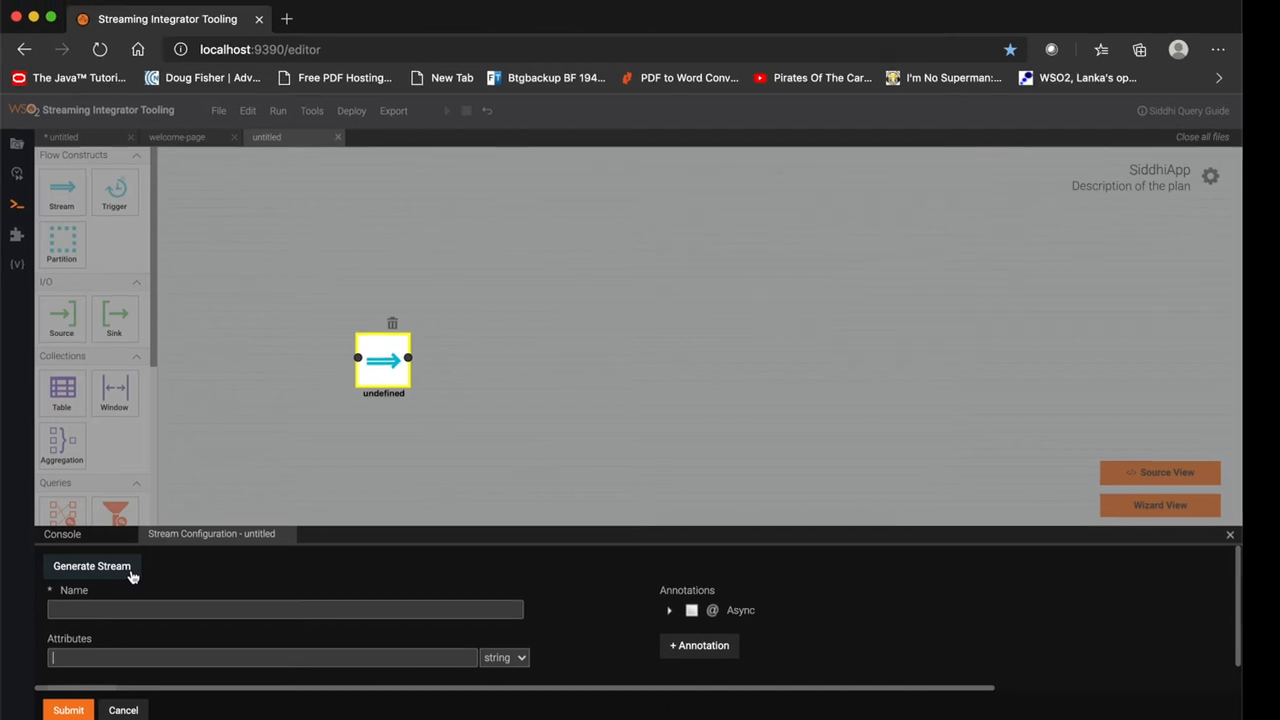
# Step: Try Generate Stream from a file, then enter the stream's name in the Name field
pyautogui.click(92, 566)
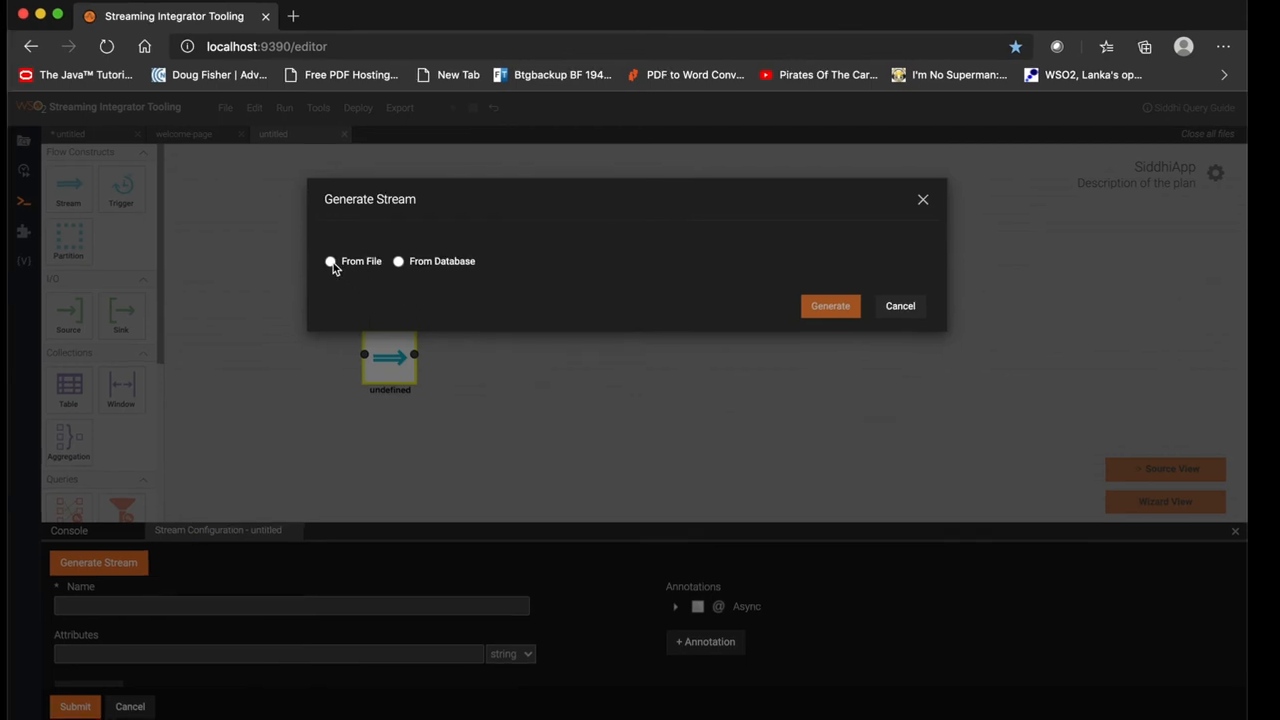
pyautogui.click(332, 260)
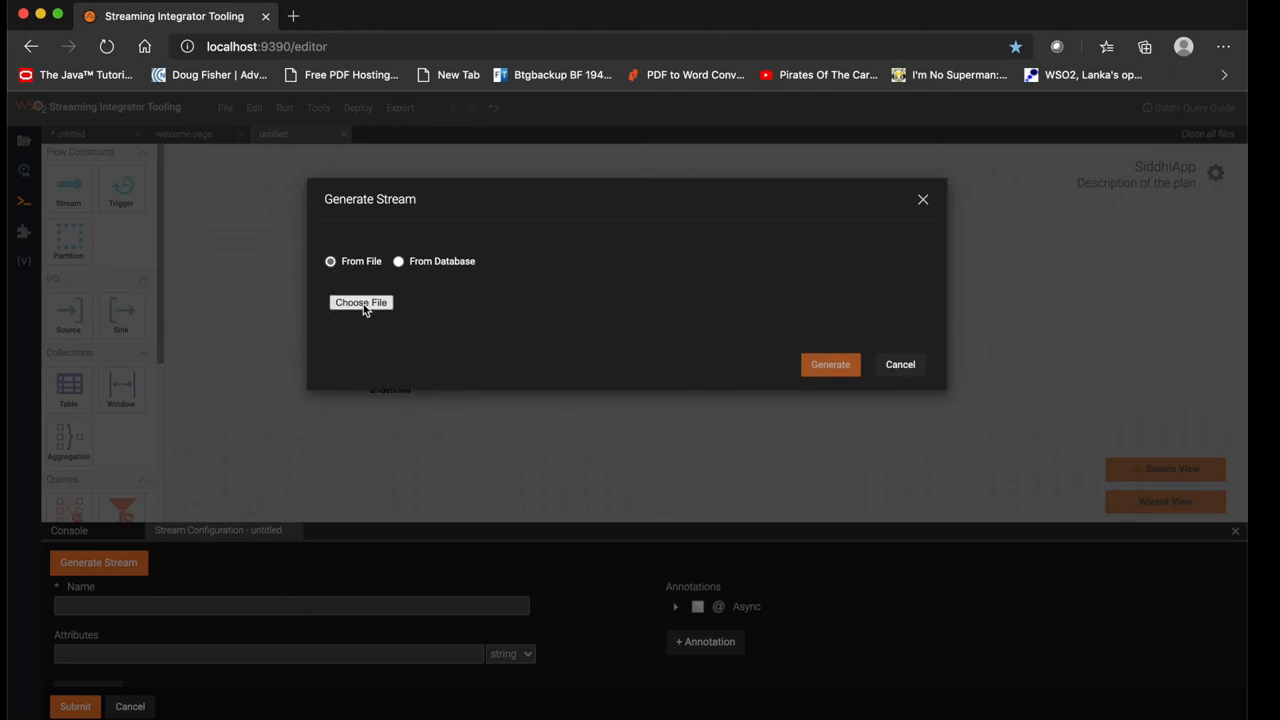
pyautogui.click(360, 302)
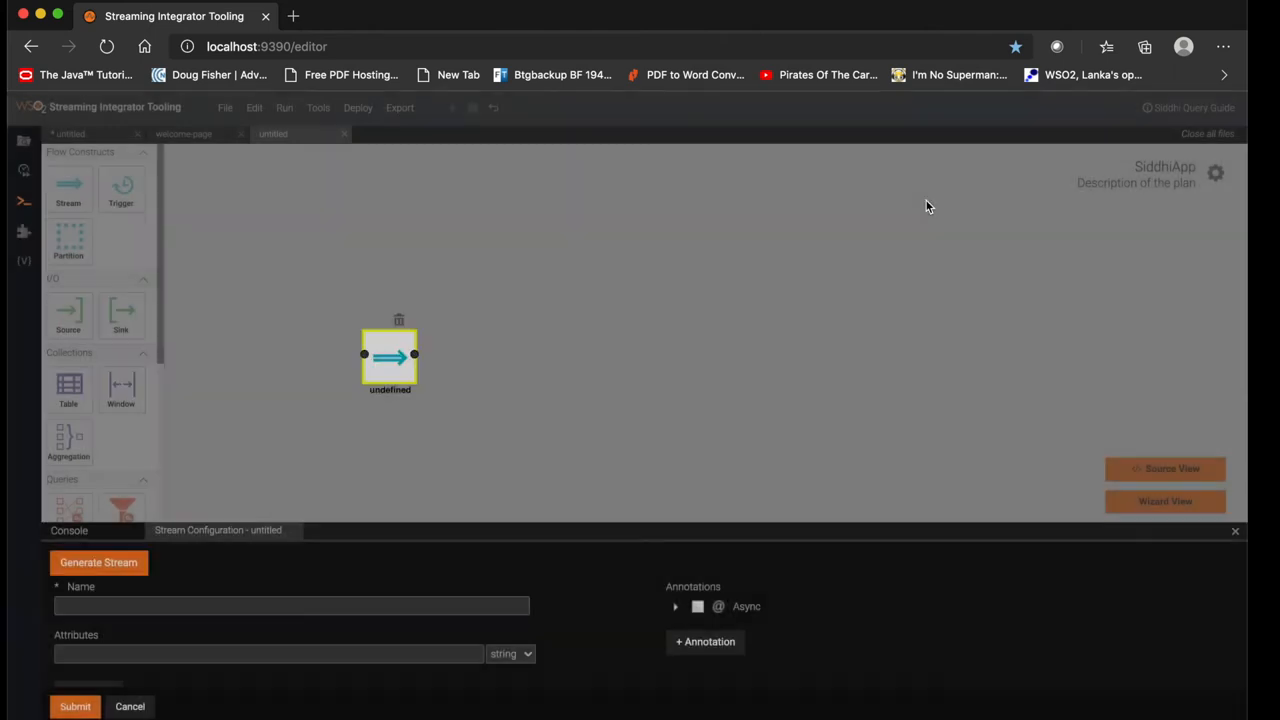
pyautogui.moveTo(324, 468)
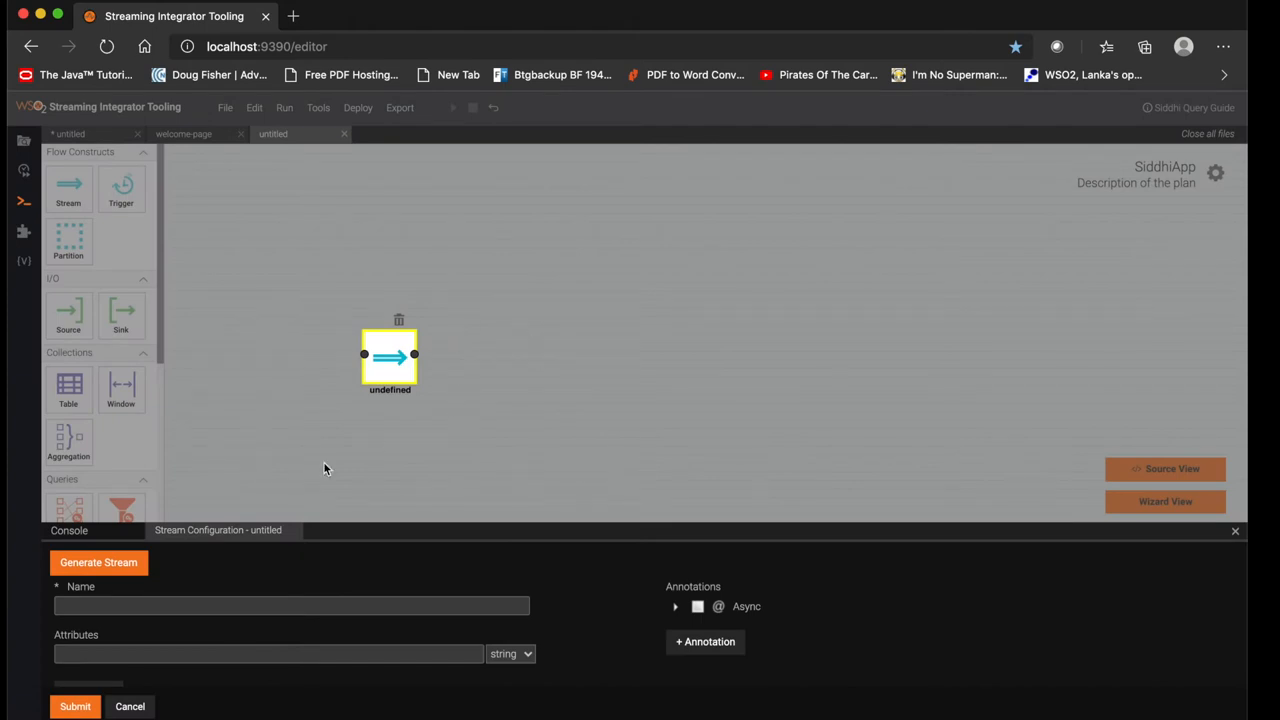
pyautogui.write('ddd')
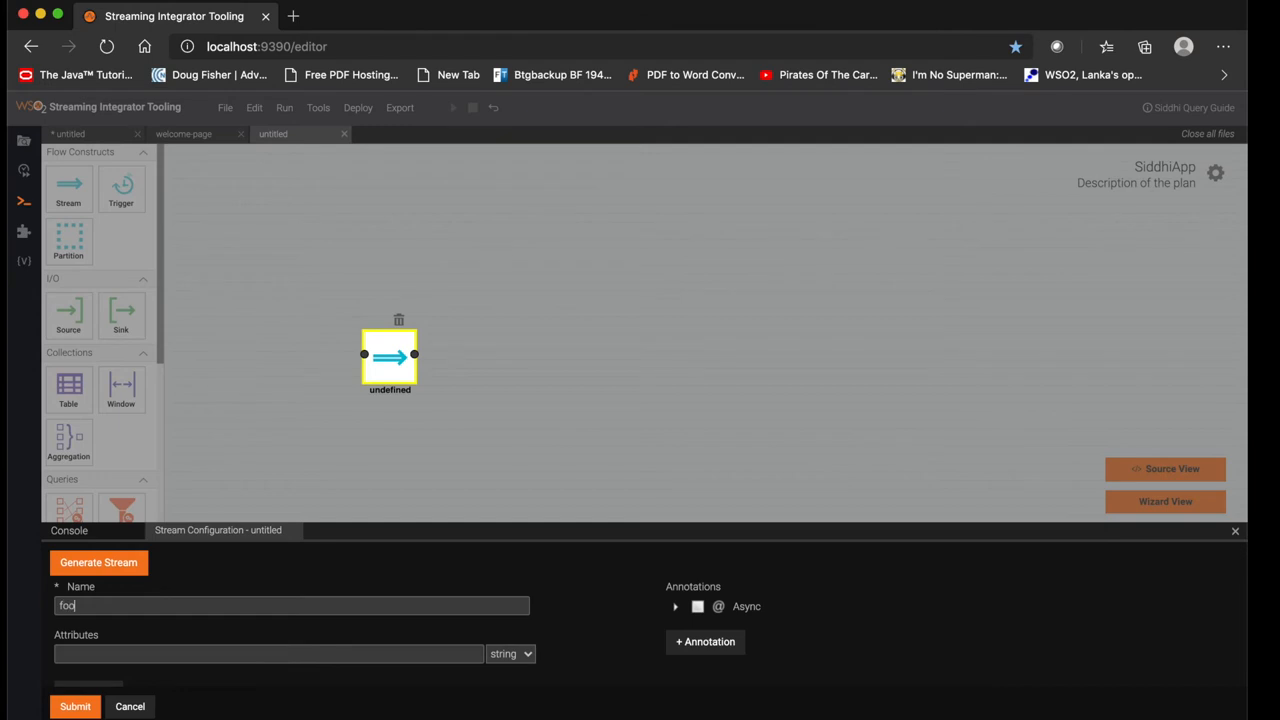
pyautogui.write('name')
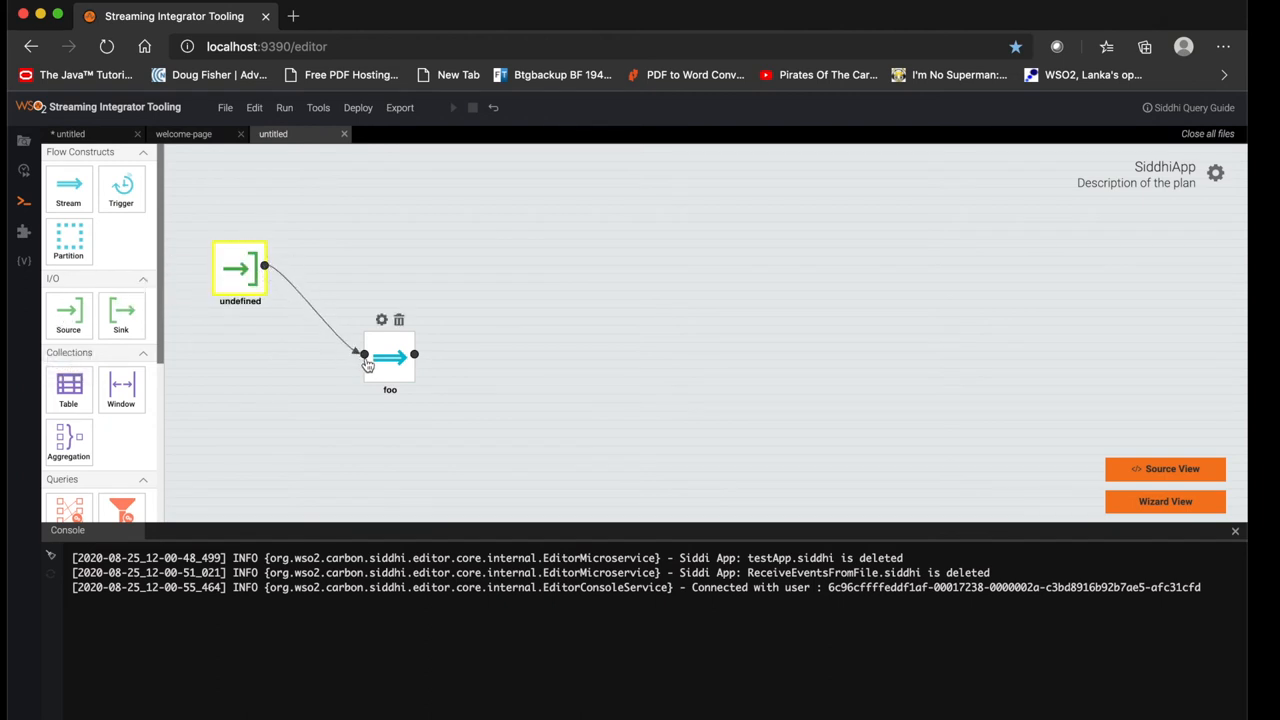
# Step: Set the source's type to http in its configuration form, revealing its options and passThrough mapping
pyautogui.doubleClick(240, 268)
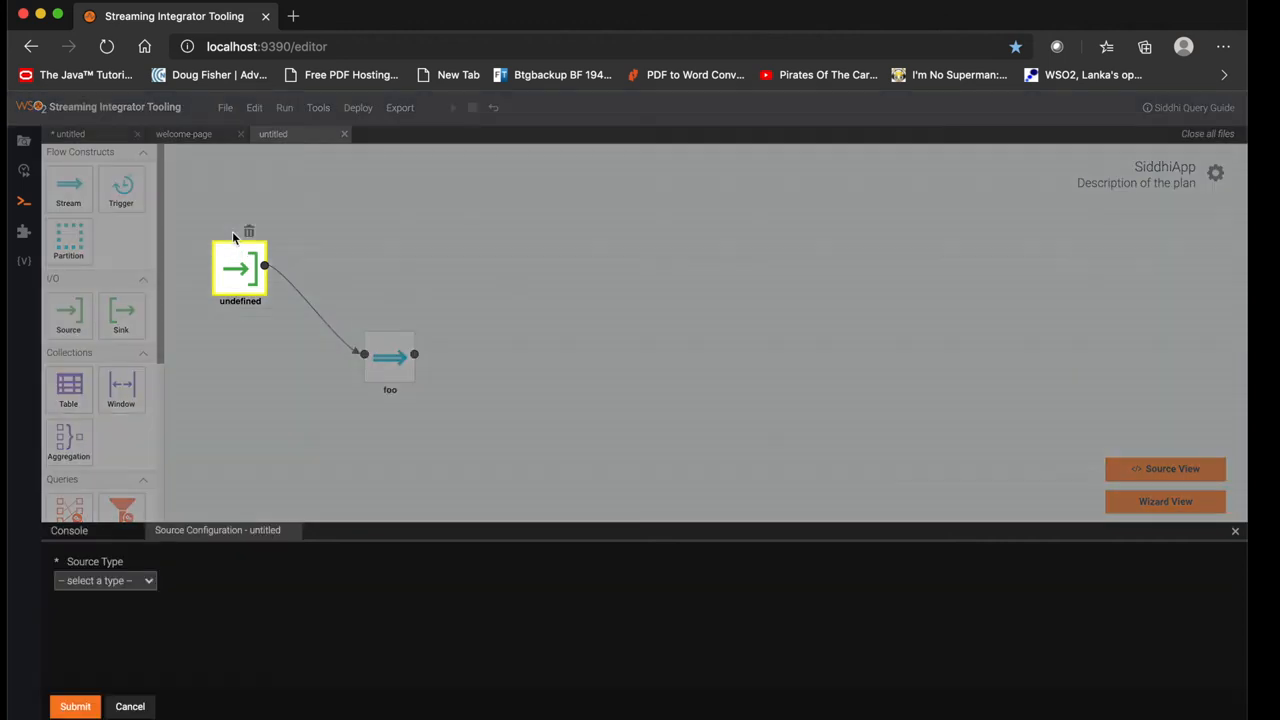
pyautogui.click(104, 580)
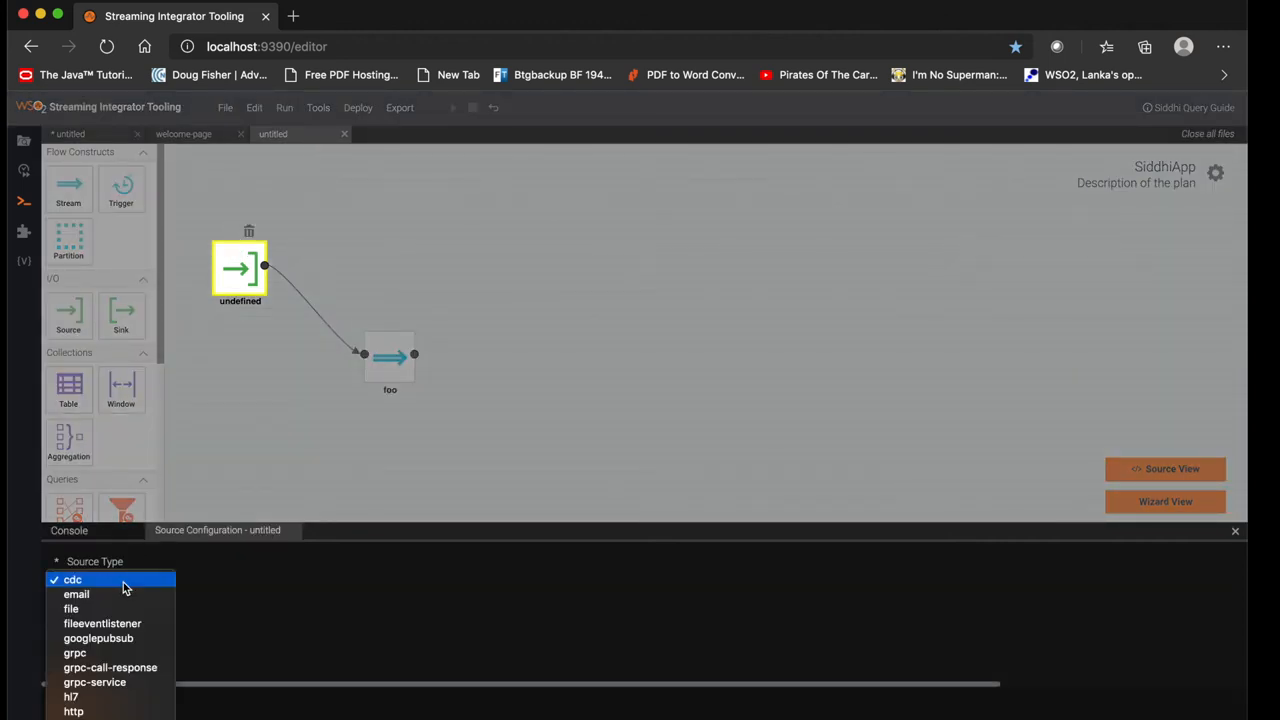
pyautogui.click(72, 712)
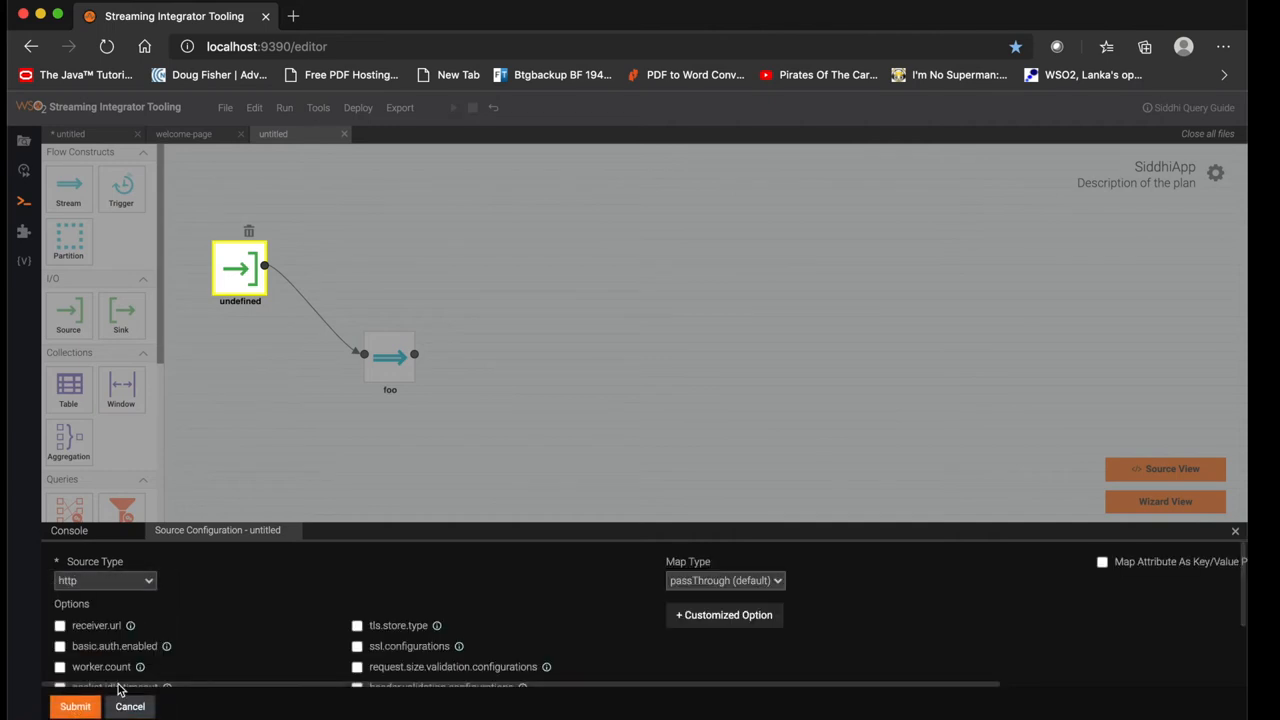
pyautogui.scroll(-3)
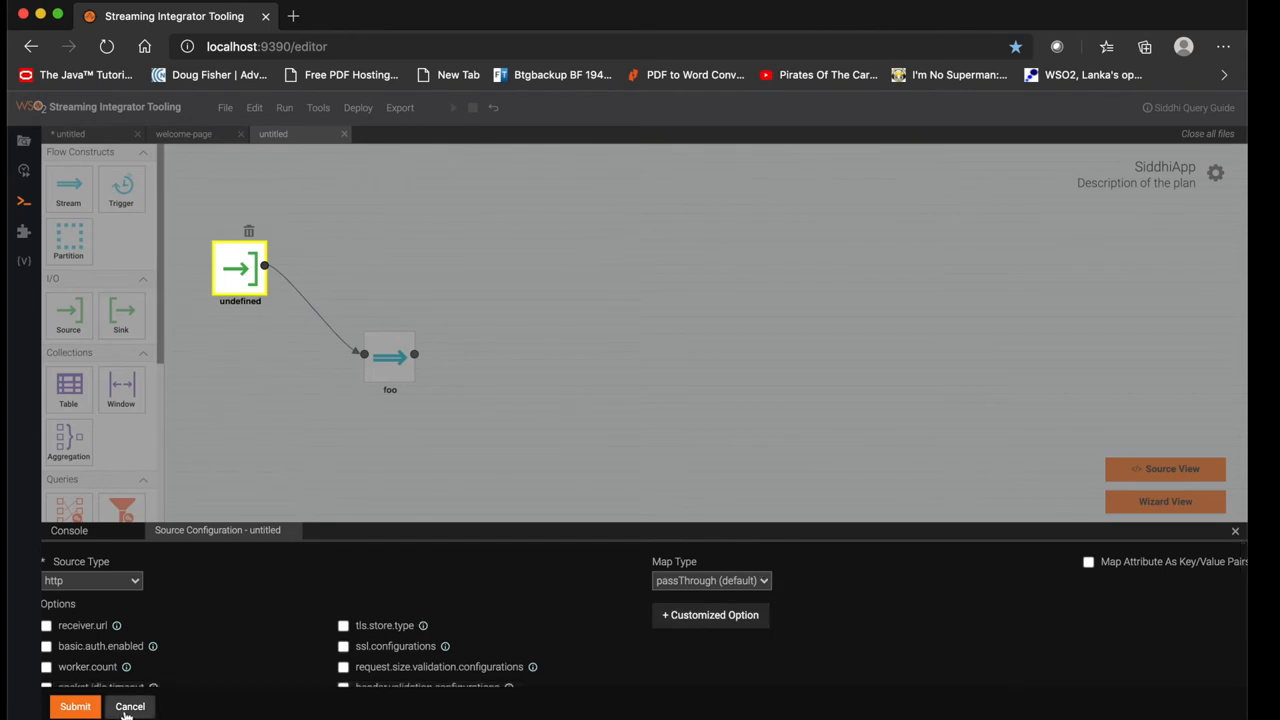
pyautogui.moveTo(378, 452)
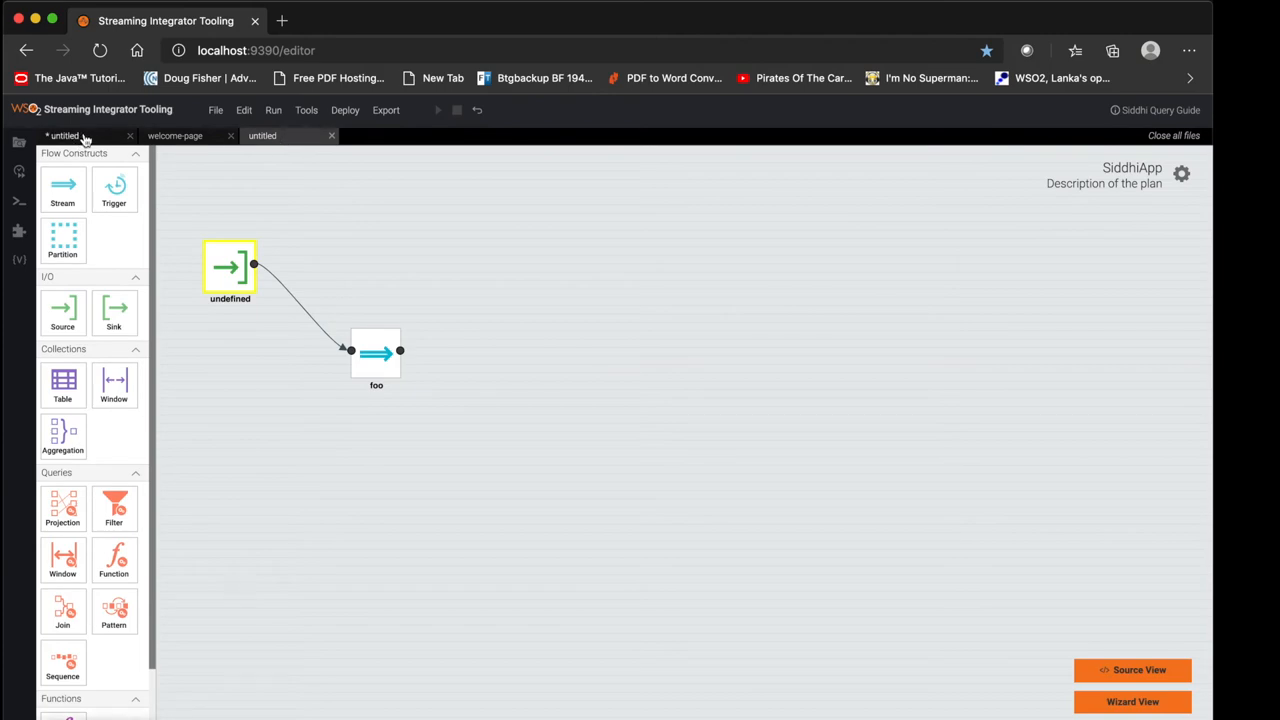
# Step: Open the ReceiveEventsFromFile sample from the welcome page and show it in Design View
pyautogui.click(176, 136)
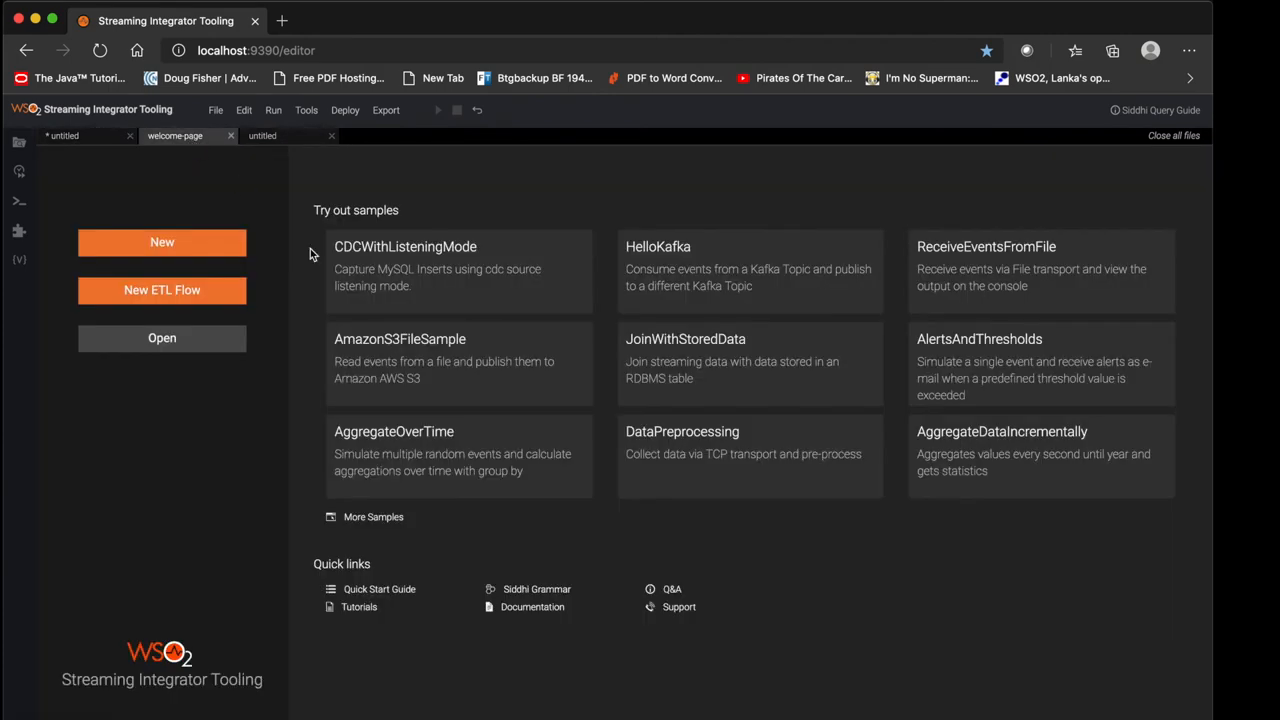
pyautogui.moveTo(992, 246)
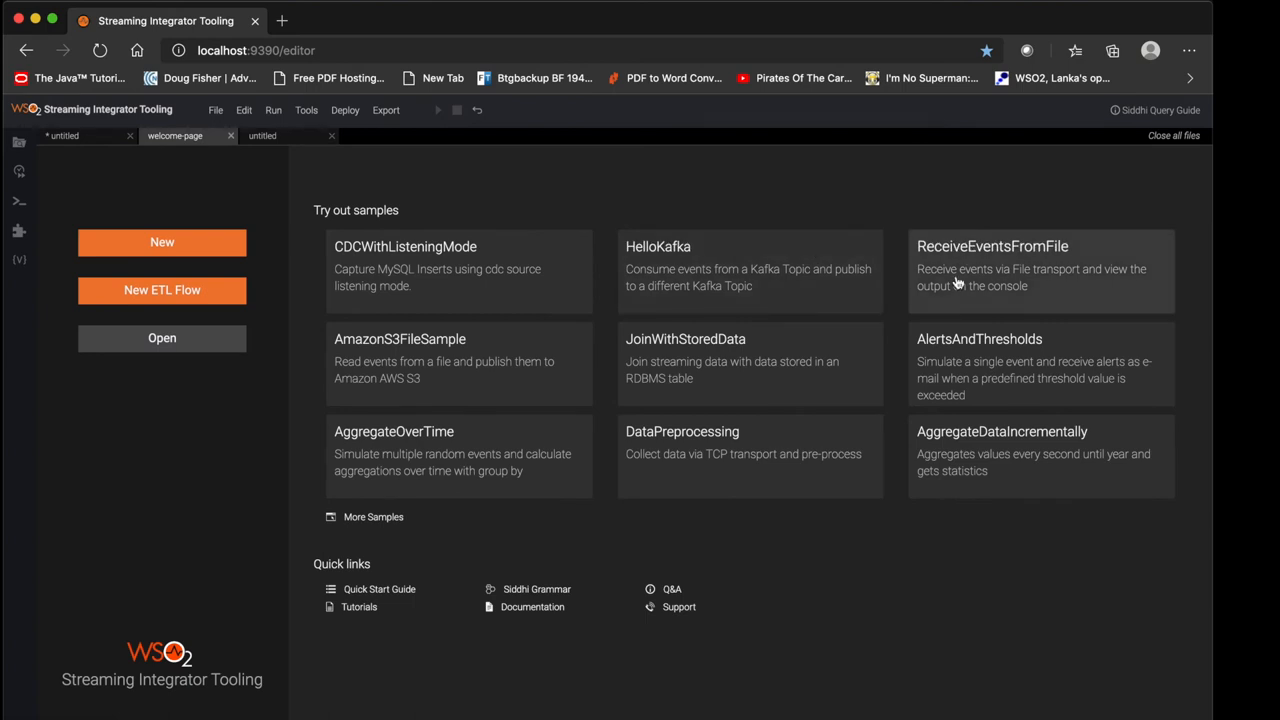
pyautogui.click(1040, 270)
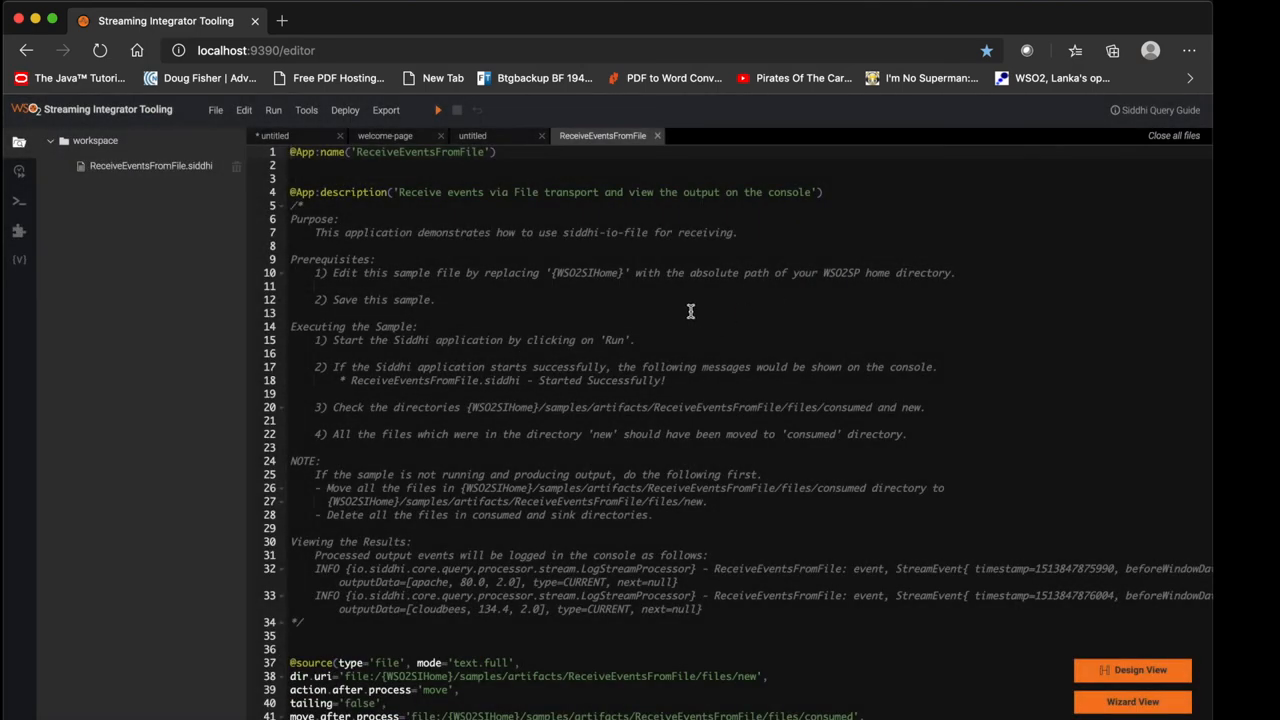
pyautogui.click(1132, 670)
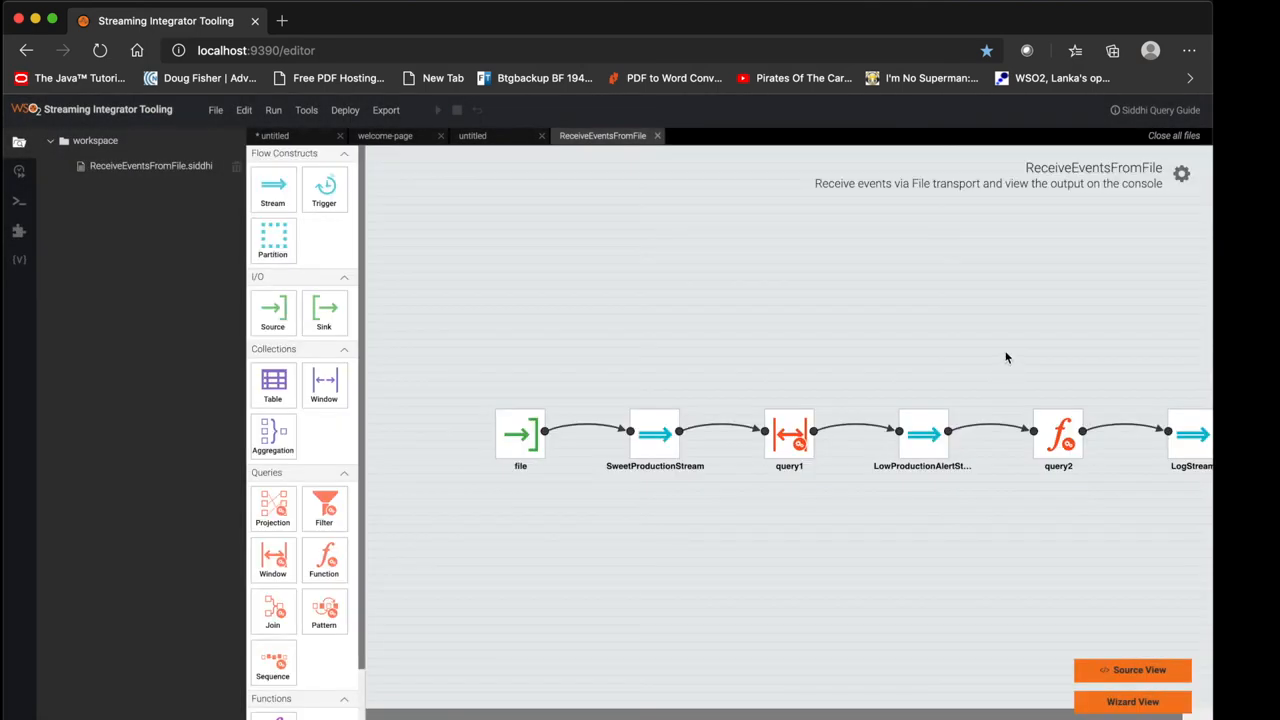
pyautogui.moveTo(800, 362)
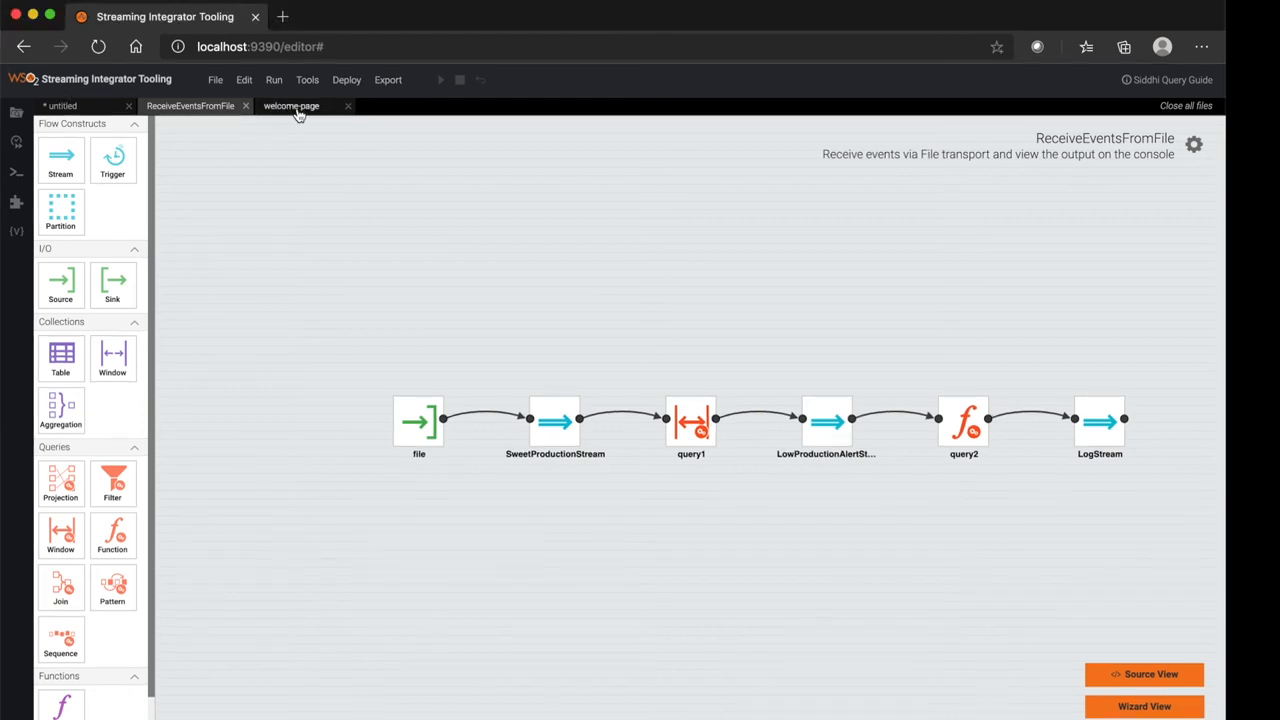
# Step: Start a new ETL task flow from the welcome page and list the source types
pyautogui.click(216, 80)
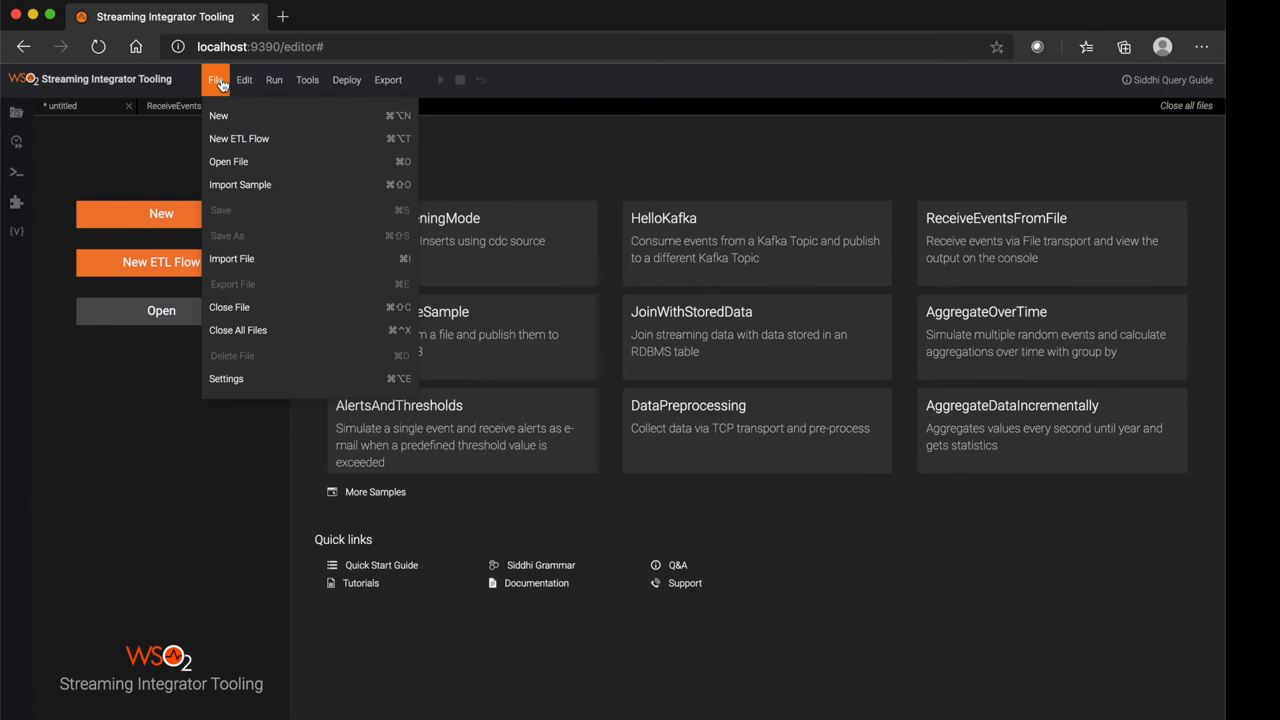
pyautogui.click(240, 138)
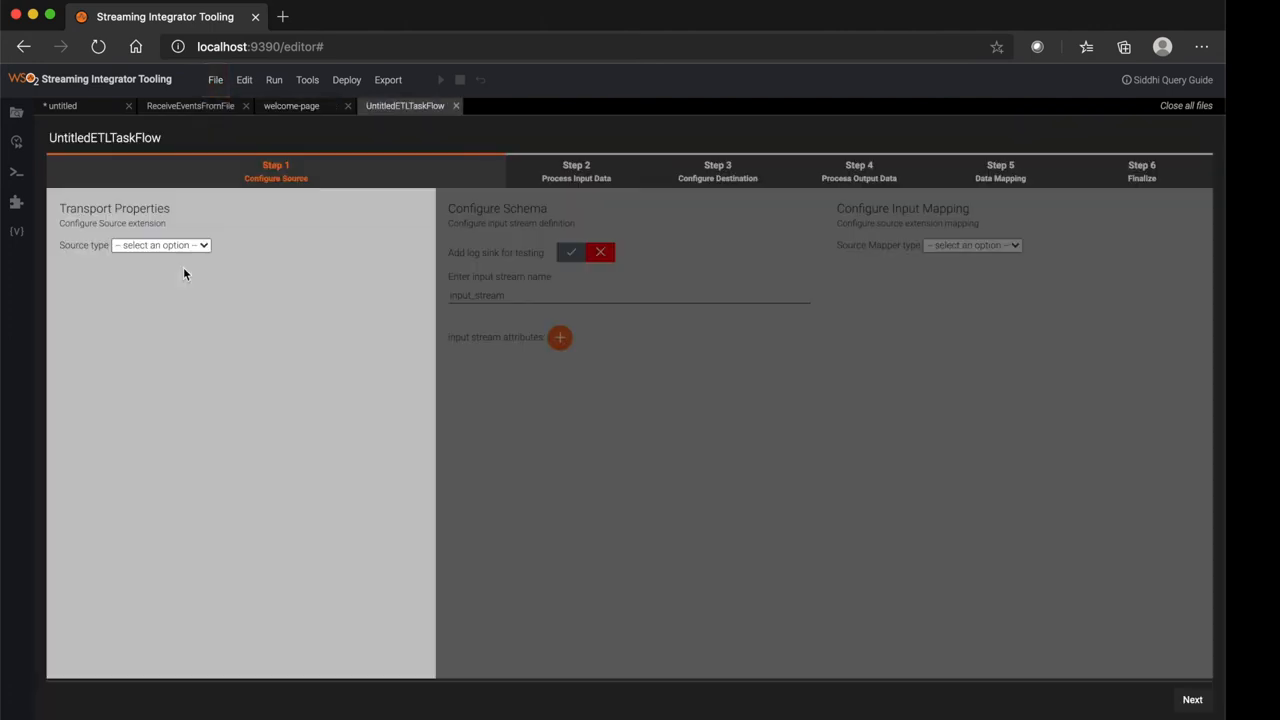
pyautogui.moveTo(390, 208)
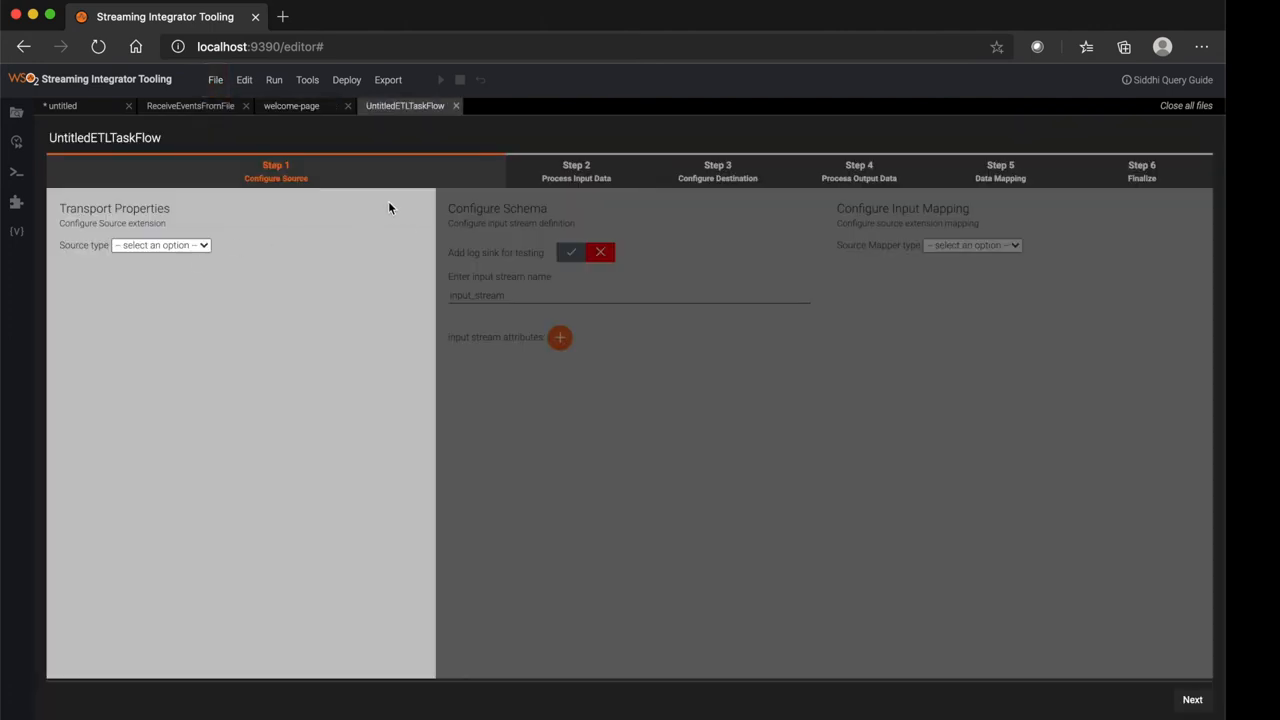
pyautogui.moveTo(250, 436)
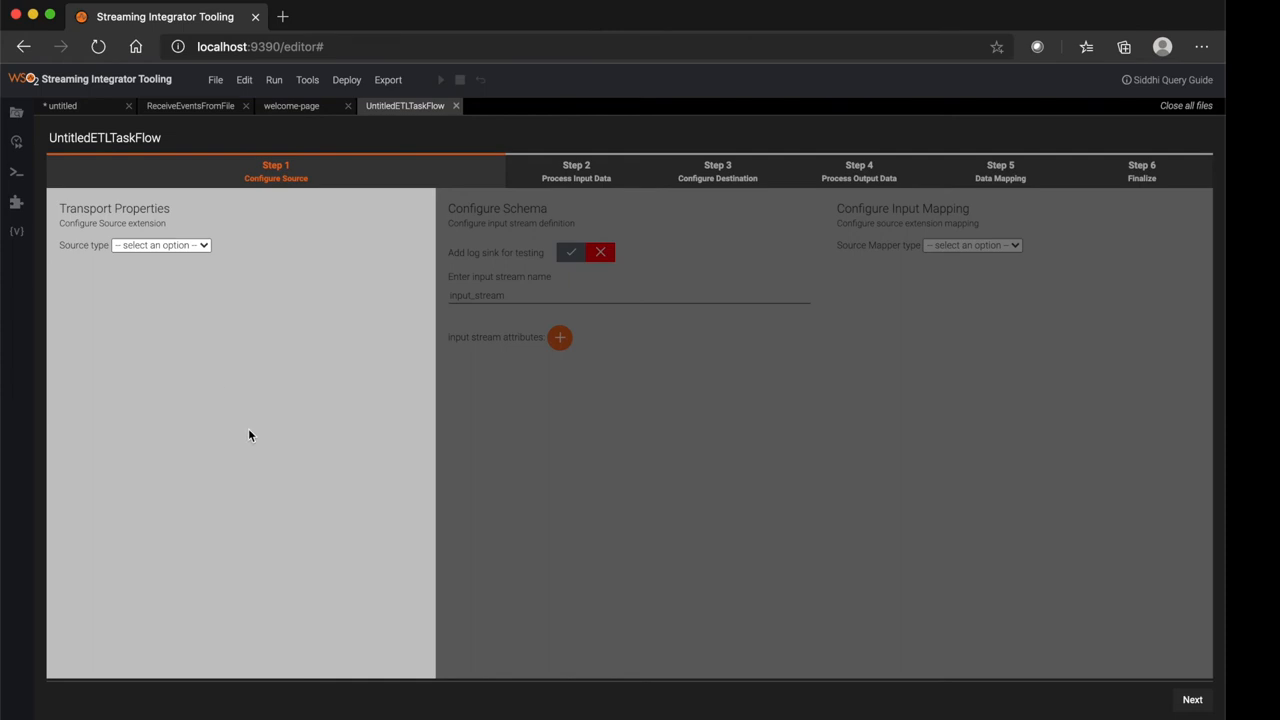
pyautogui.click(160, 244)
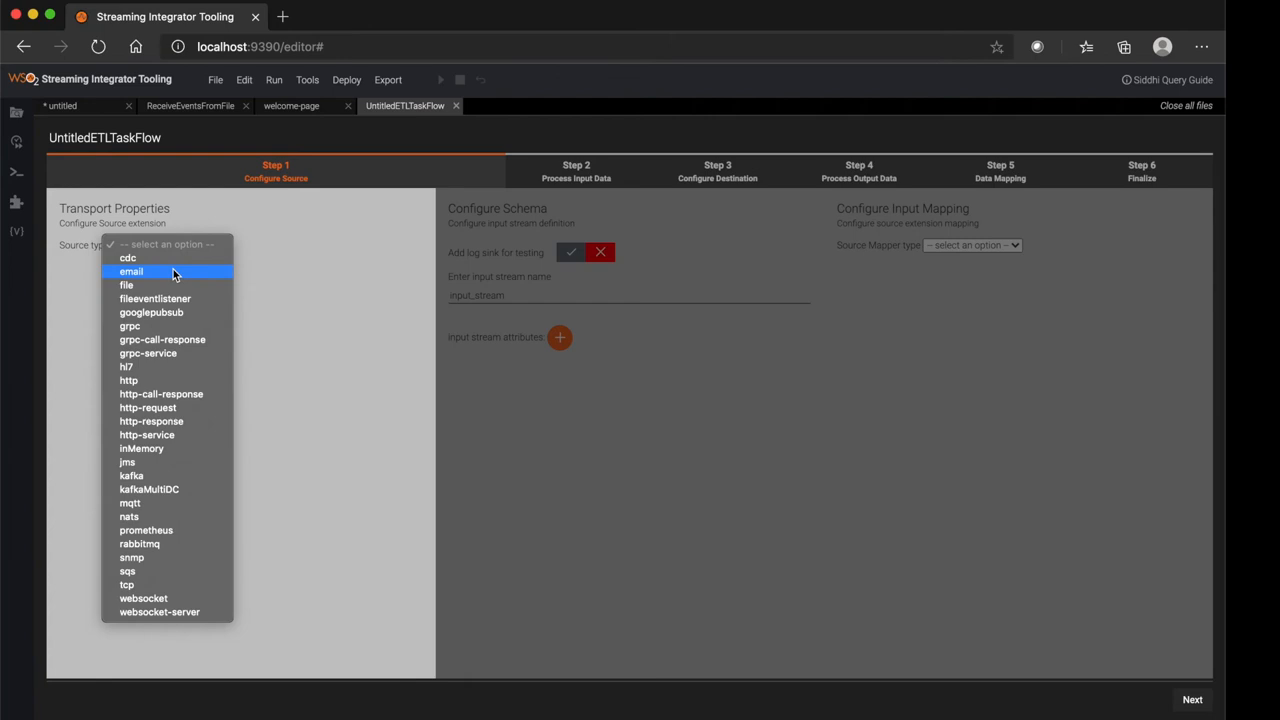
pyautogui.moveTo(126, 284)
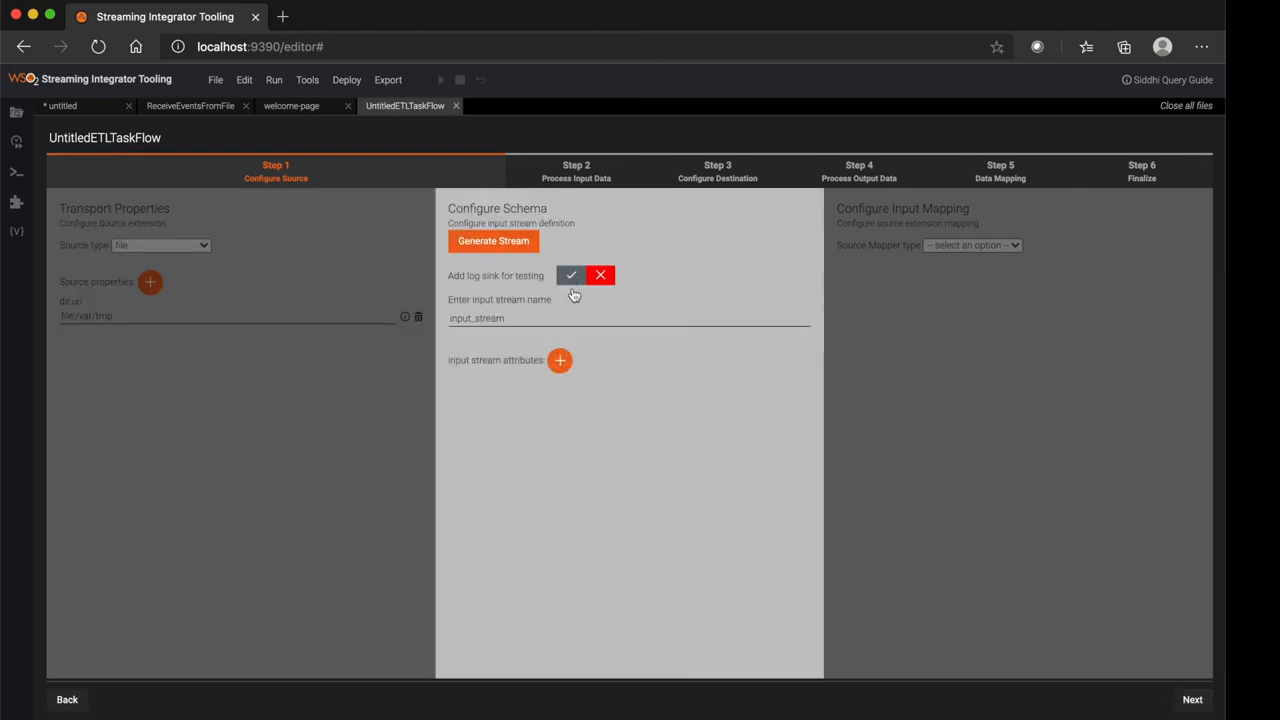
# Step: Add a price attribute to the input stream and choose csv as the input mapping
pyautogui.click(560, 360)
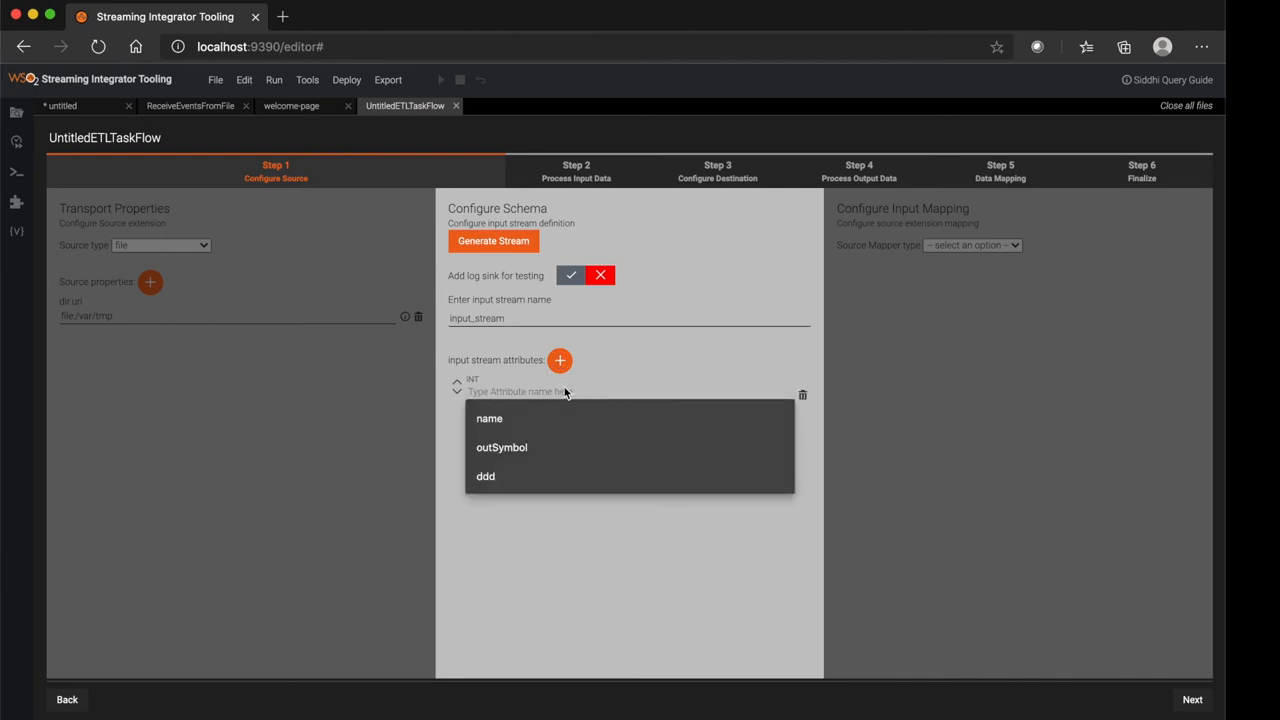
pyautogui.write('price')
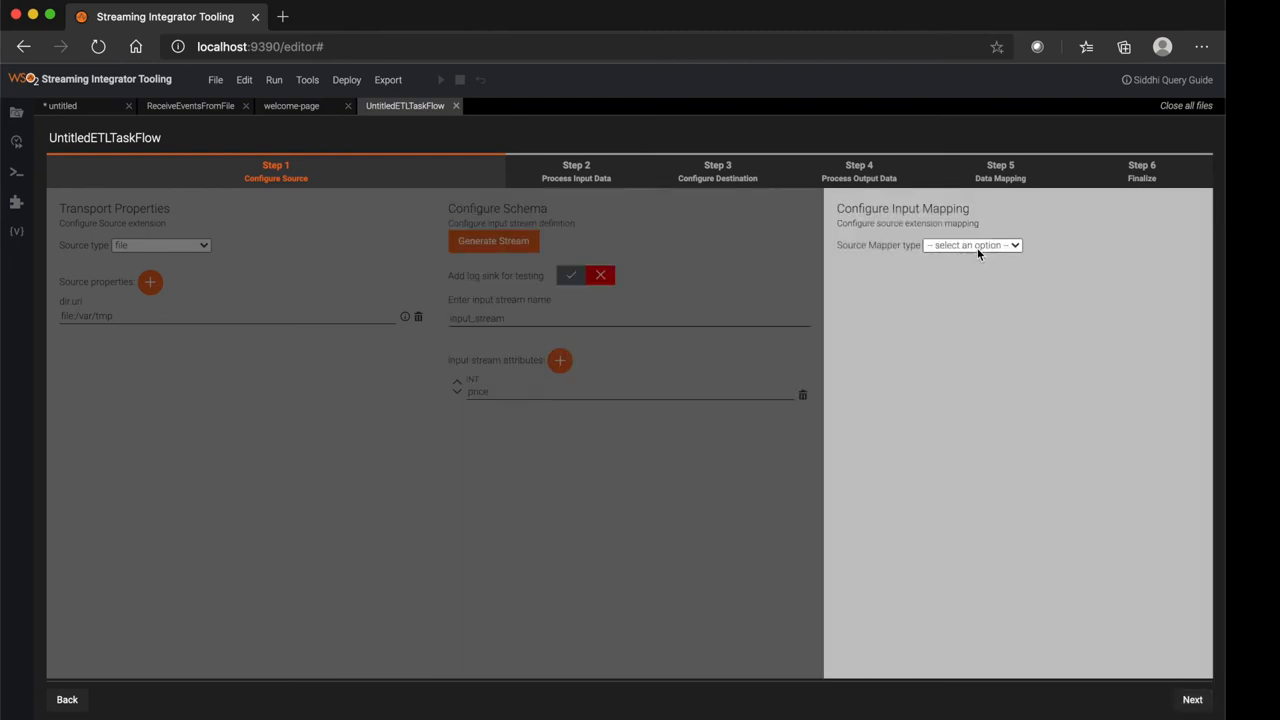
pyautogui.click(972, 244)
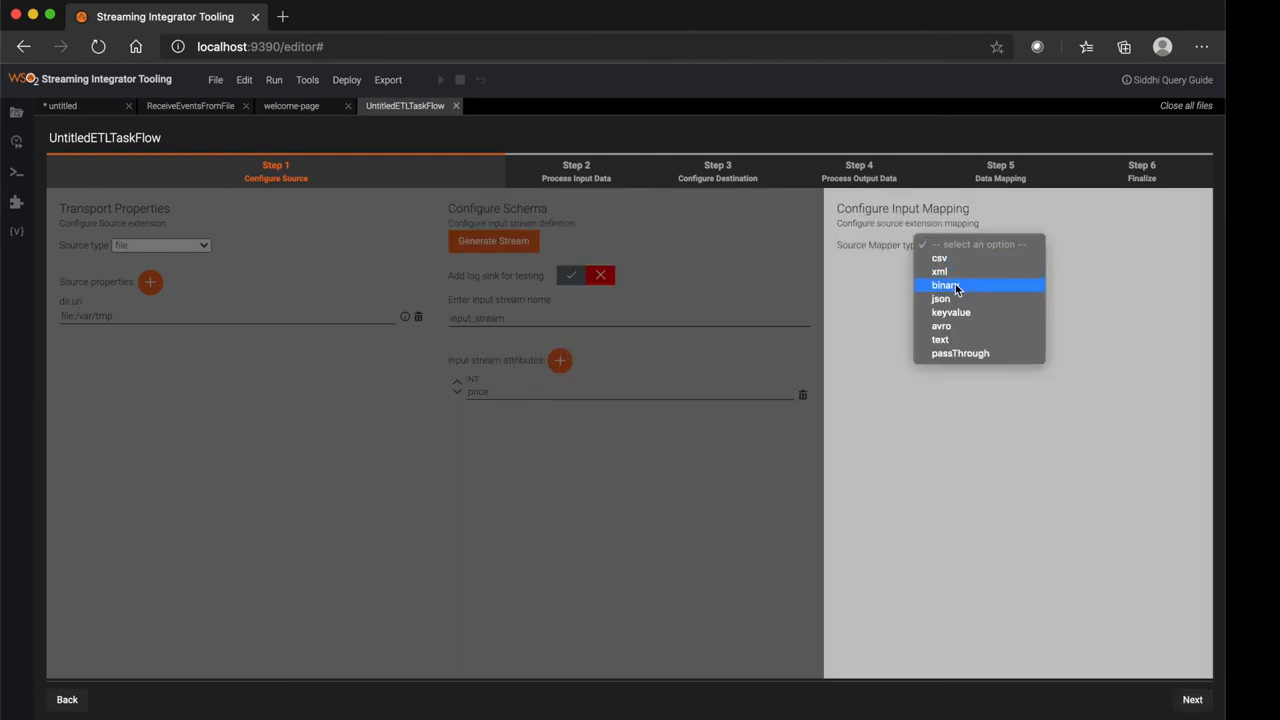
pyautogui.moveTo(960, 258)
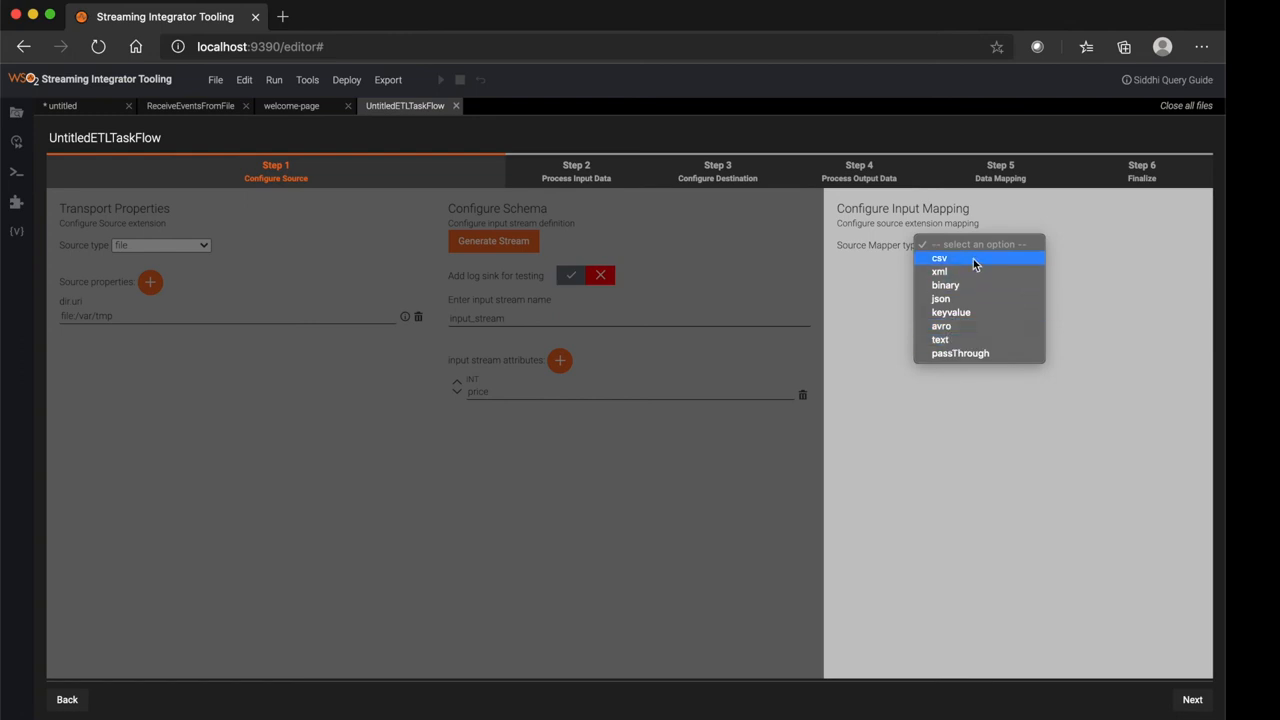
pyautogui.click(938, 258)
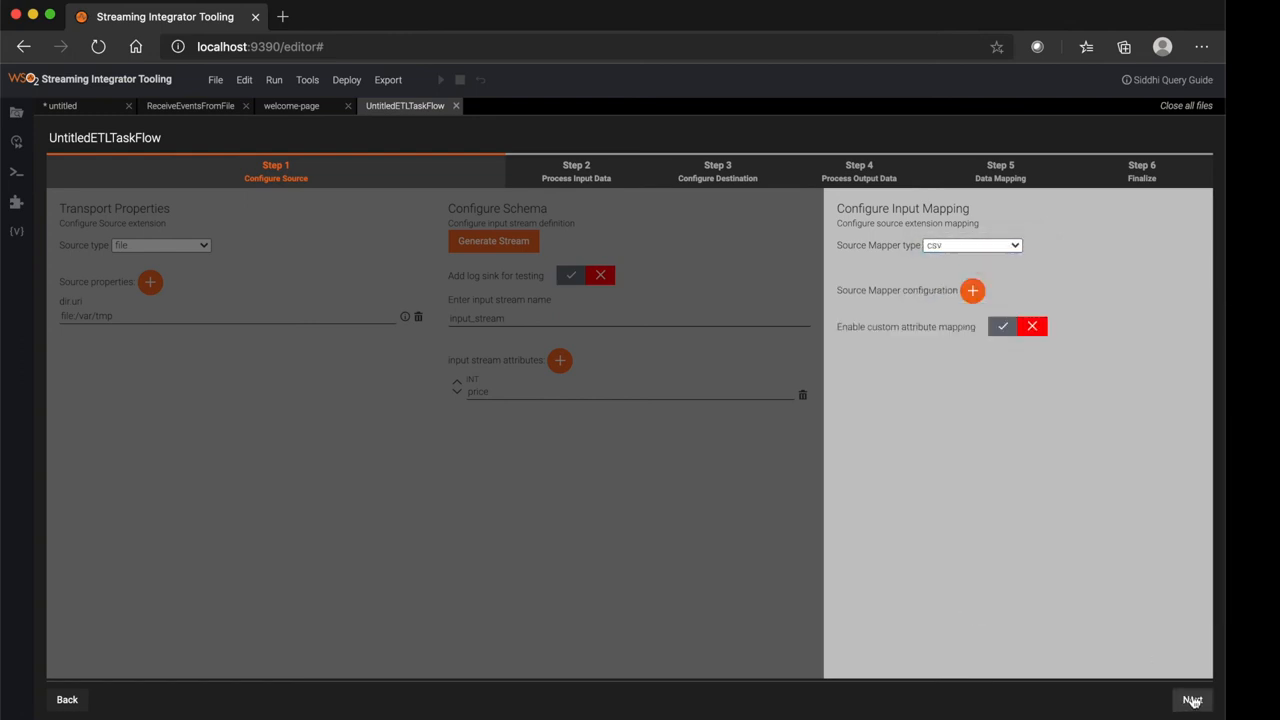
# Step: Advance the wizard to Step 2, Process Input Data
pyautogui.click(1192, 700)
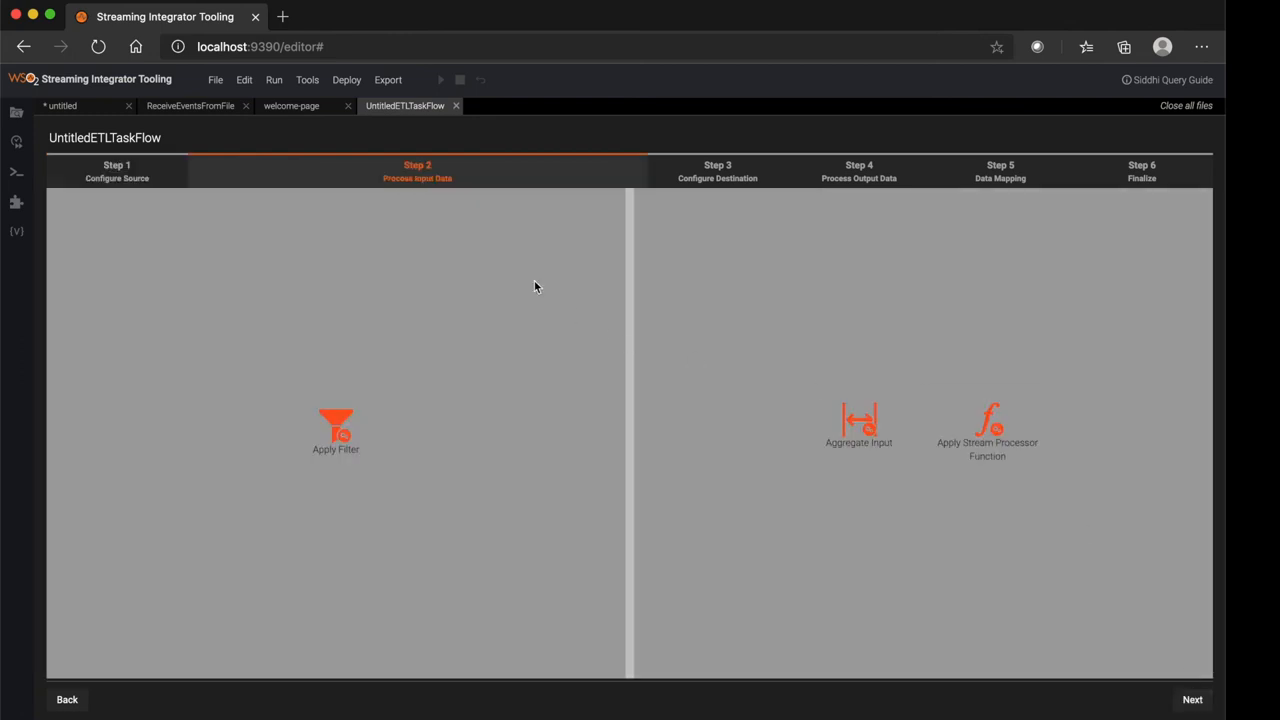
pyautogui.moveTo(420, 292)
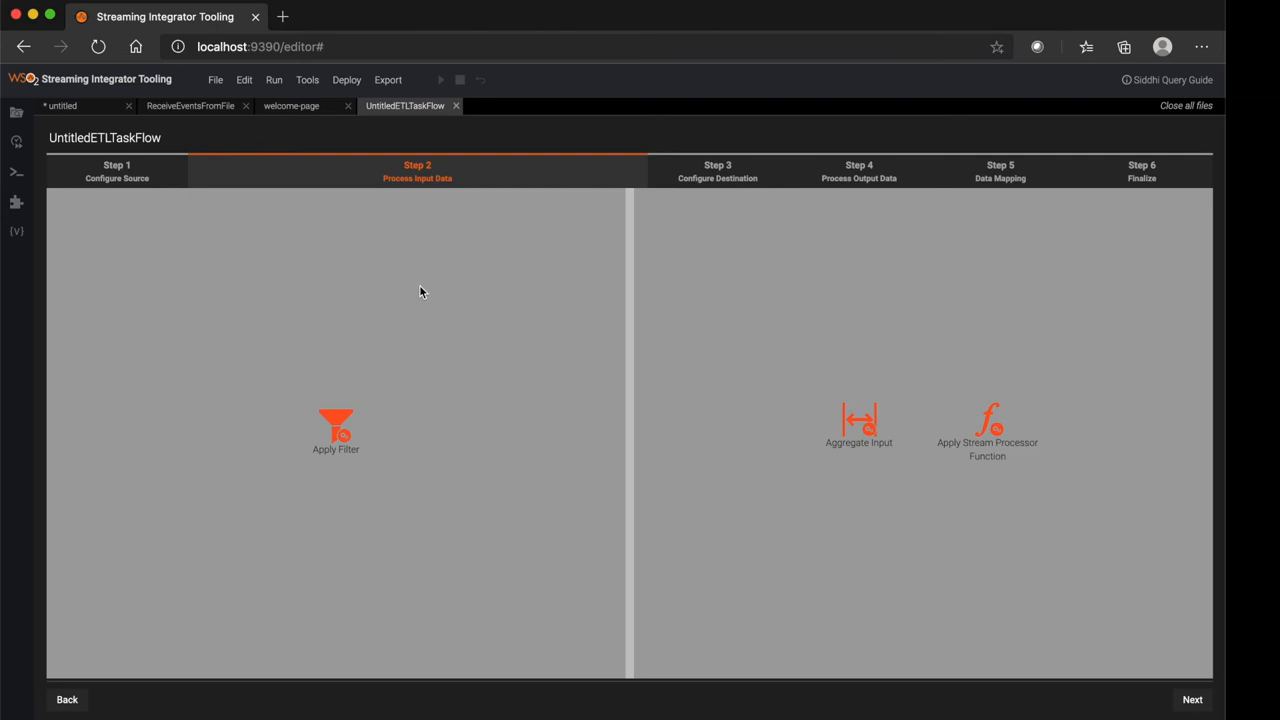
pyautogui.moveTo(1168, 708)
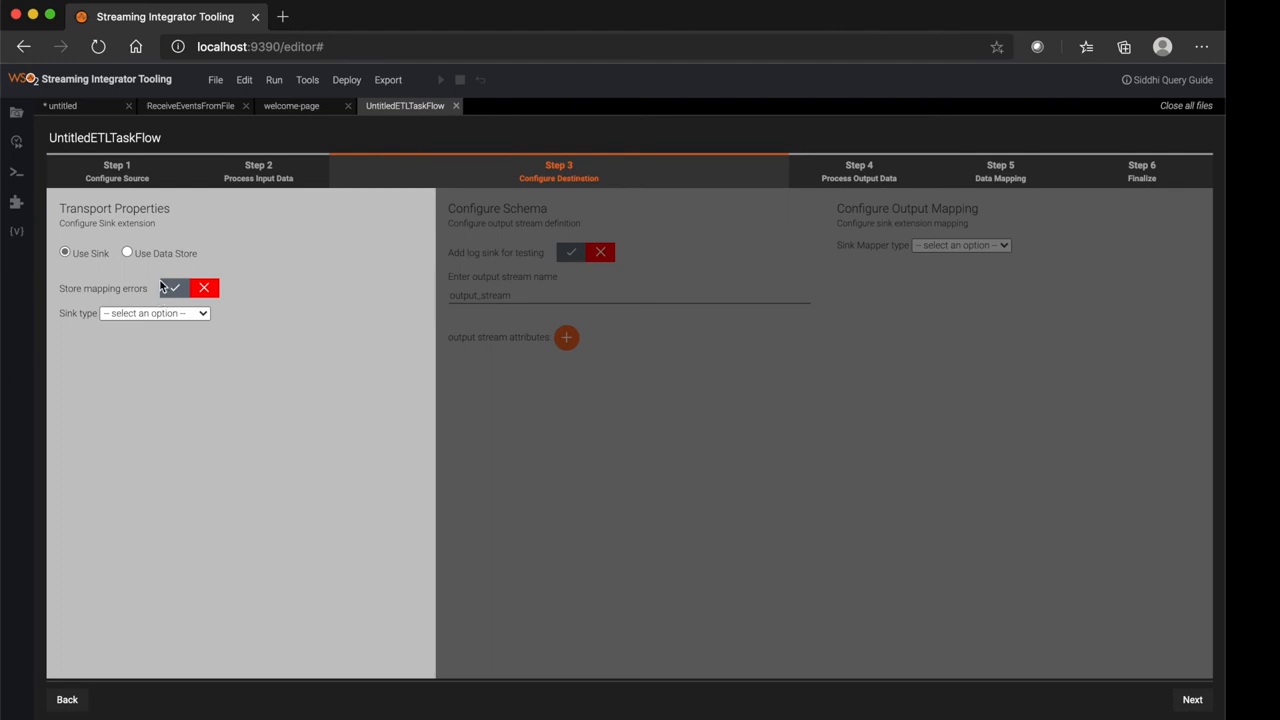
pyautogui.moveTo(118, 278)
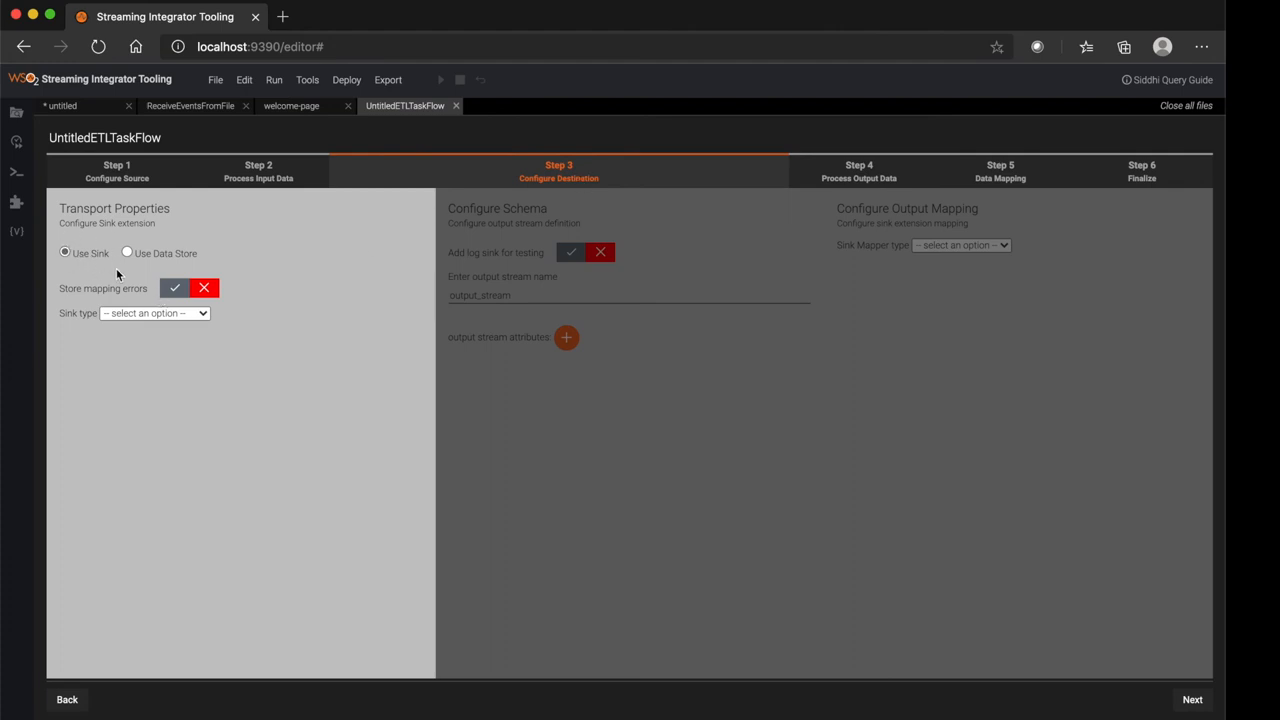
pyautogui.moveTo(92, 270)
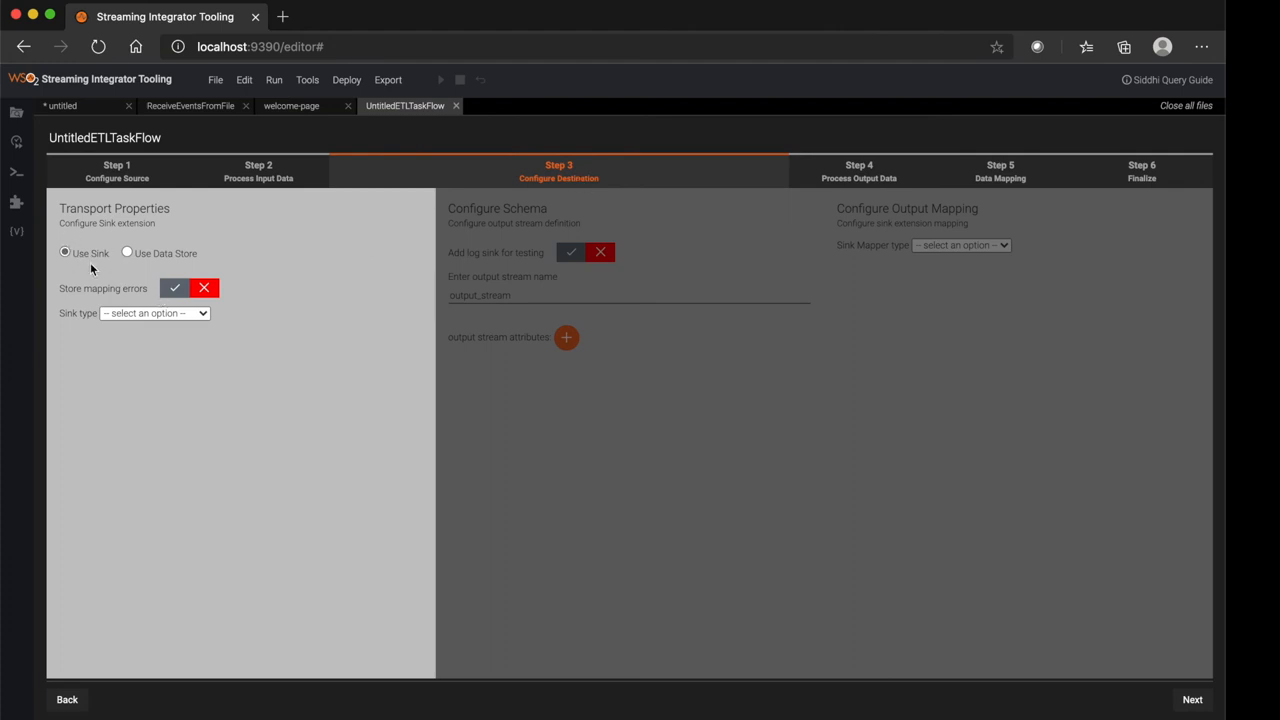
pyautogui.moveTo(92, 270)
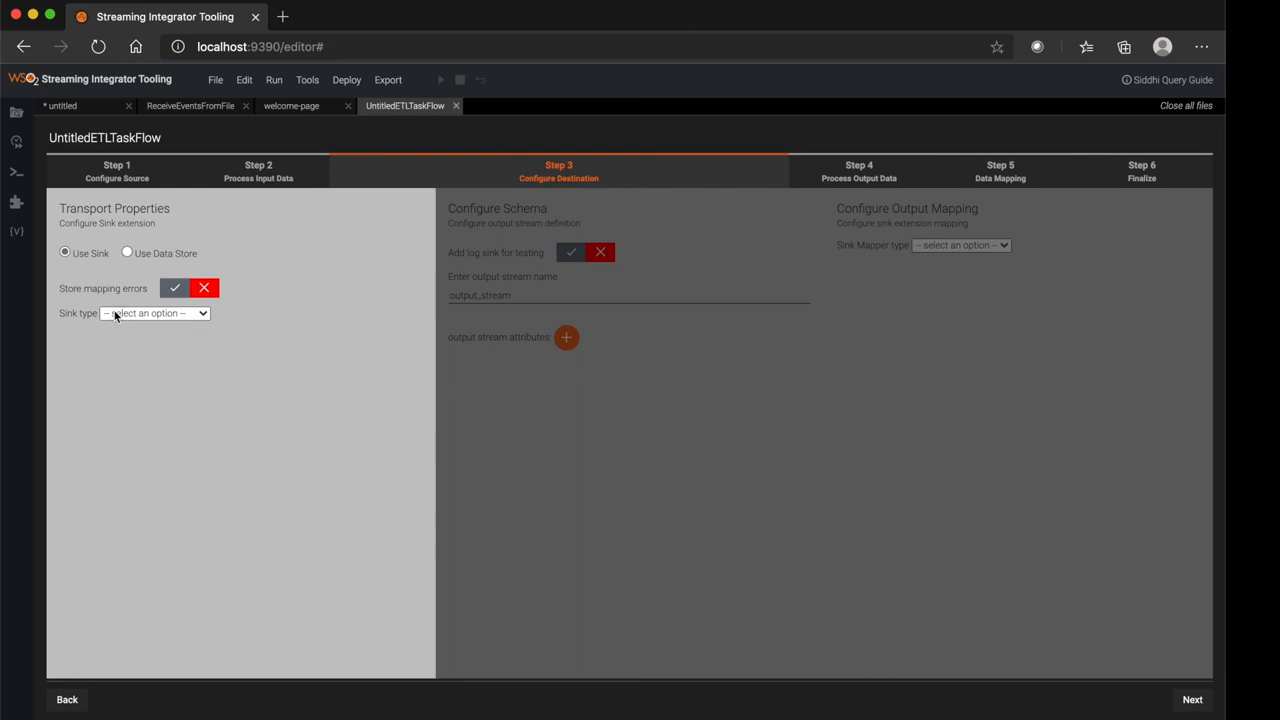
pyautogui.click(152, 312)
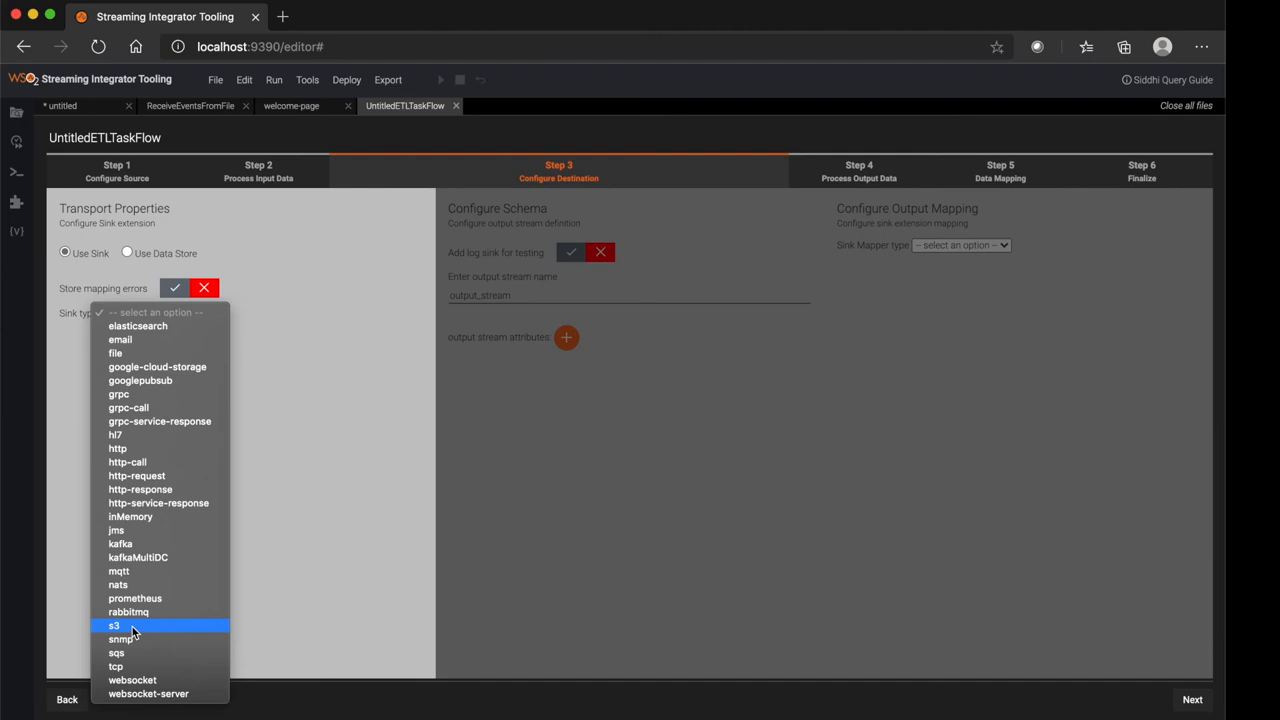
pyautogui.moveTo(304, 368)
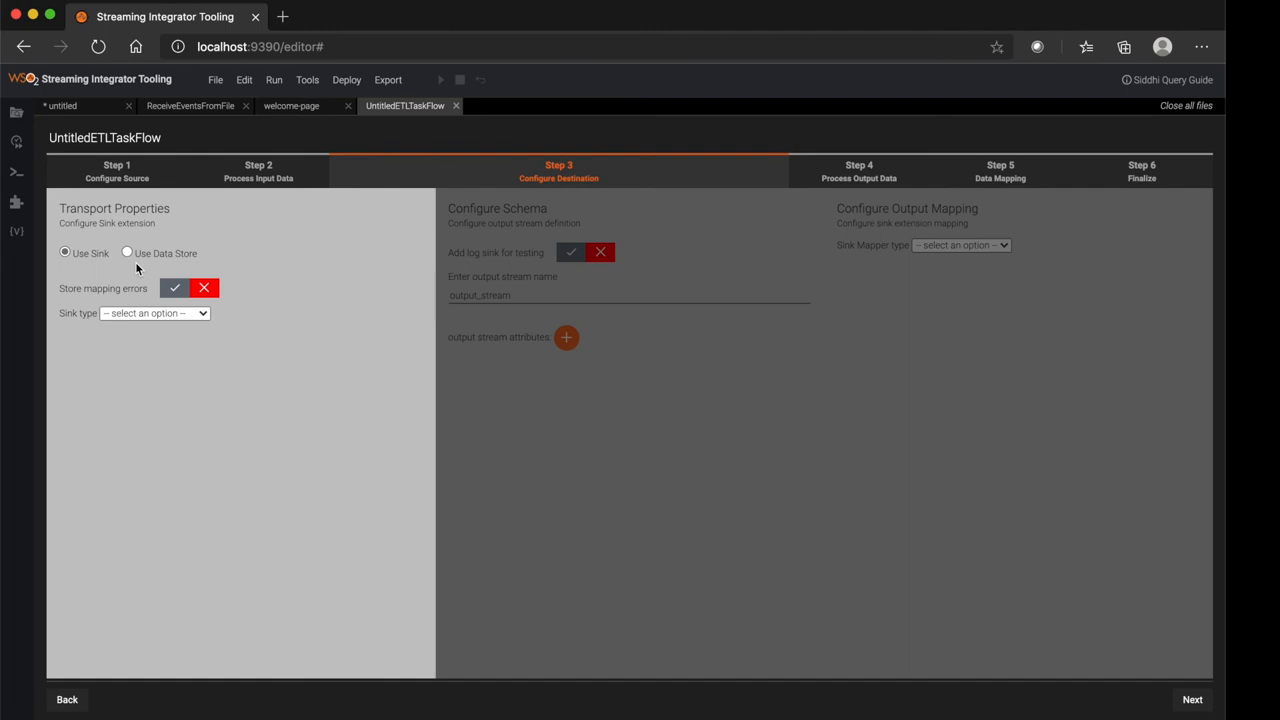
pyautogui.click(154, 312)
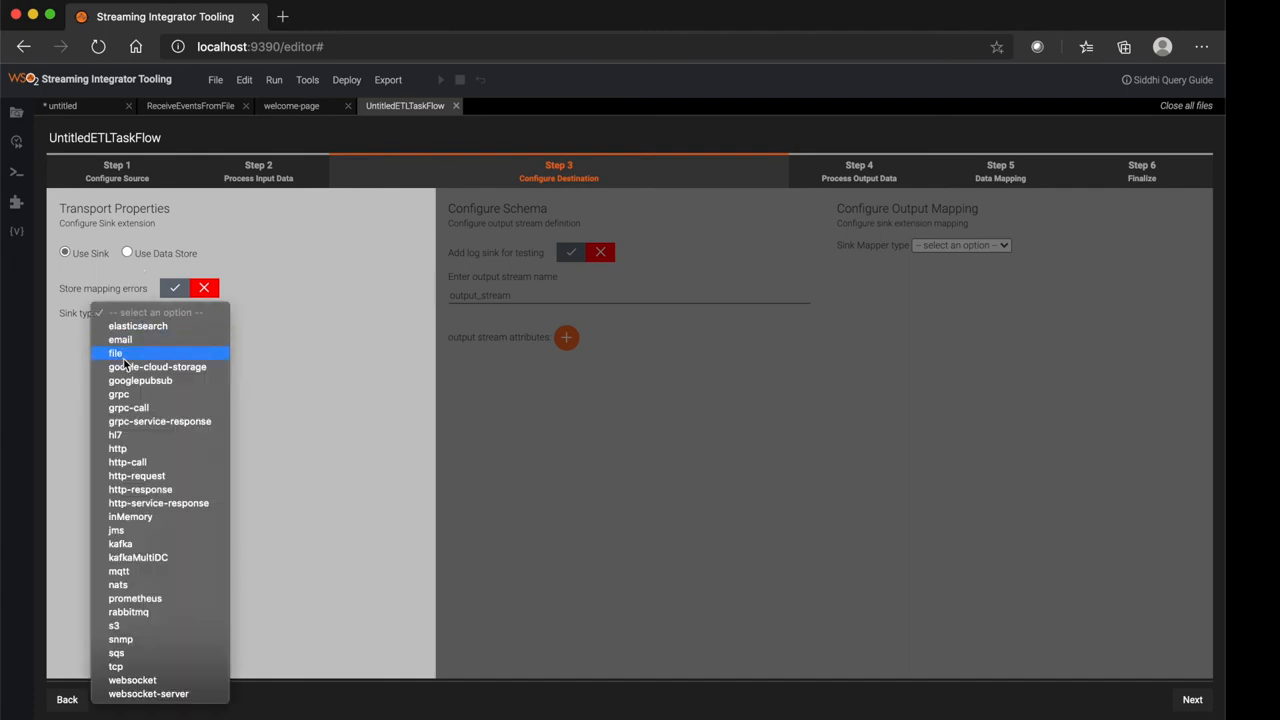
pyautogui.moveTo(130, 420)
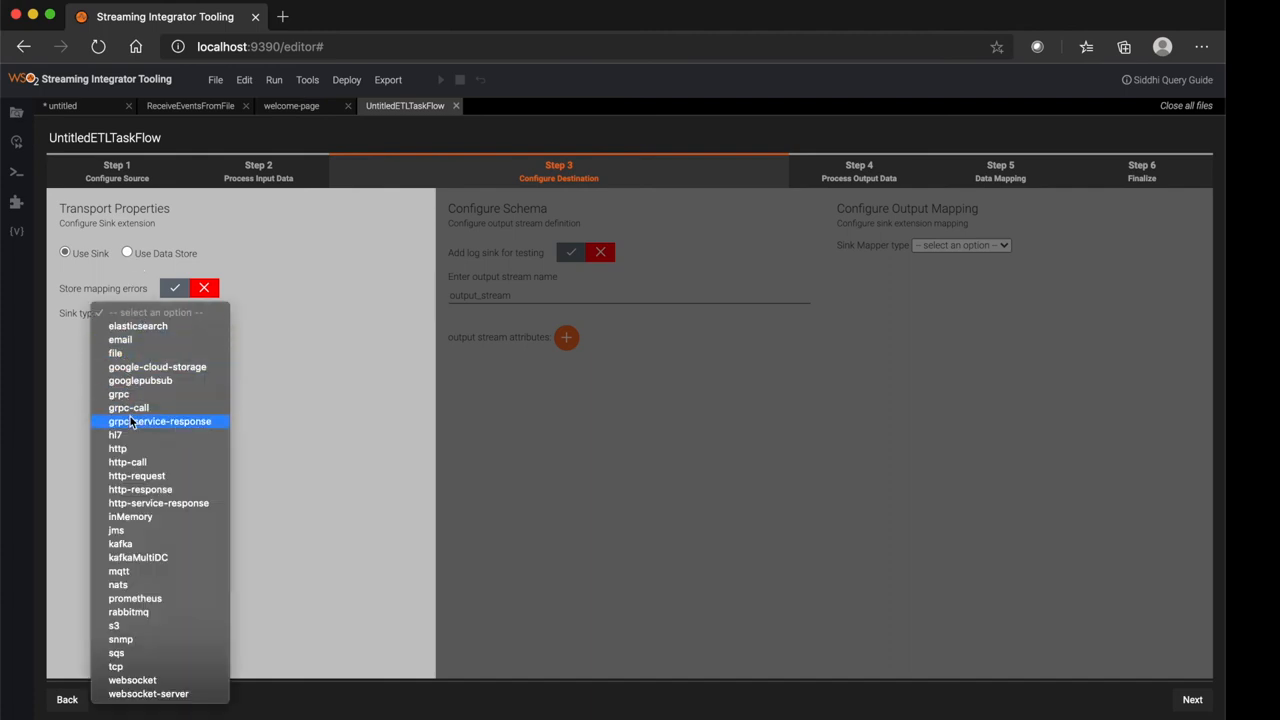
pyautogui.click(116, 448)
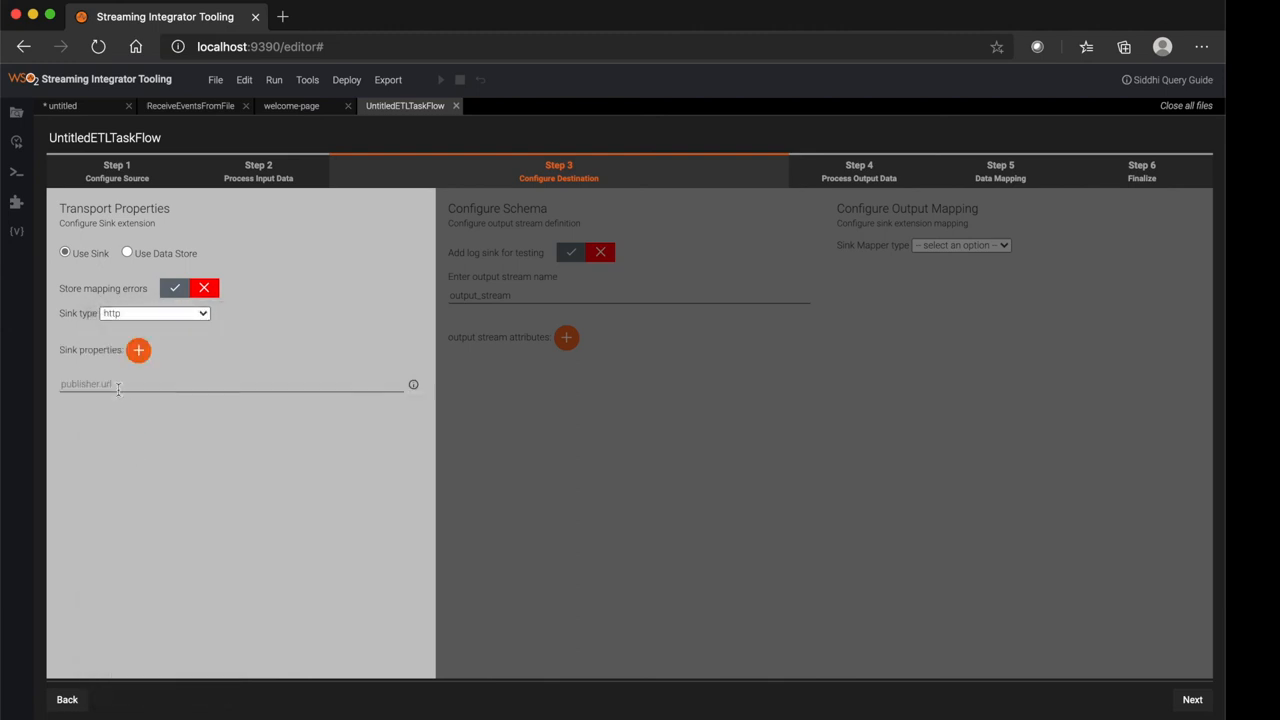
pyautogui.write('http://myserver:8080')
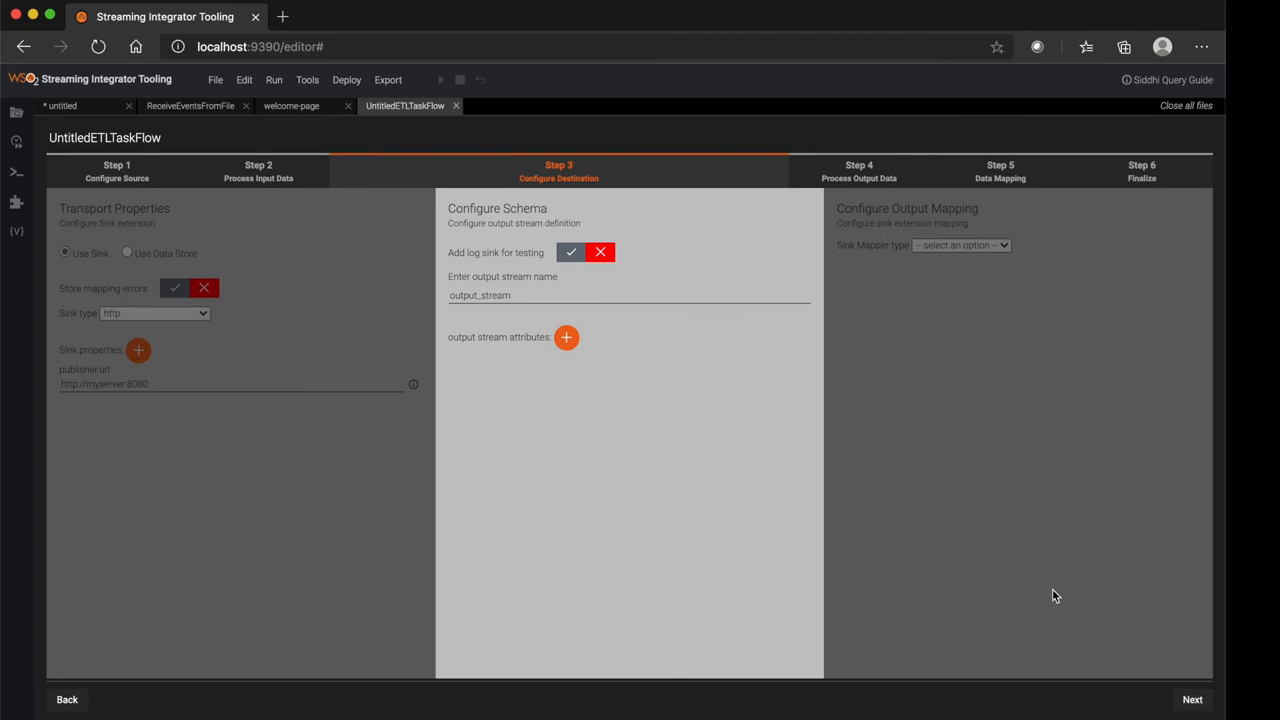
pyautogui.moveTo(552, 290)
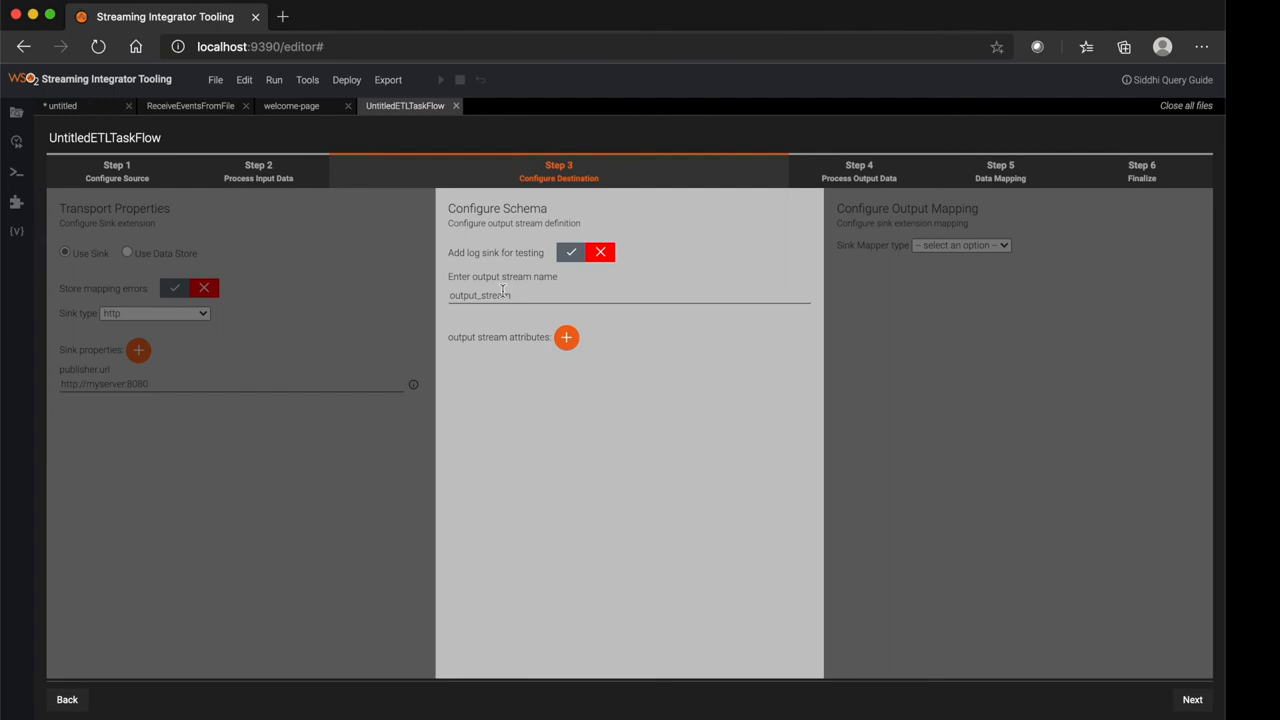
# Step: Add an outValue attribute to the output stream and map outgoing events as xml
pyautogui.click(566, 336)
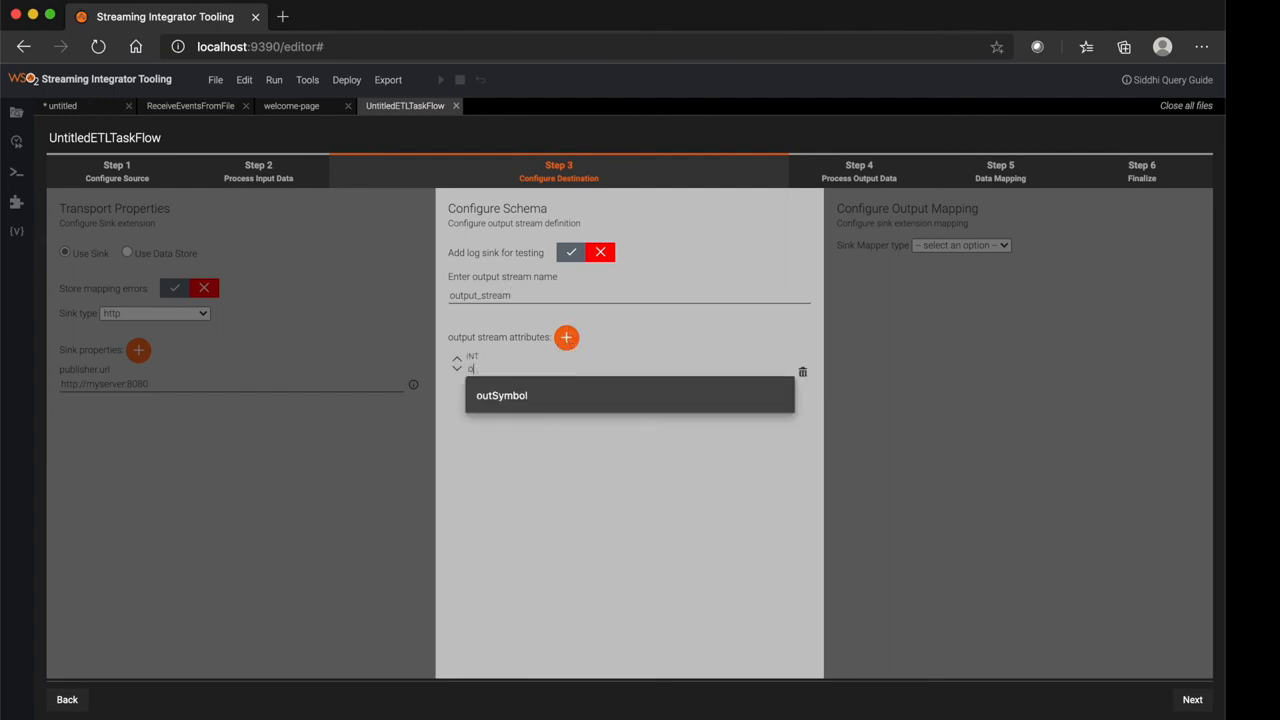
pyautogui.write('outValue')
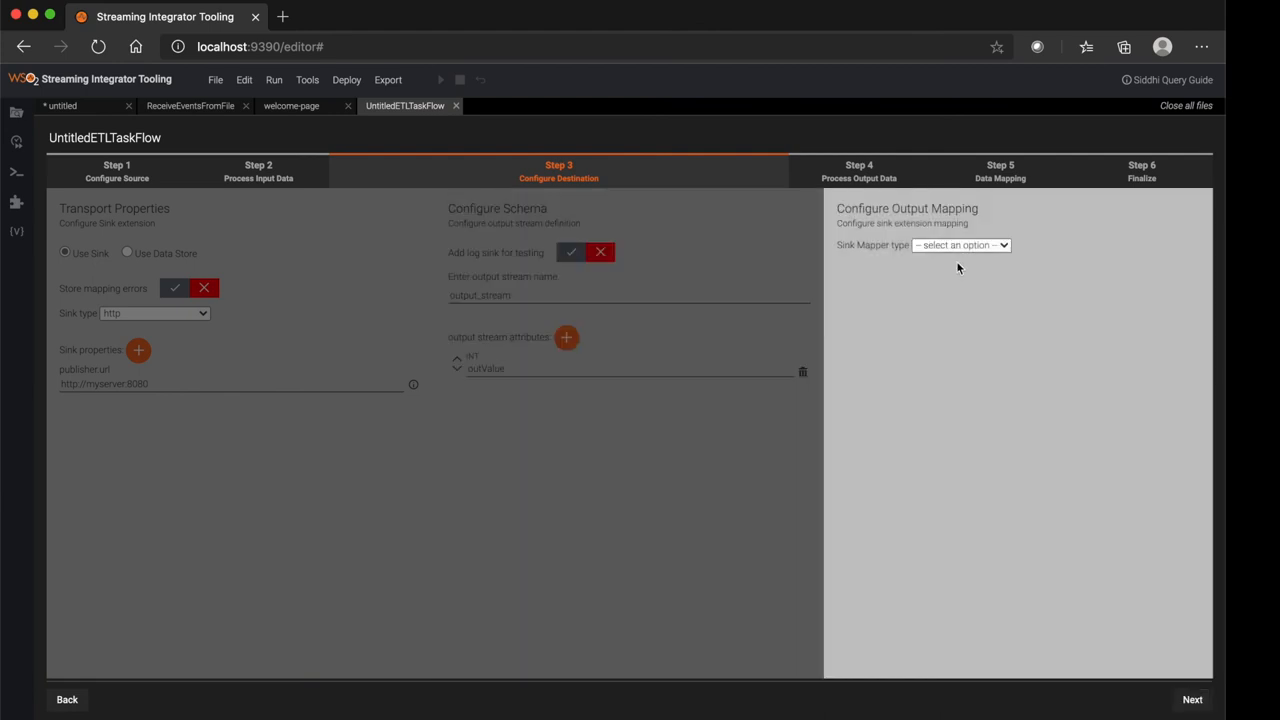
pyautogui.click(960, 244)
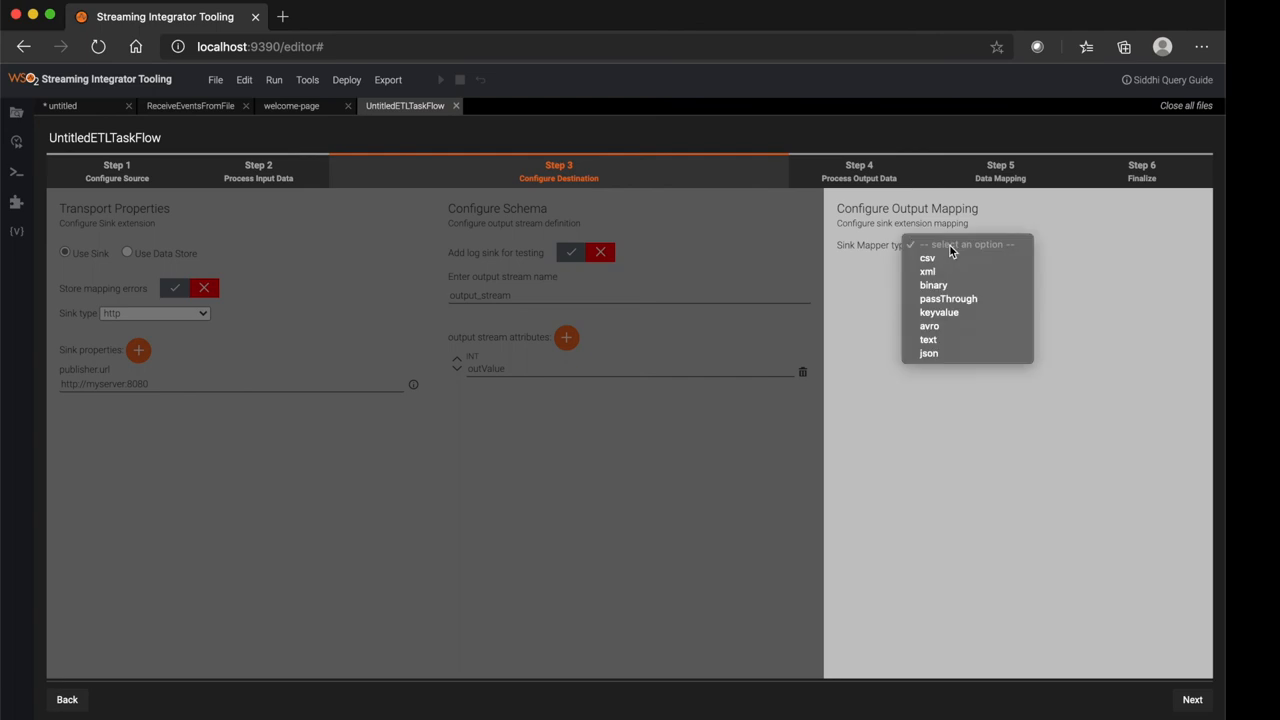
pyautogui.moveTo(938, 312)
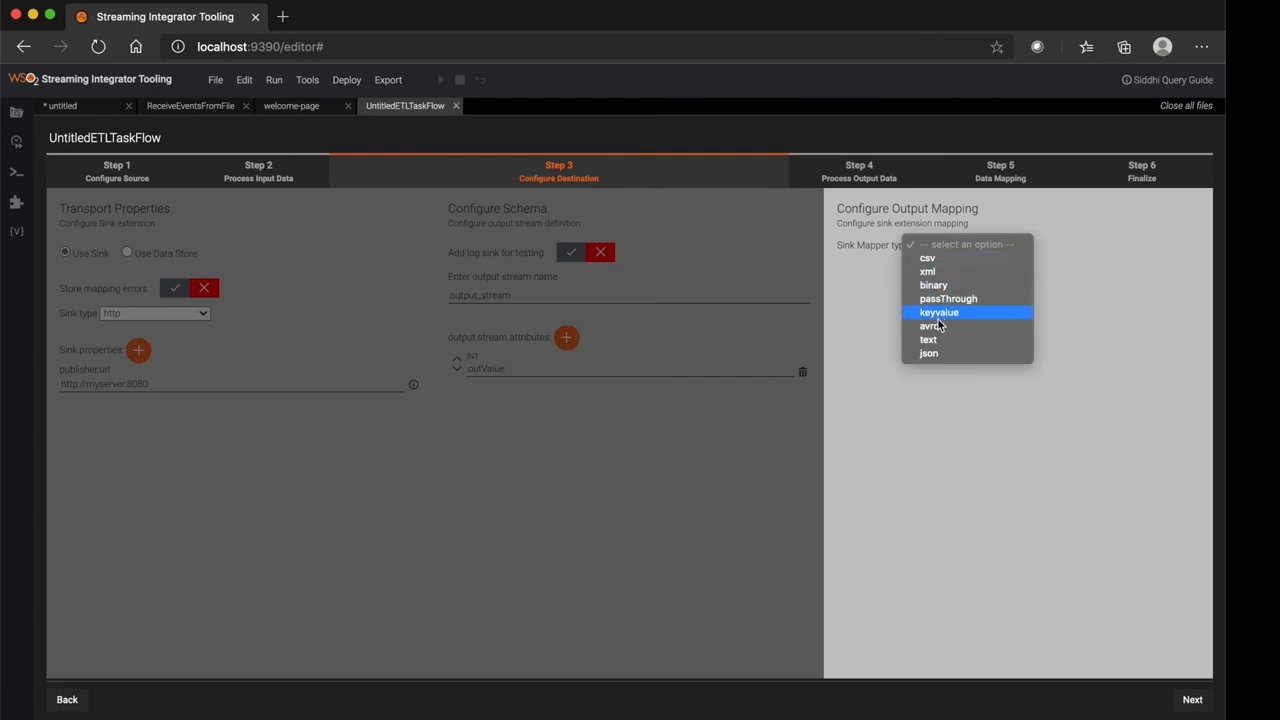
pyautogui.click(926, 272)
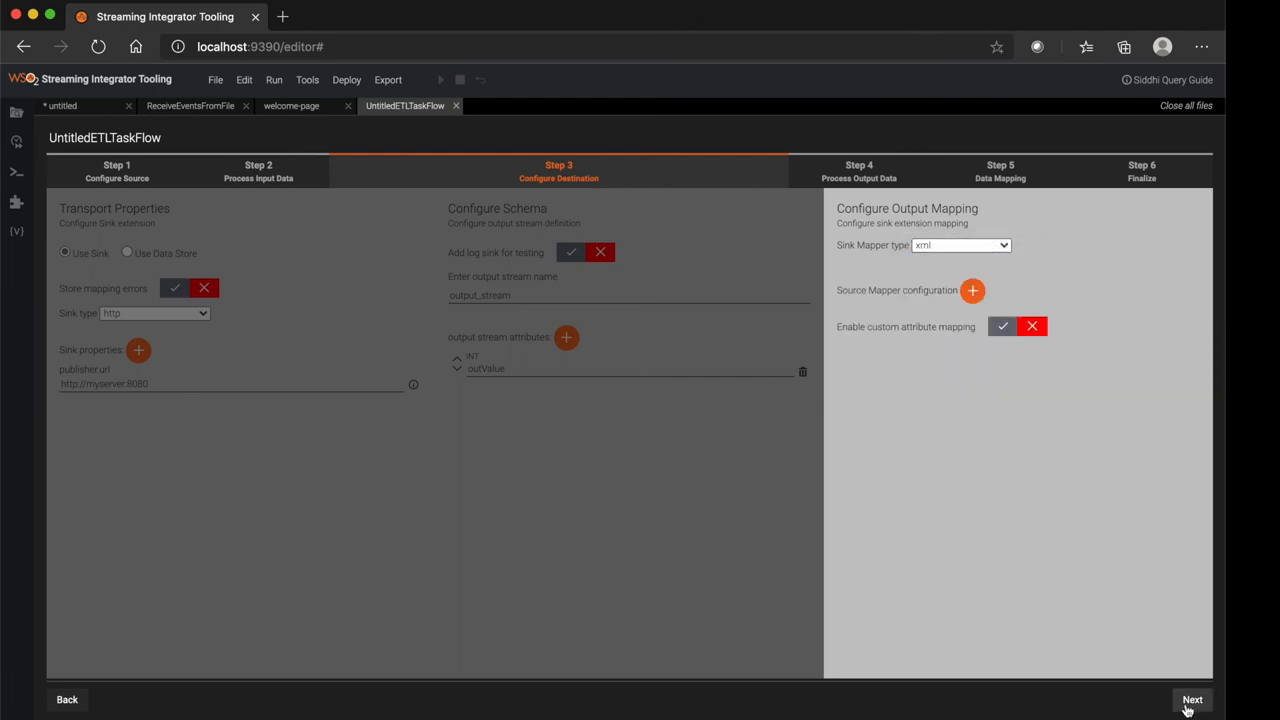
# Step: Advance the wizard to Step 4, Process Output Data
pyautogui.click(1192, 700)
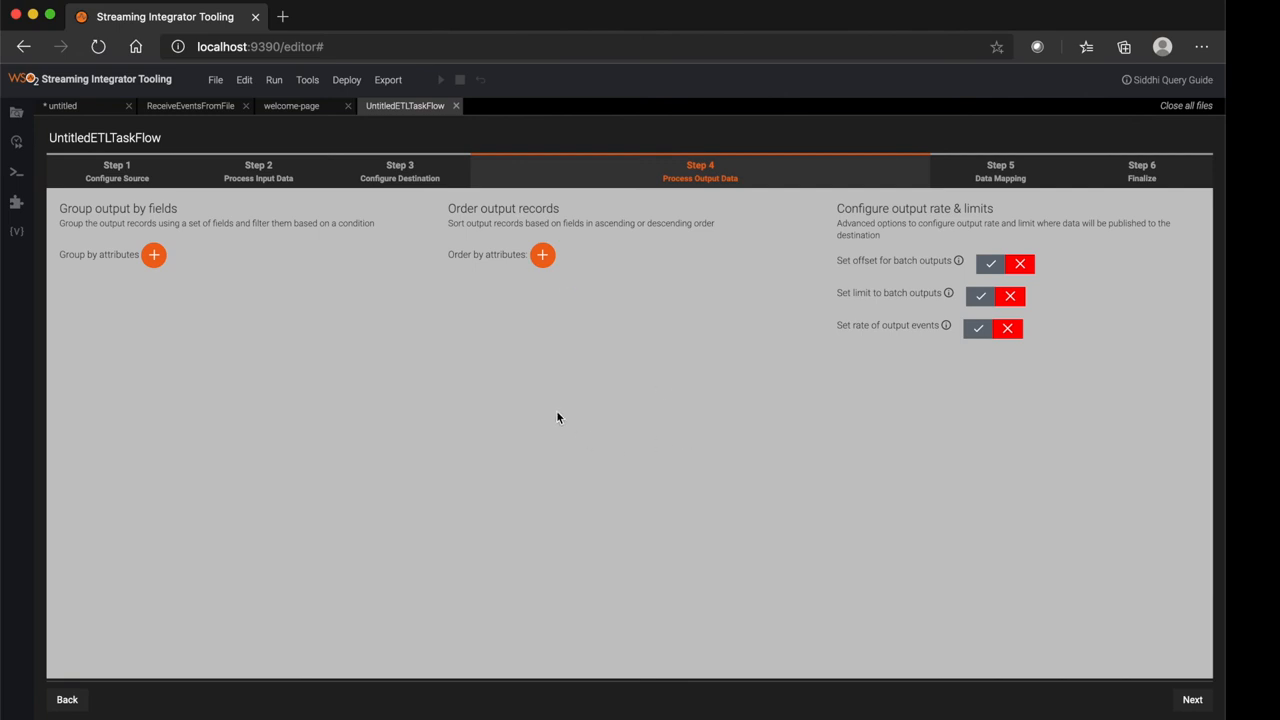
pyautogui.moveTo(660, 240)
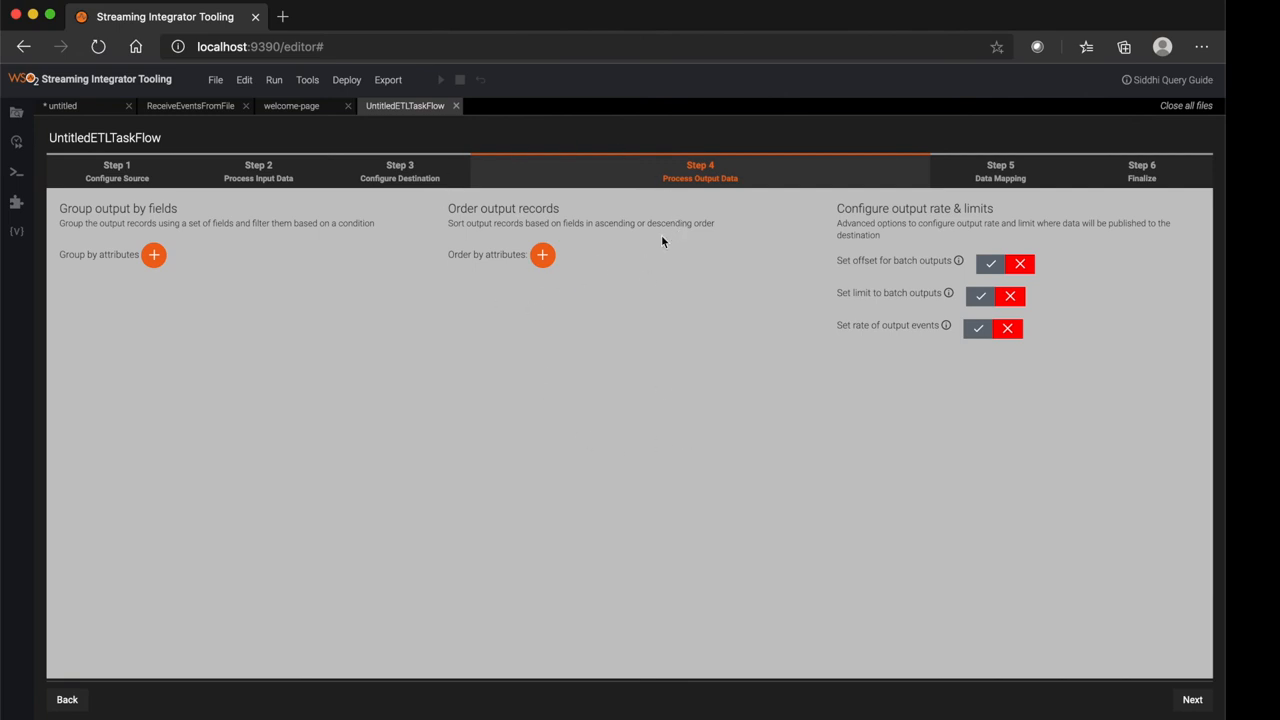
pyautogui.moveTo(644, 248)
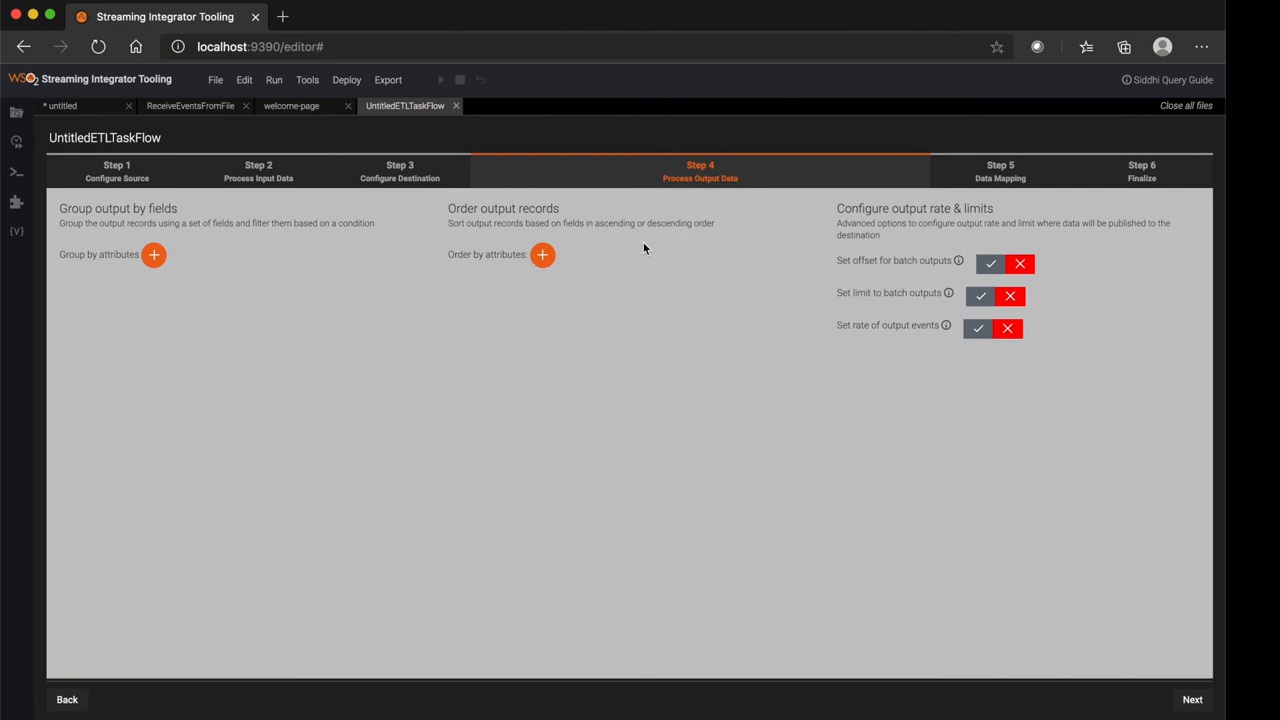
pyautogui.moveTo(298, 284)
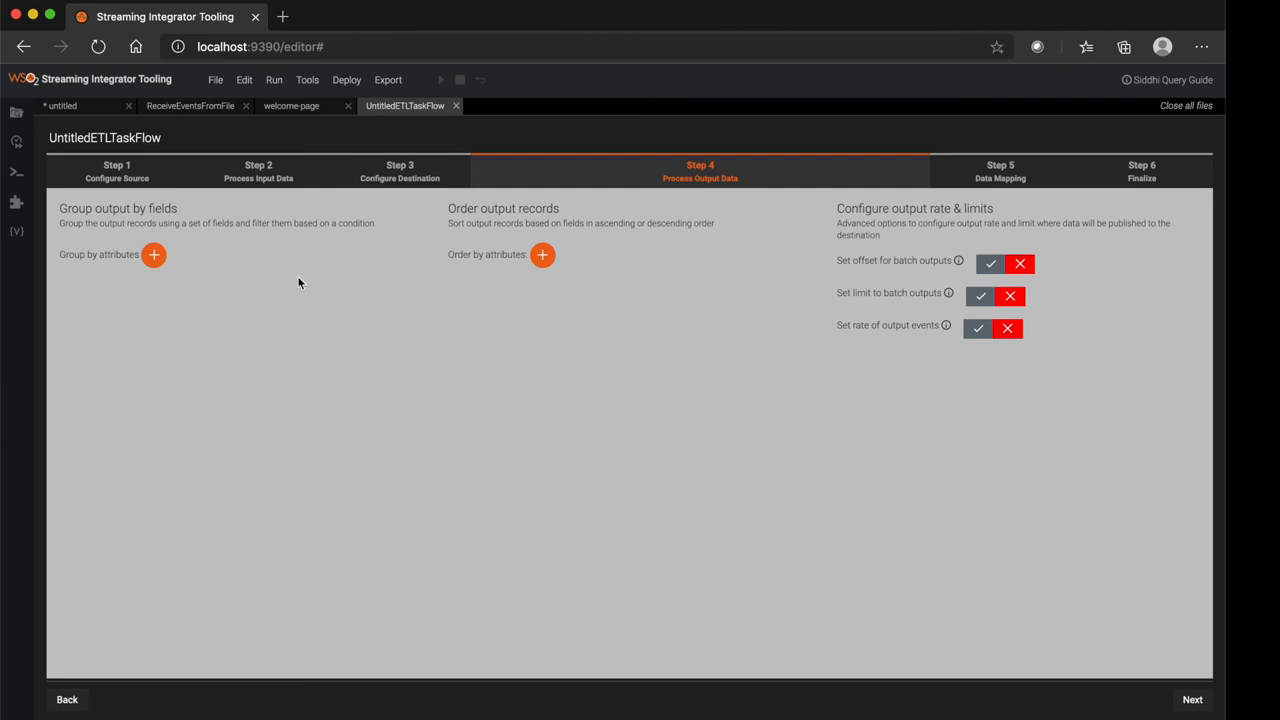
pyautogui.moveTo(540, 324)
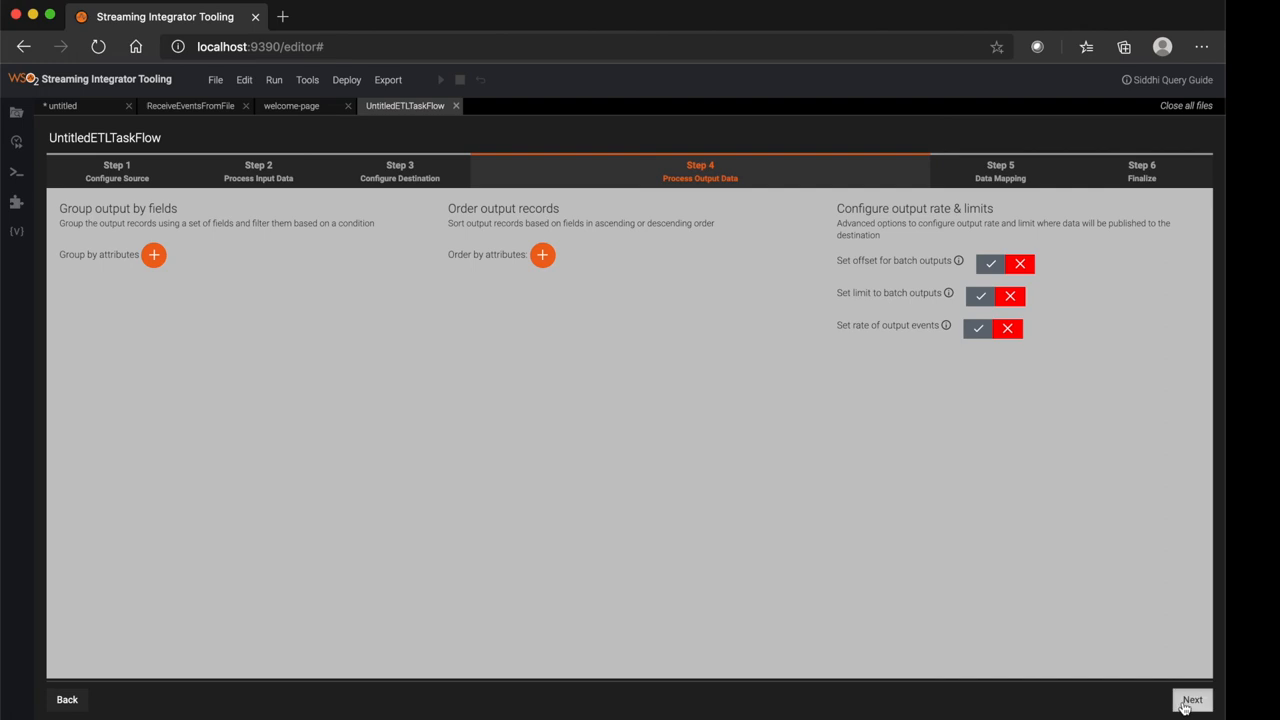
# Step: Advance the wizard to Step 5, Data Mapping, with price input and outValue output
pyautogui.click(1192, 700)
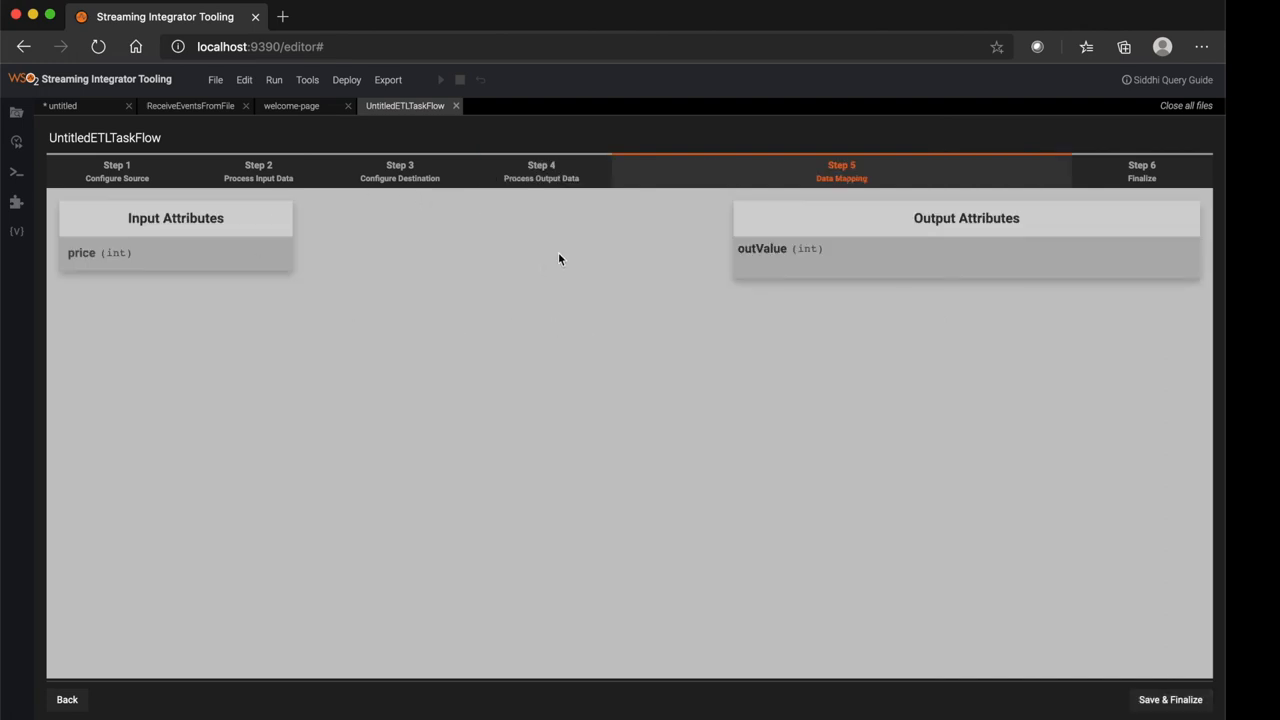
pyautogui.moveTo(928, 184)
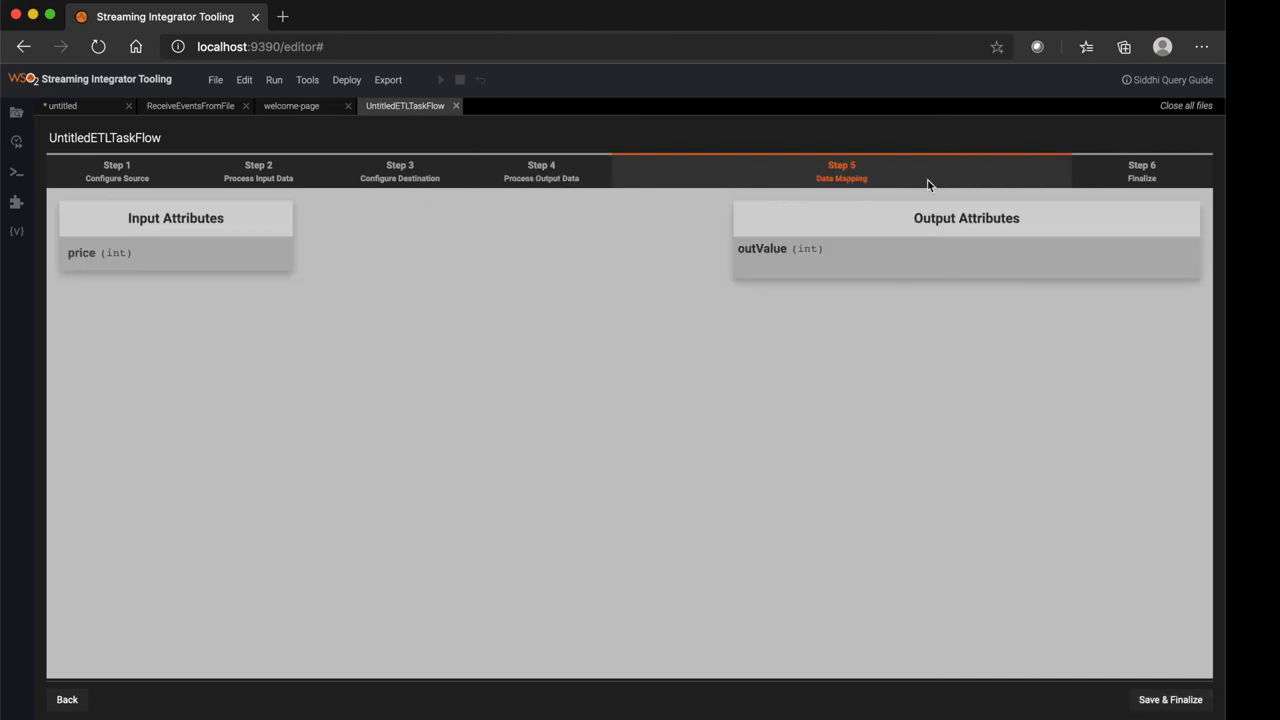
pyautogui.moveTo(528, 316)
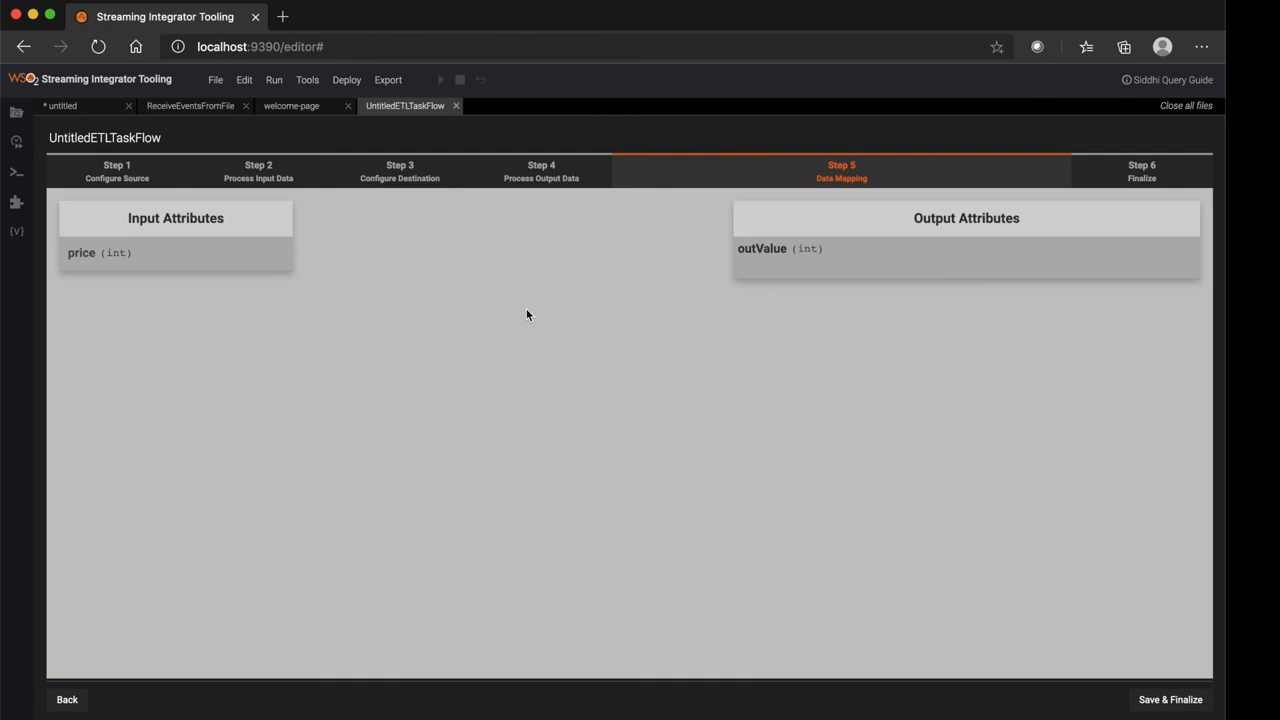
# Step: Build outValue's expression as price, an addition operator and custom value 50, then submit it
pyautogui.click(762, 248)
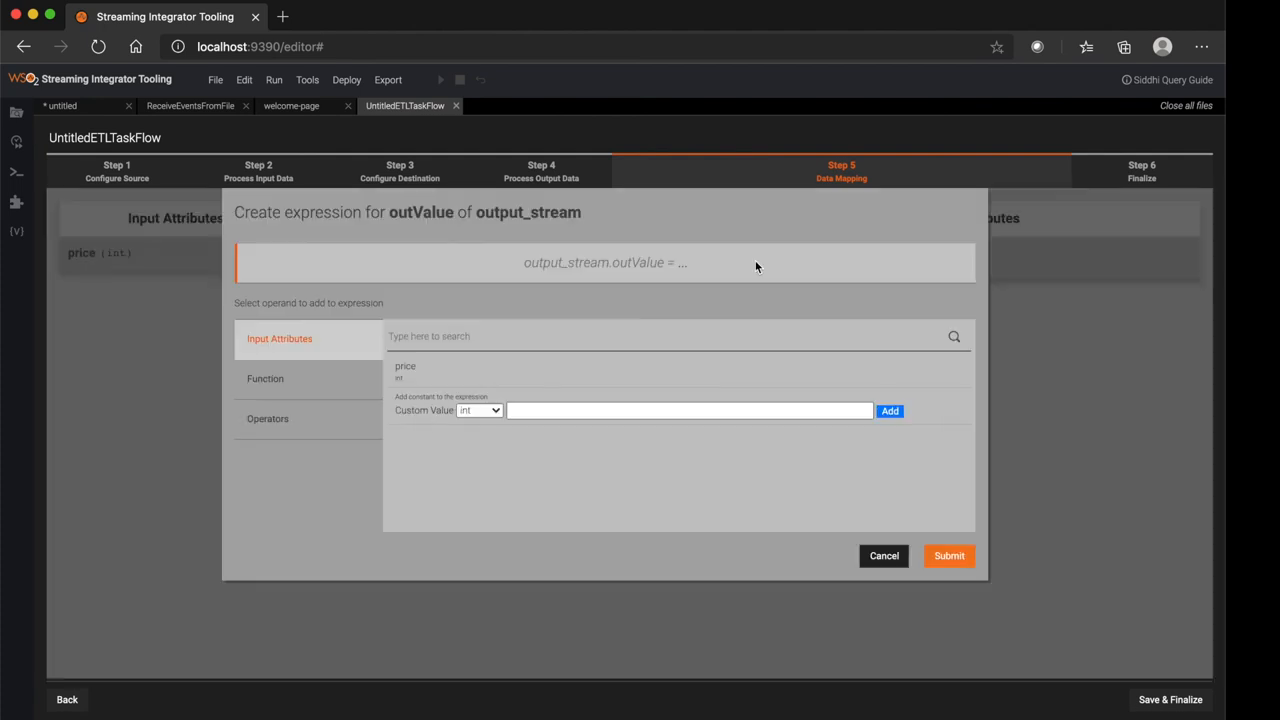
pyautogui.moveTo(440, 360)
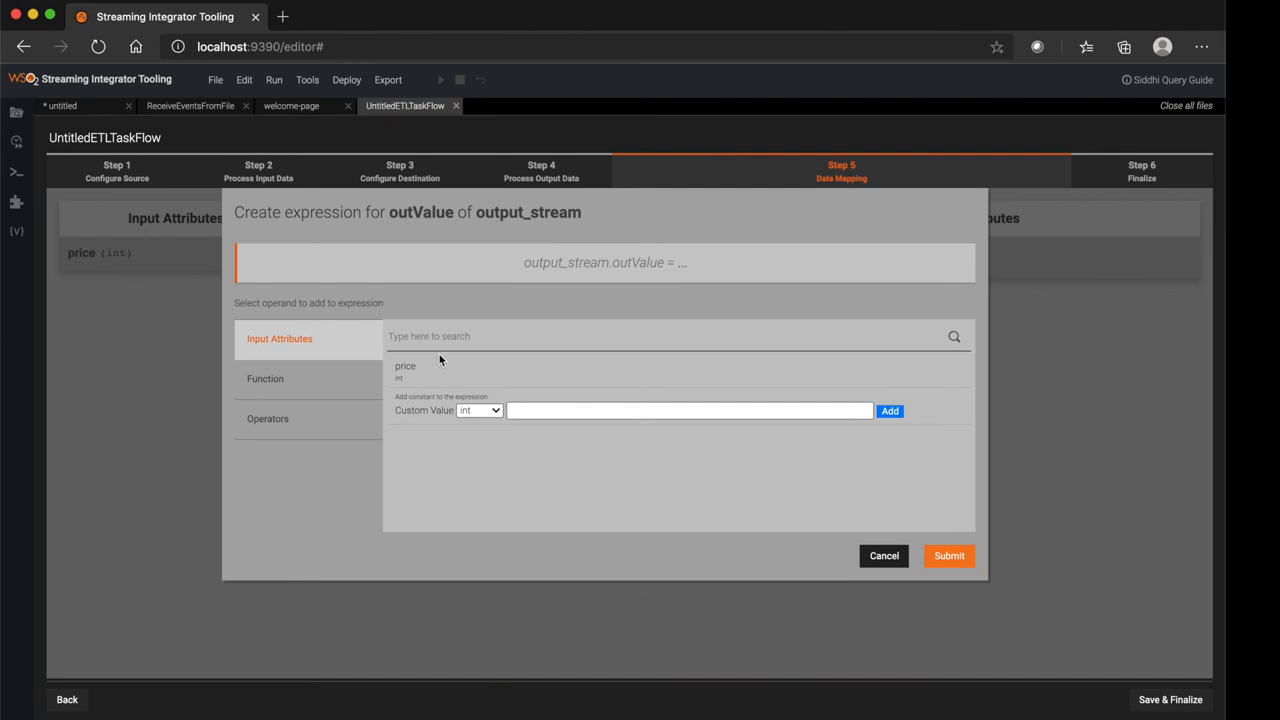
pyautogui.click(404, 370)
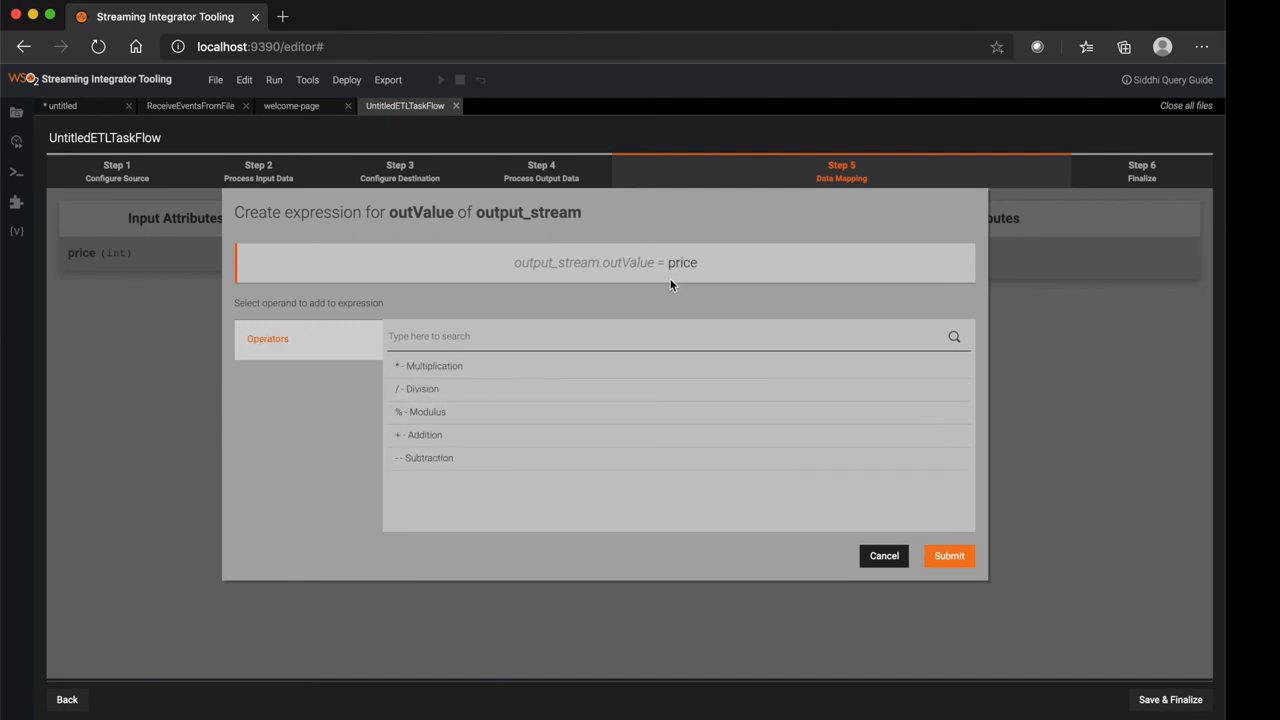
pyautogui.click(948, 556)
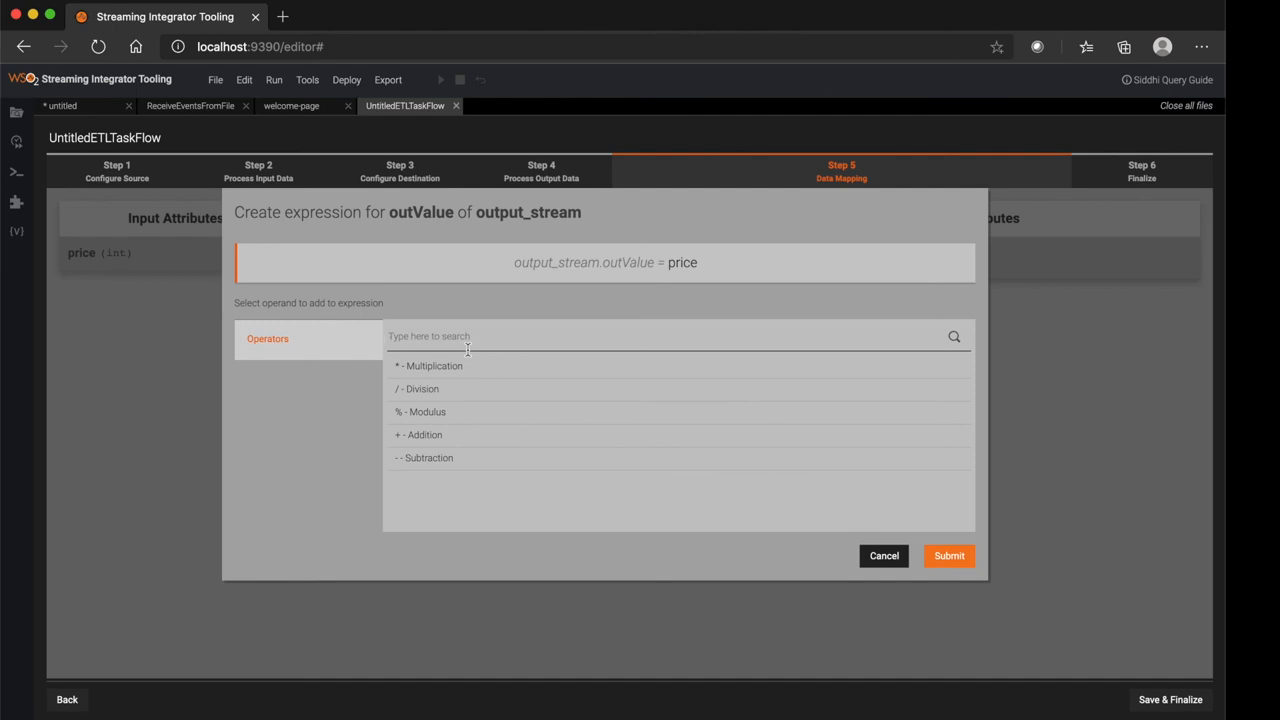
pyautogui.moveTo(436, 388)
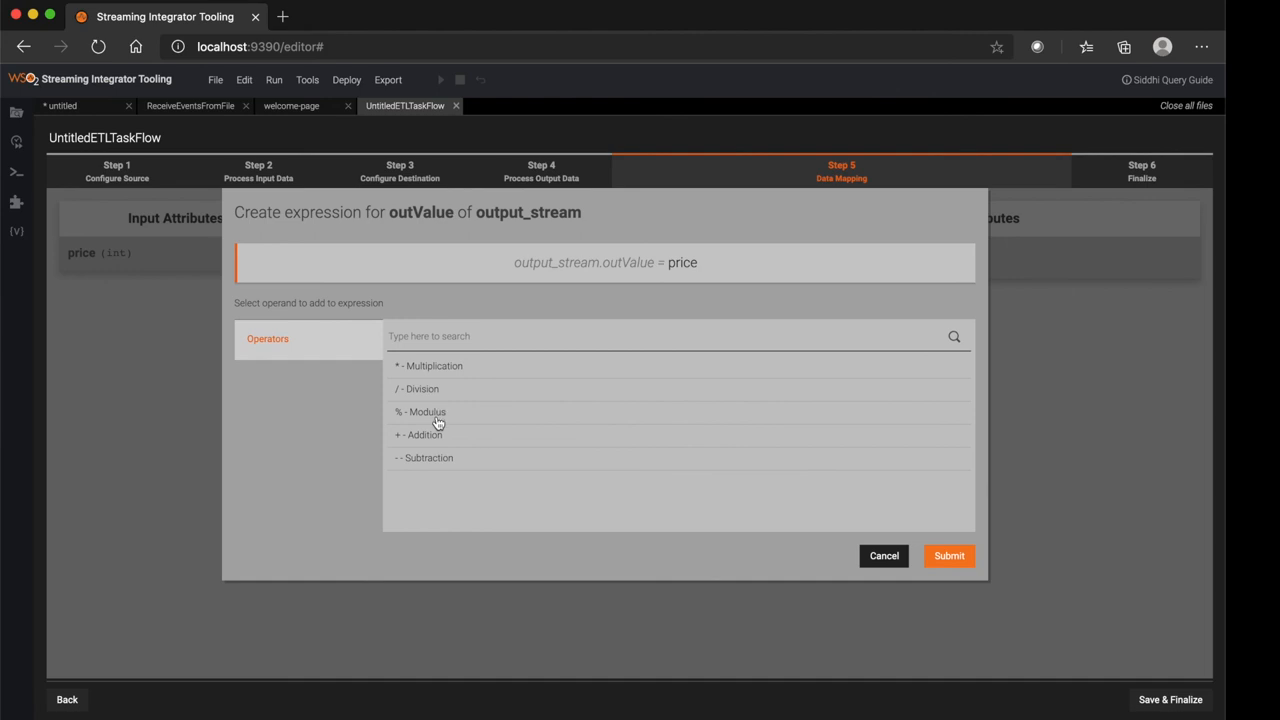
pyautogui.click(418, 434)
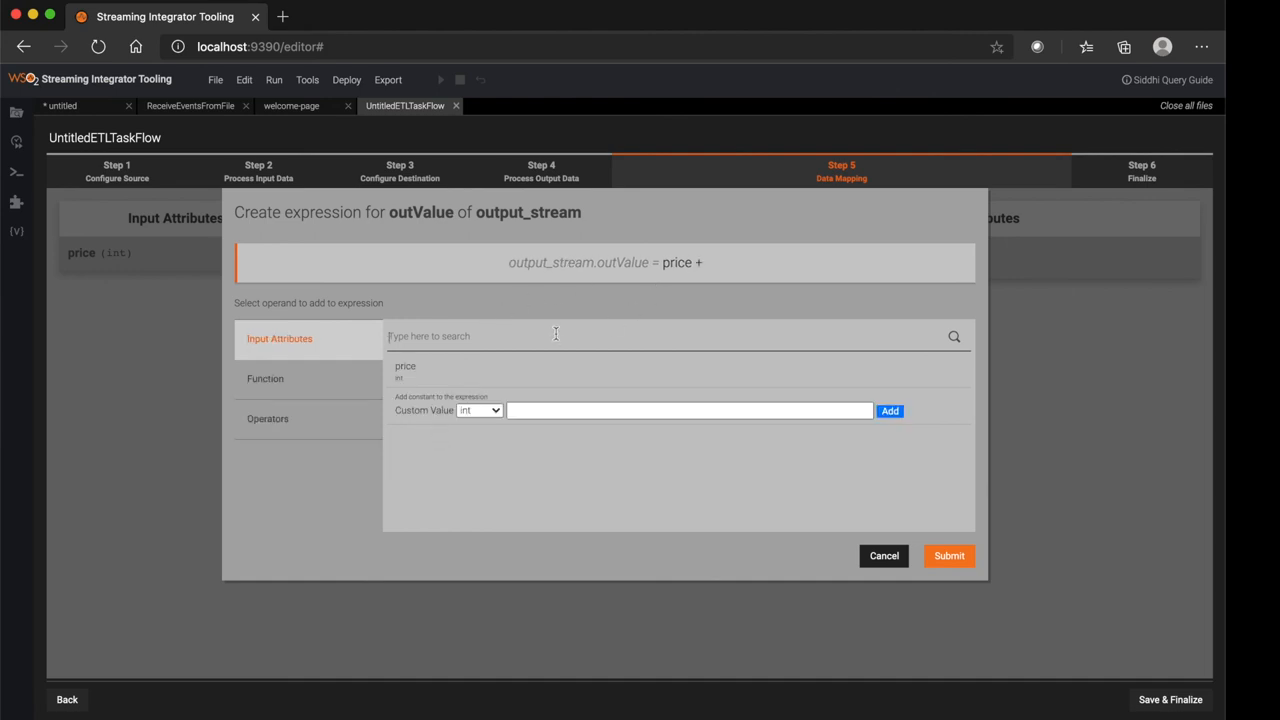
pyautogui.write('50')
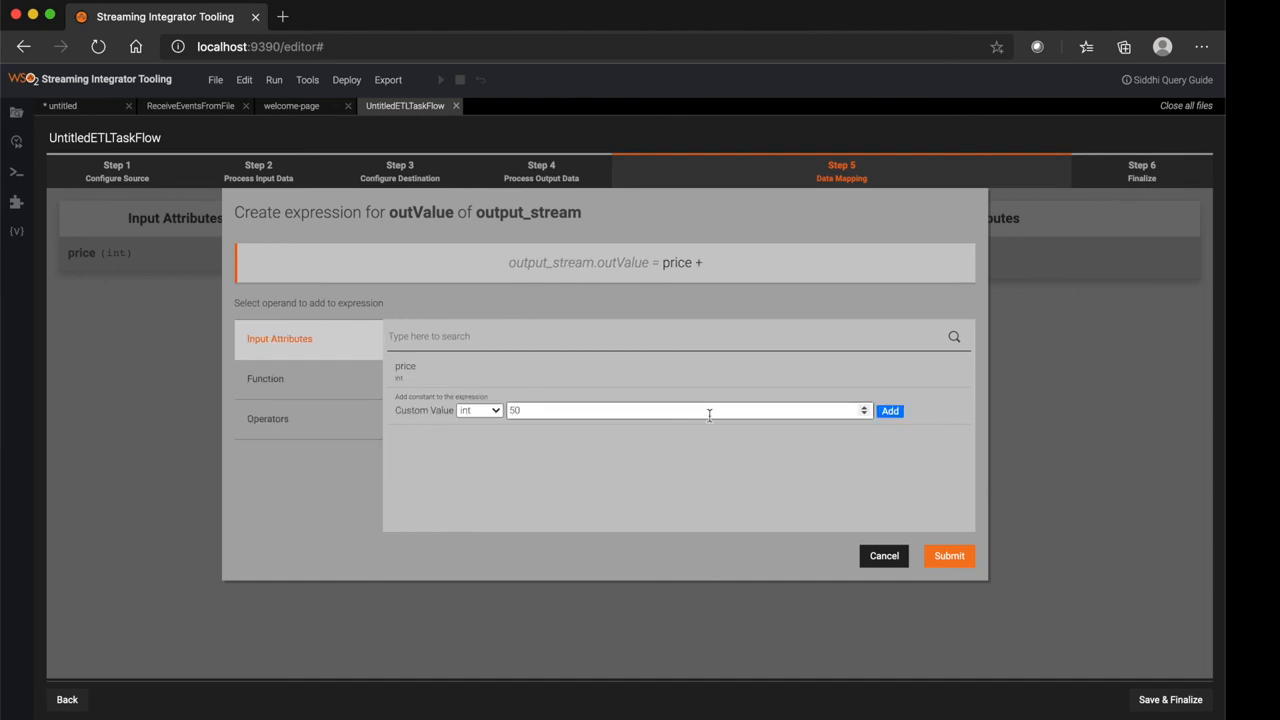
pyautogui.click(888, 412)
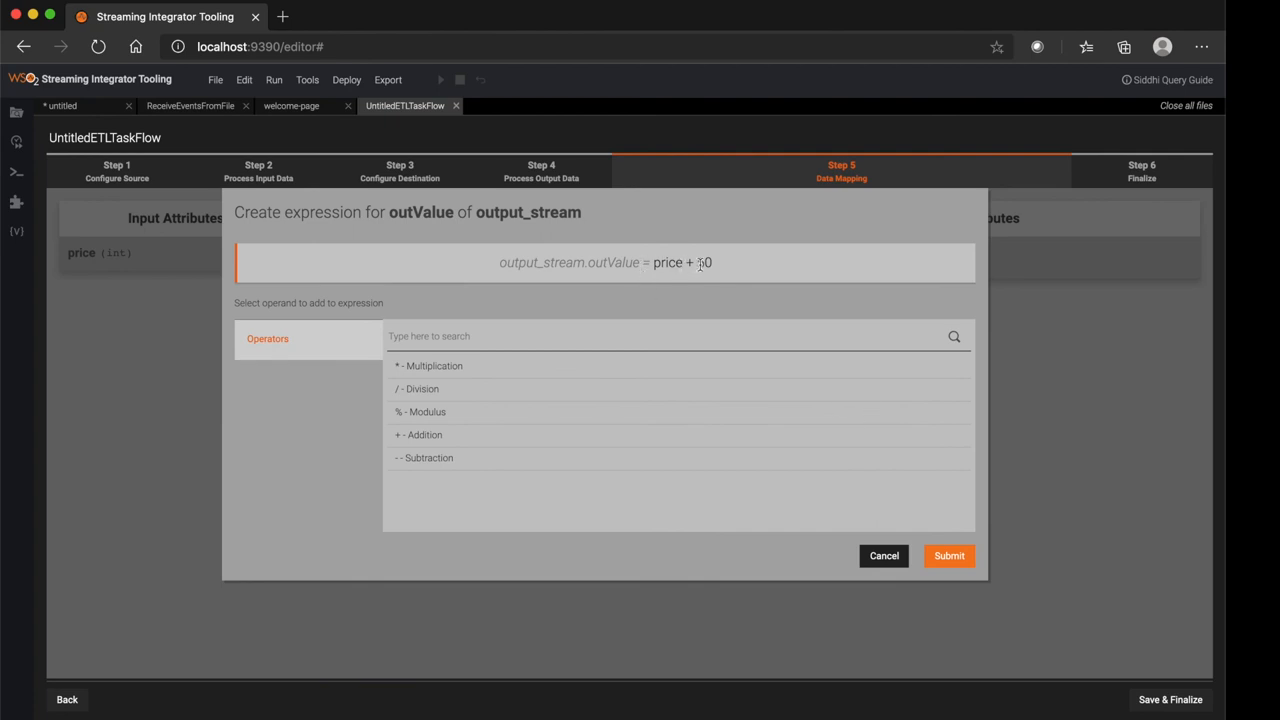
pyautogui.click(948, 556)
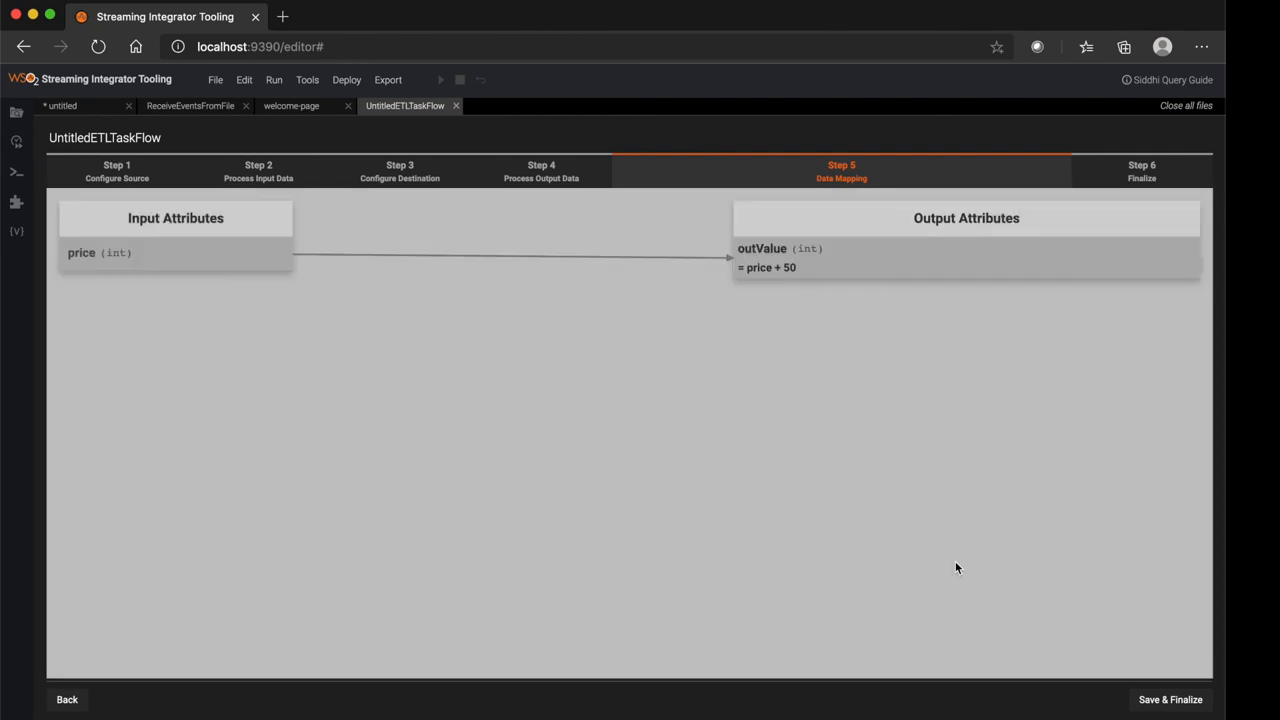
pyautogui.moveTo(912, 482)
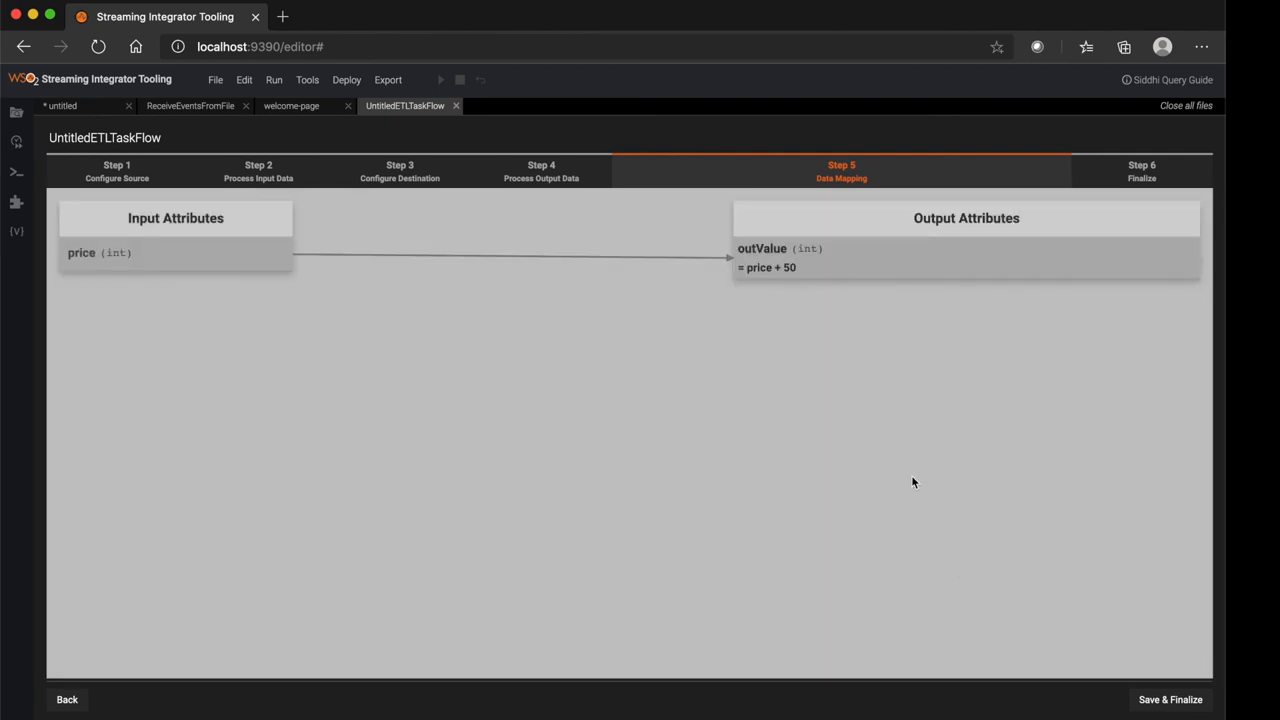
pyautogui.moveTo(1170, 700)
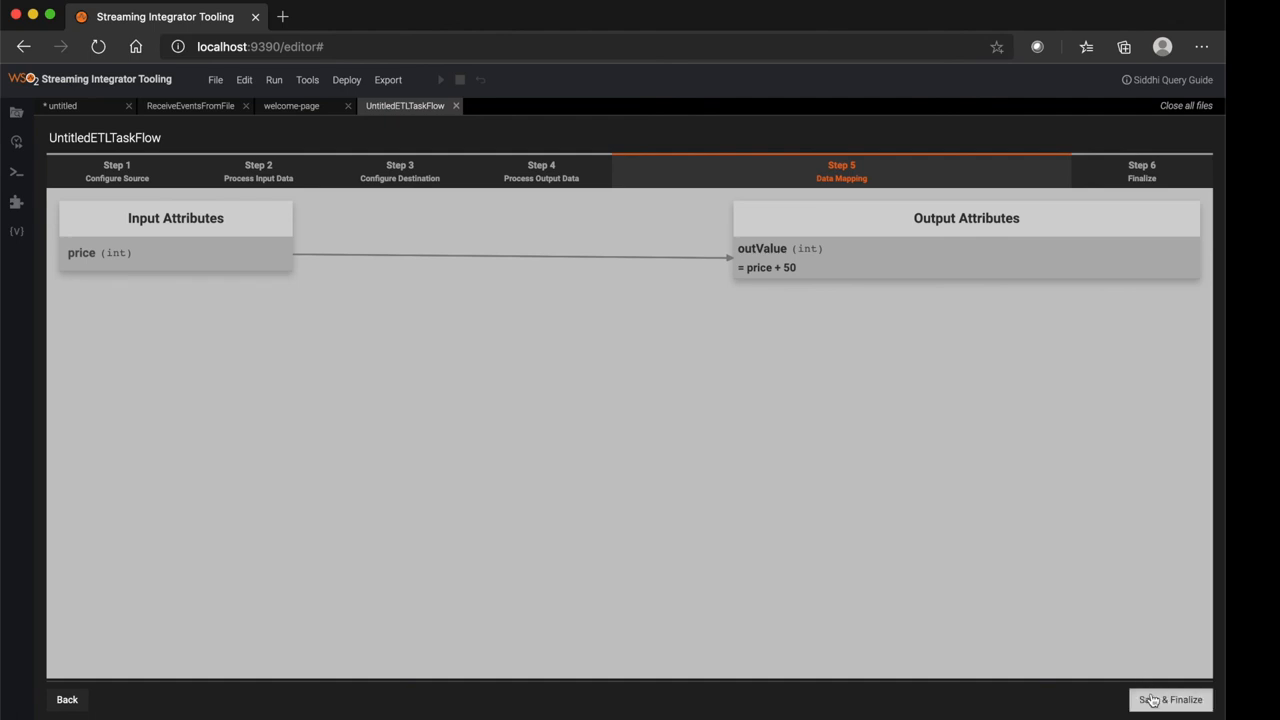
# Step: Save and finalize the ETL task flow as UntitledETLTaskFlow.siddhi
pyautogui.click(1168, 700)
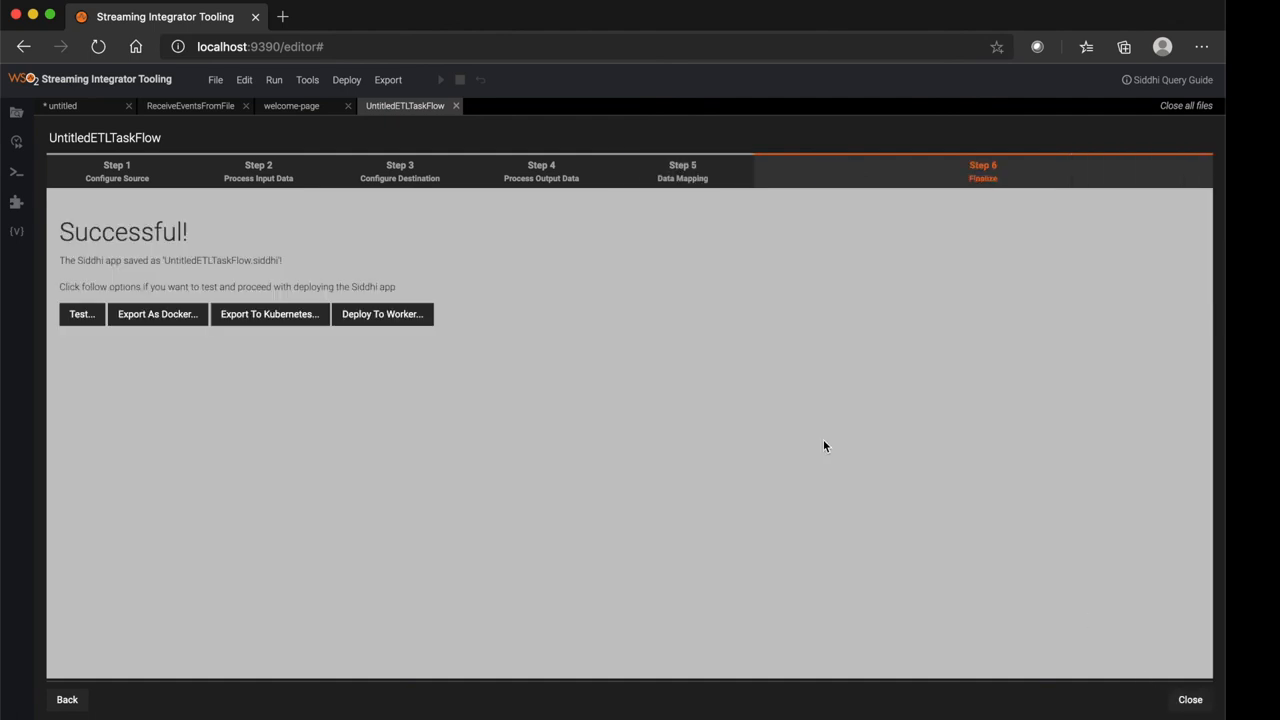